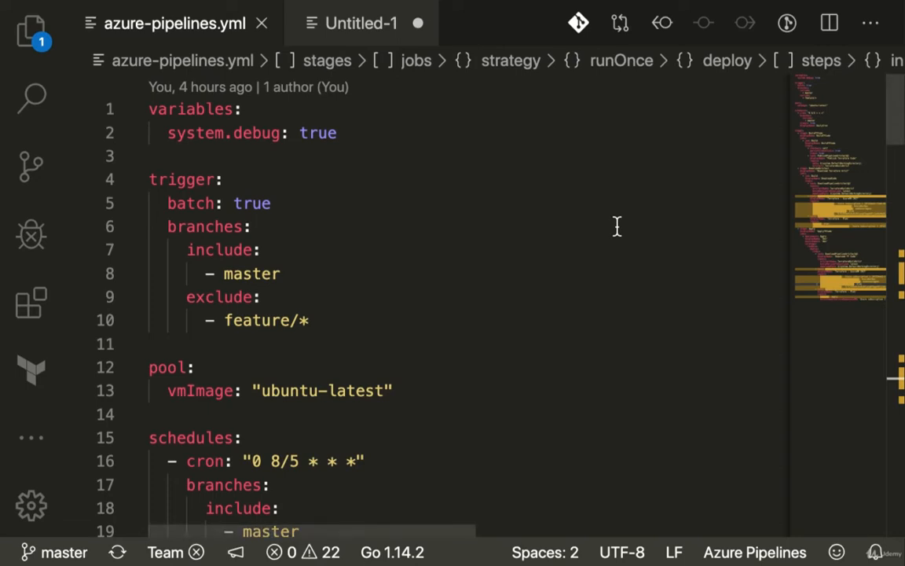
Step: Scroll azure-pipelines.yml from the variables down through build and plan to the Apply stage
scroll(down, 3)
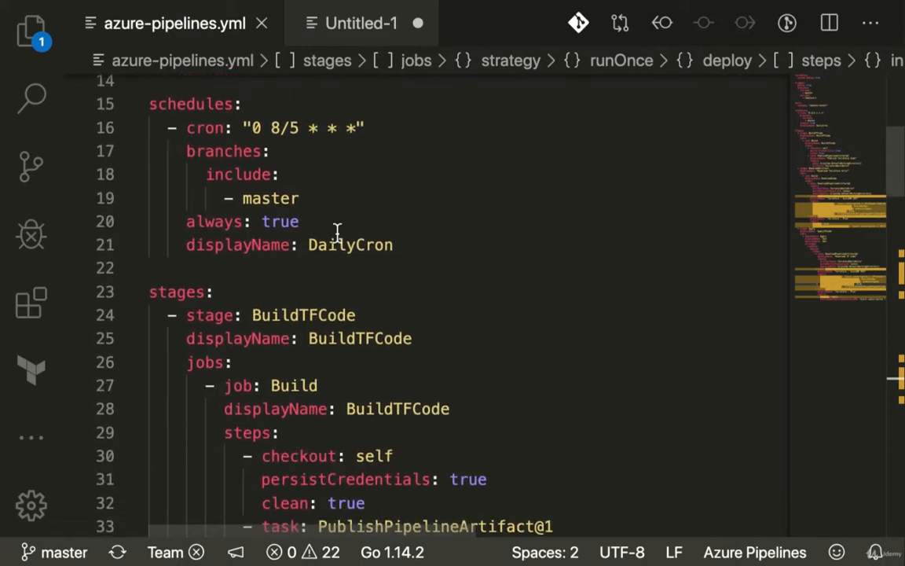
scroll(down, 3)
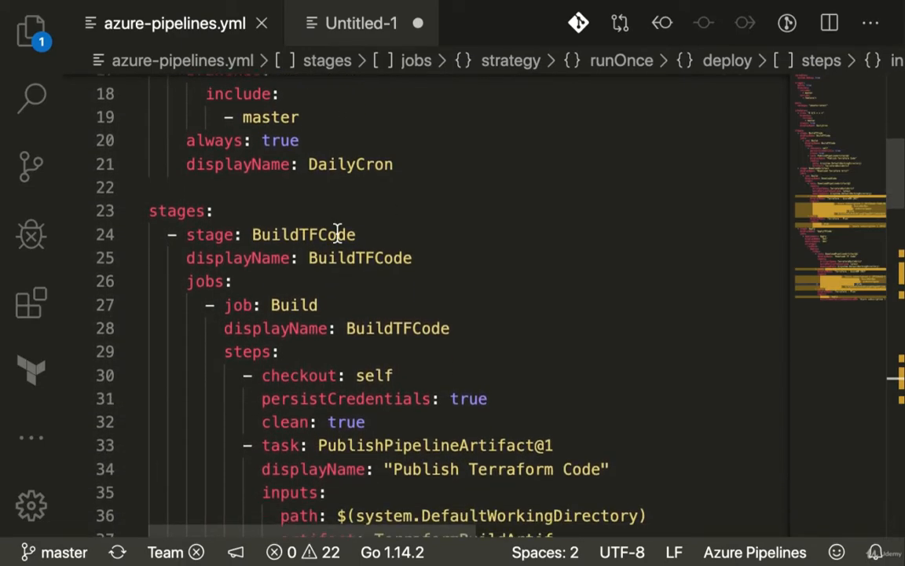
scroll(down, 3)
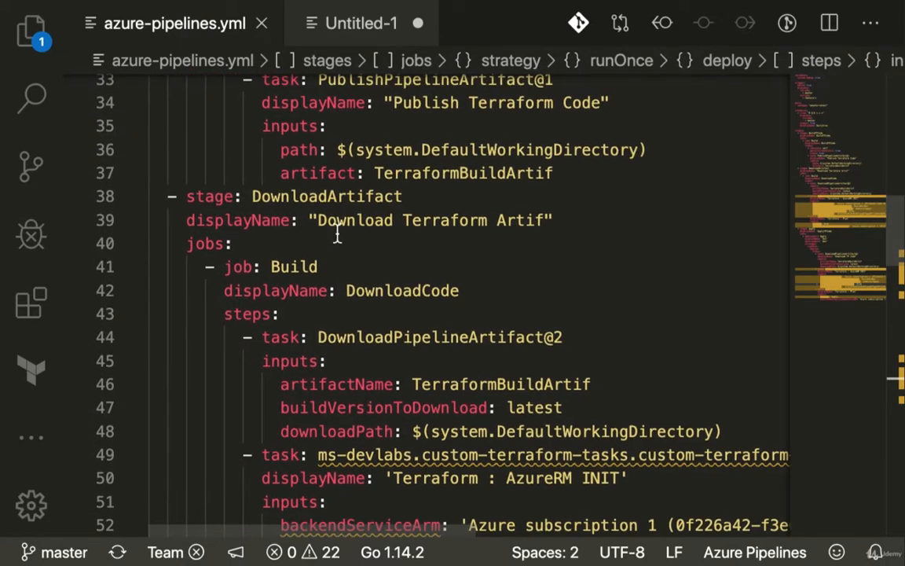
scroll(down, 3)
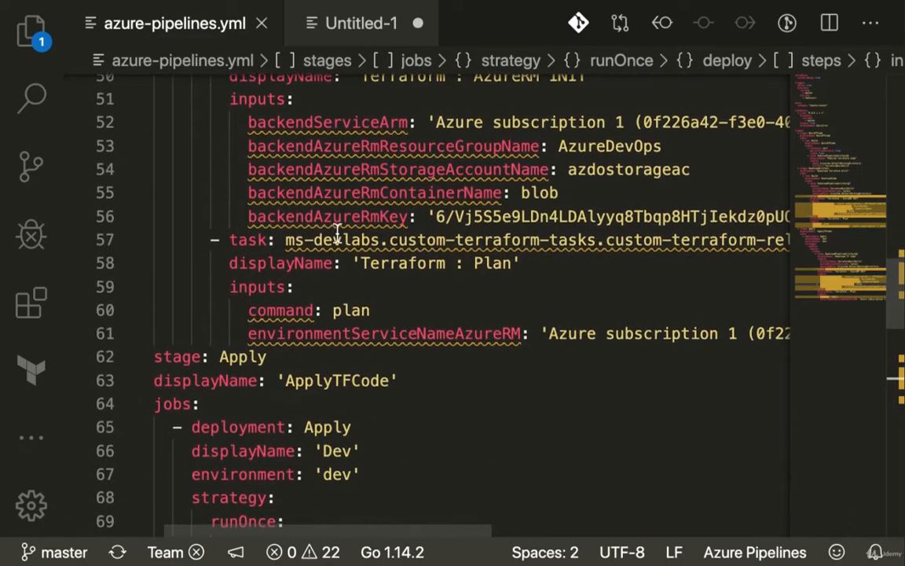
scroll(down, 3)
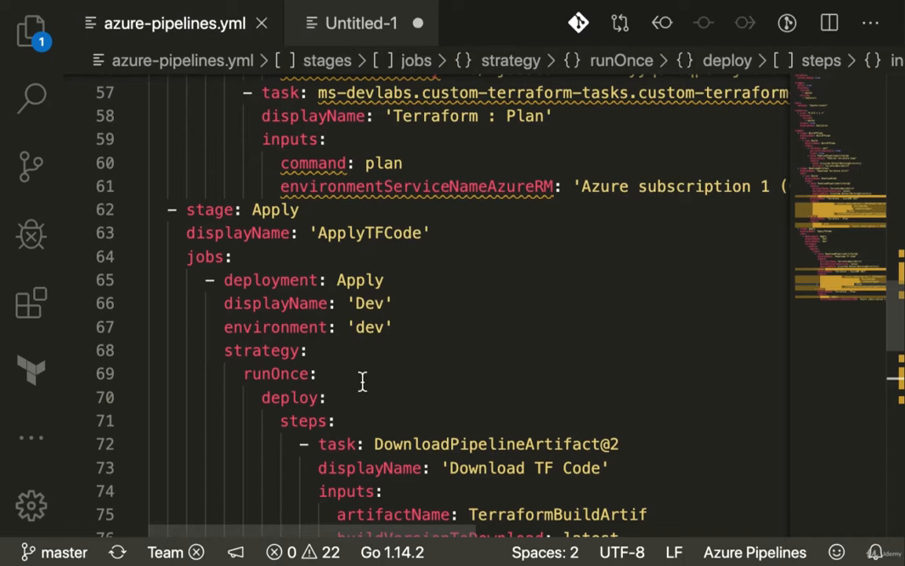
scroll(down, 3)
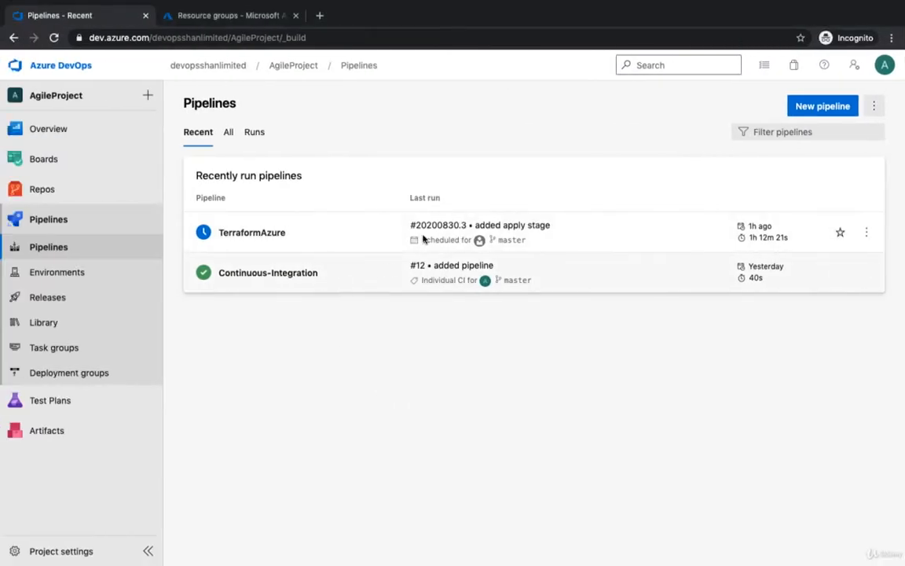
Step: Approve the pending Dev deployment of run #20200830.3 waiting in ApplyTFCode
click(251, 232)
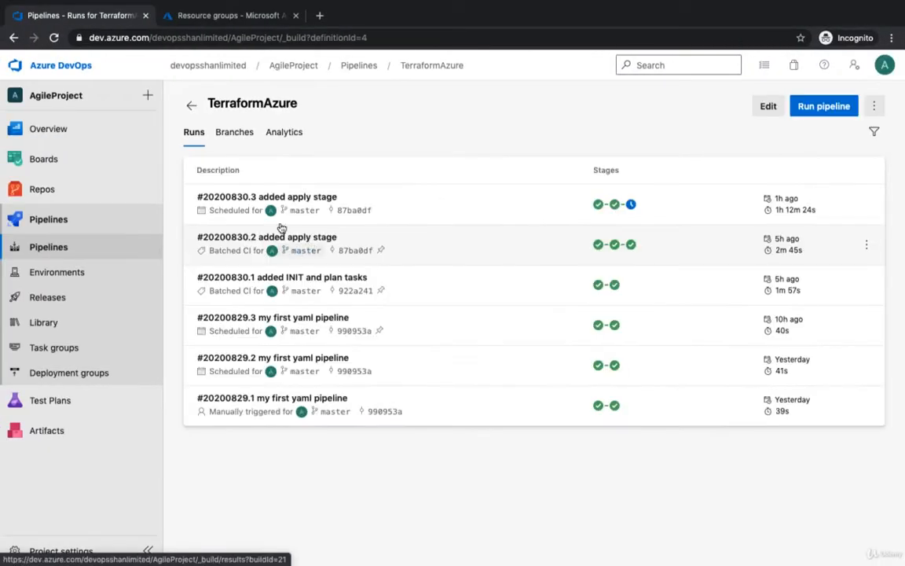
click(267, 196)
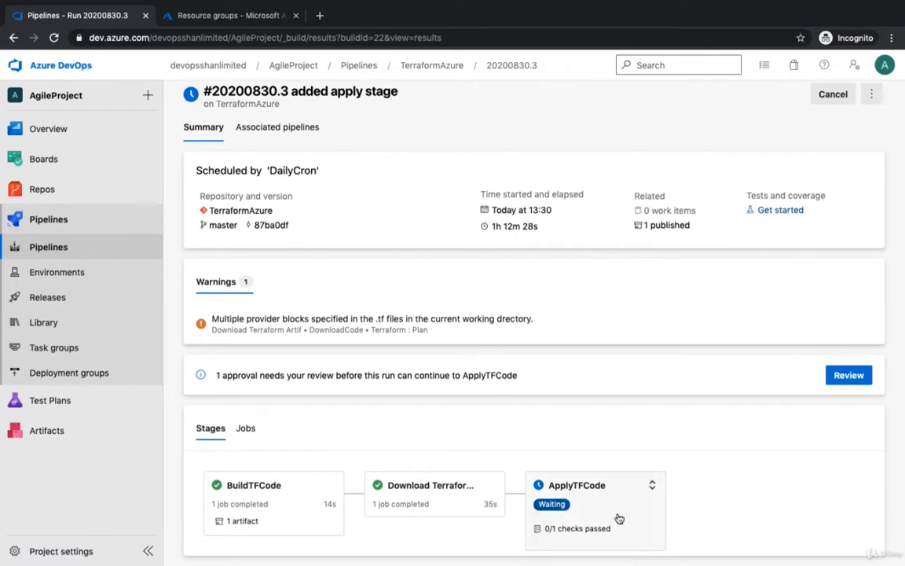
click(585, 484)
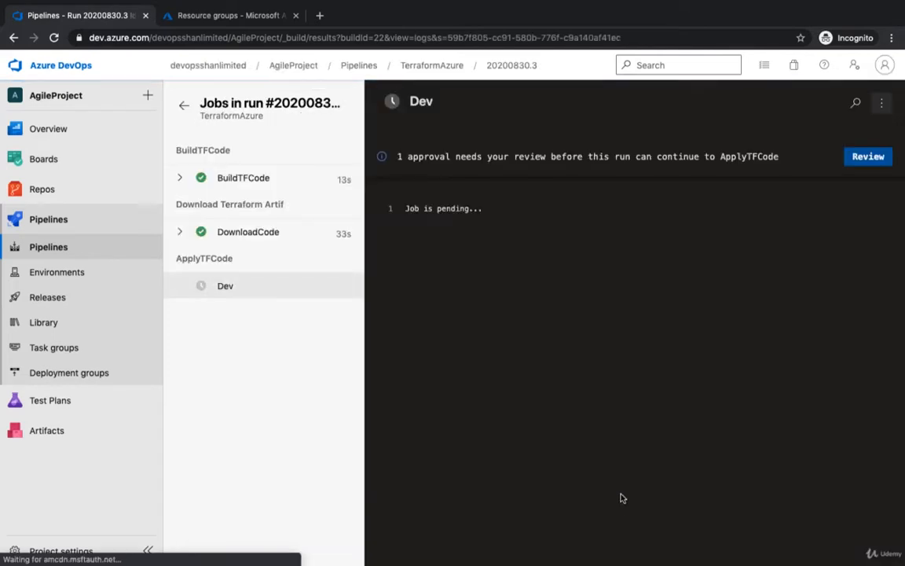
click(868, 157)
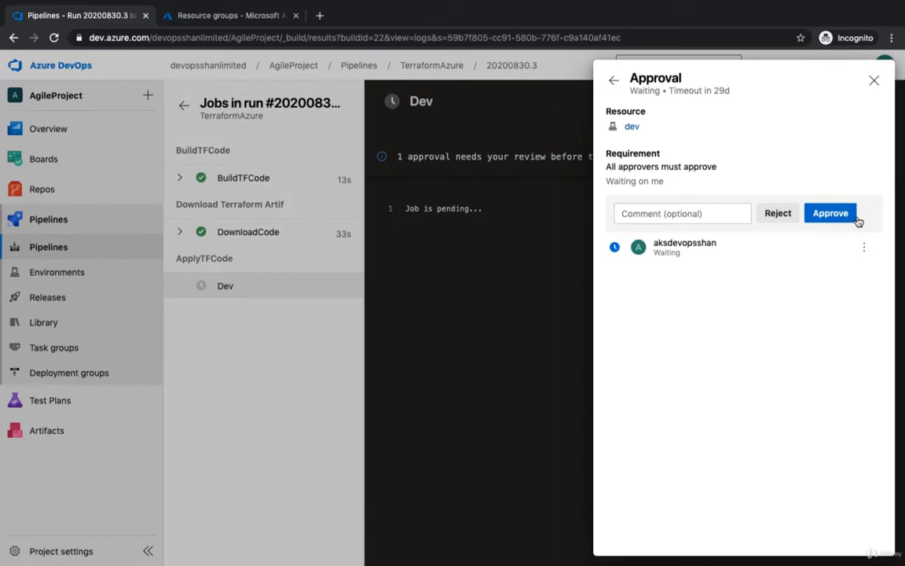
click(830, 214)
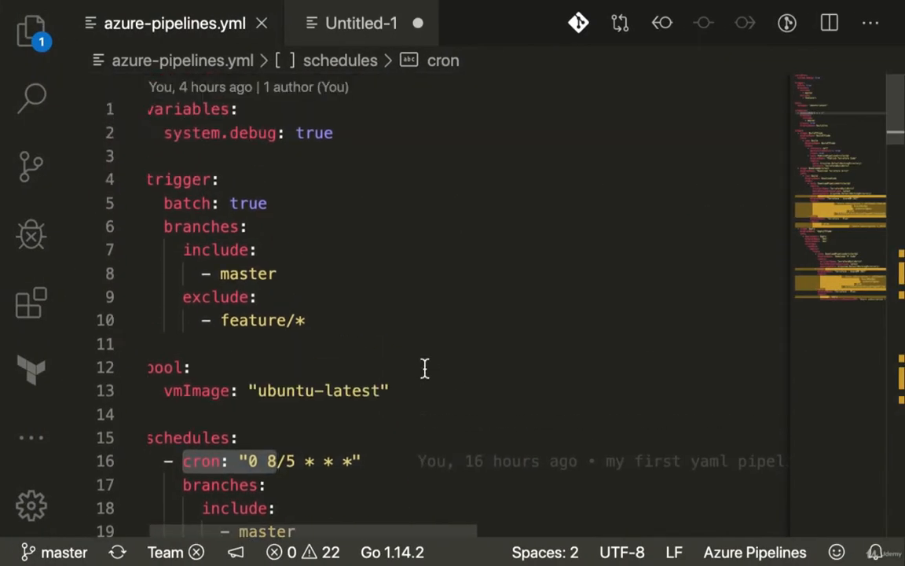
Step: Scroll azure-pipelines.yml down through the Terraform init and plan tasks
scroll(down, 3)
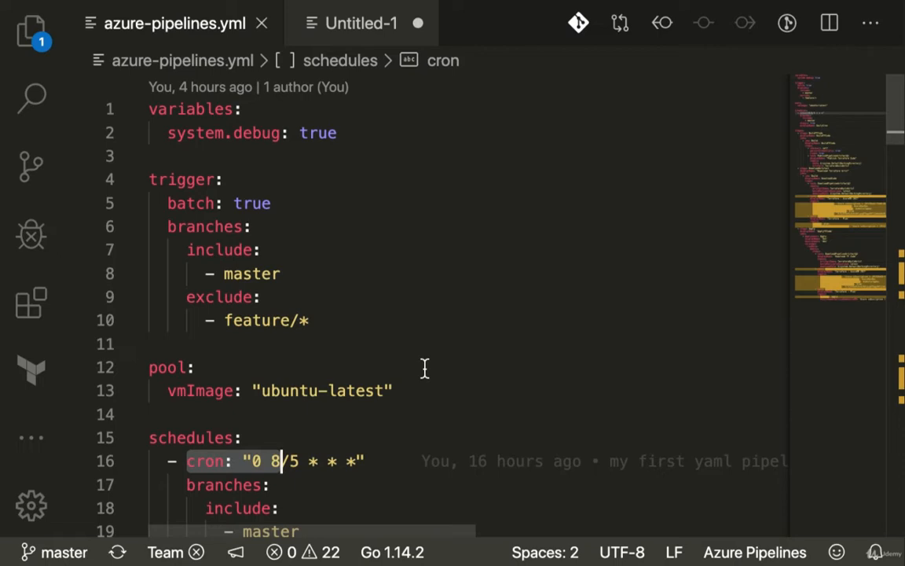
mouse_move(368, 305)
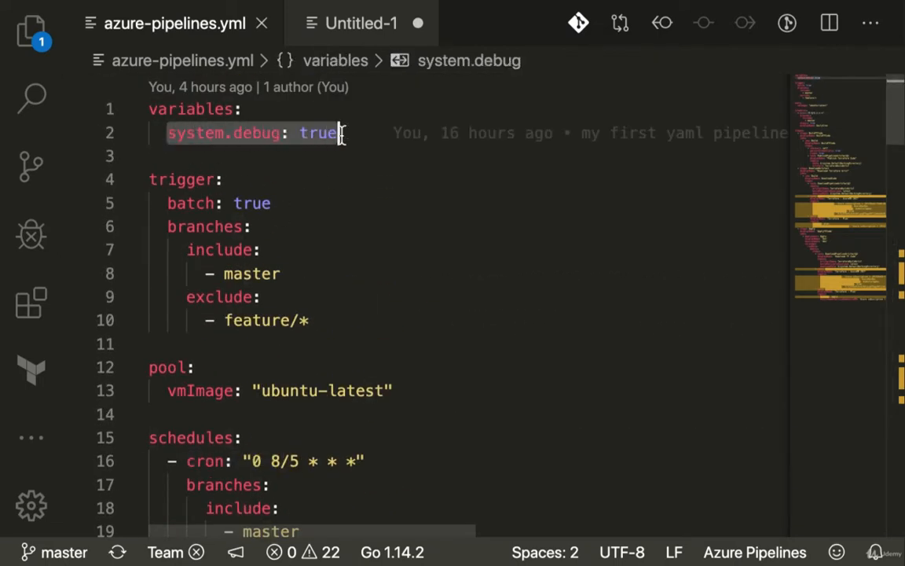
mouse_move(286, 188)
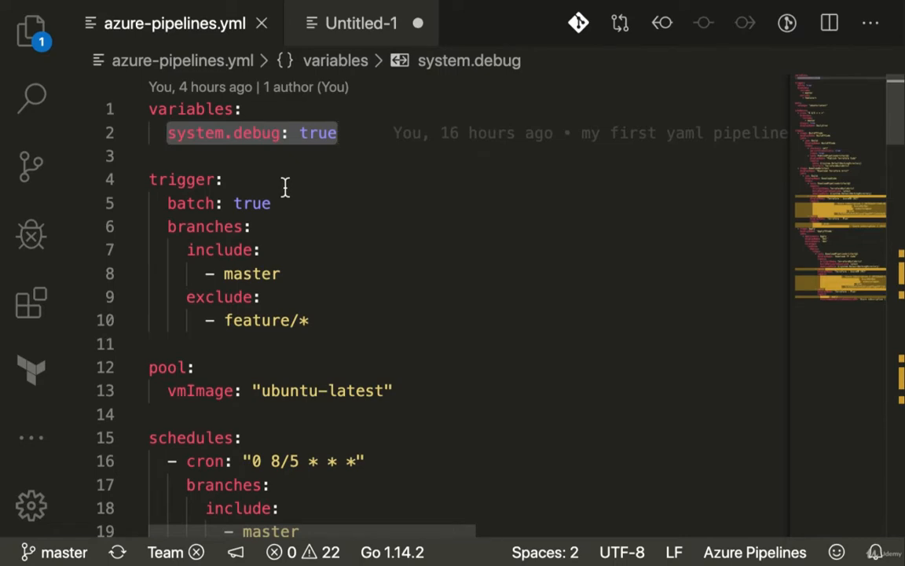
scroll(down, 3)
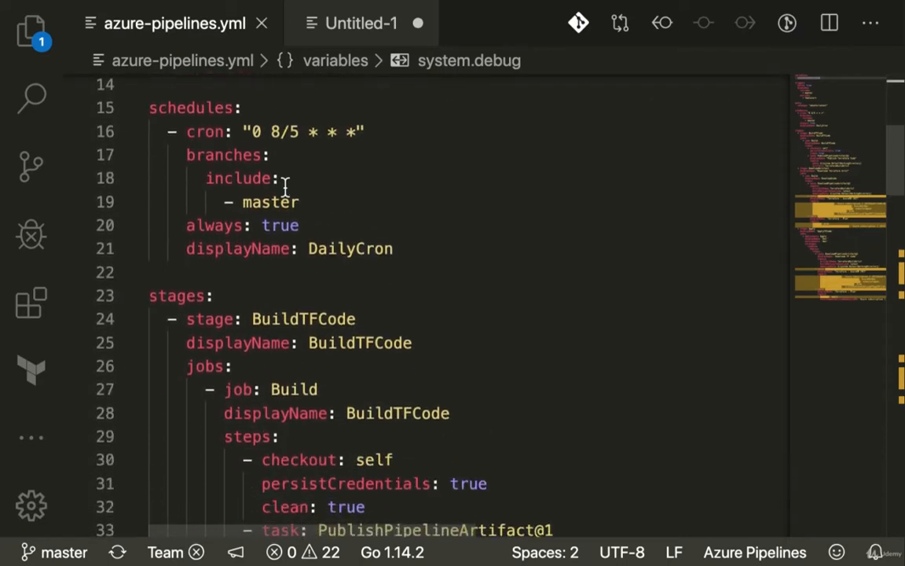
scroll(down, 3)
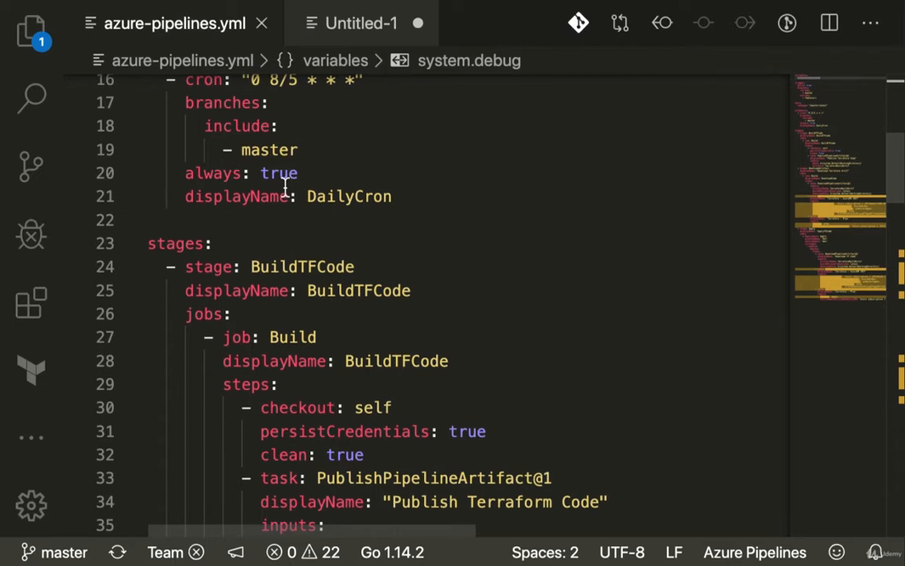
scroll(down, 3)
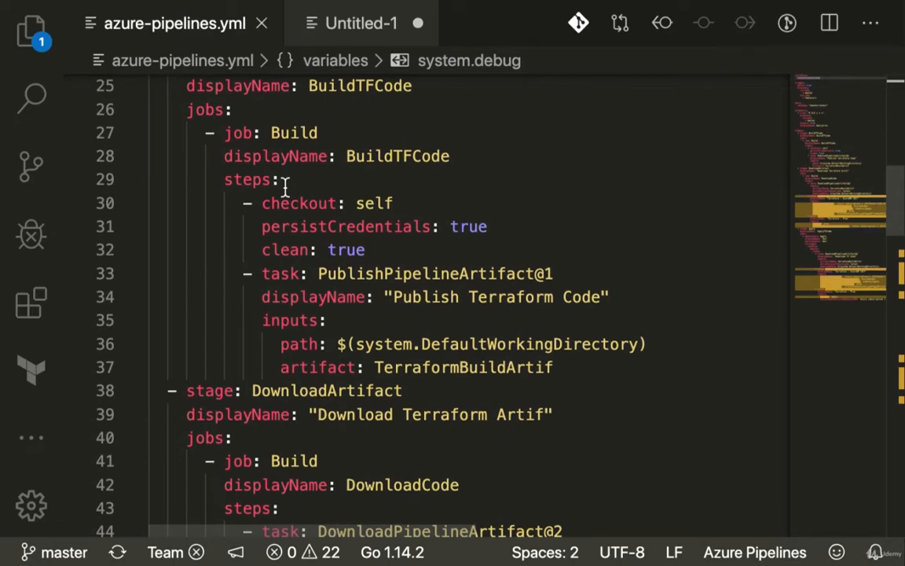
scroll(down, 3)
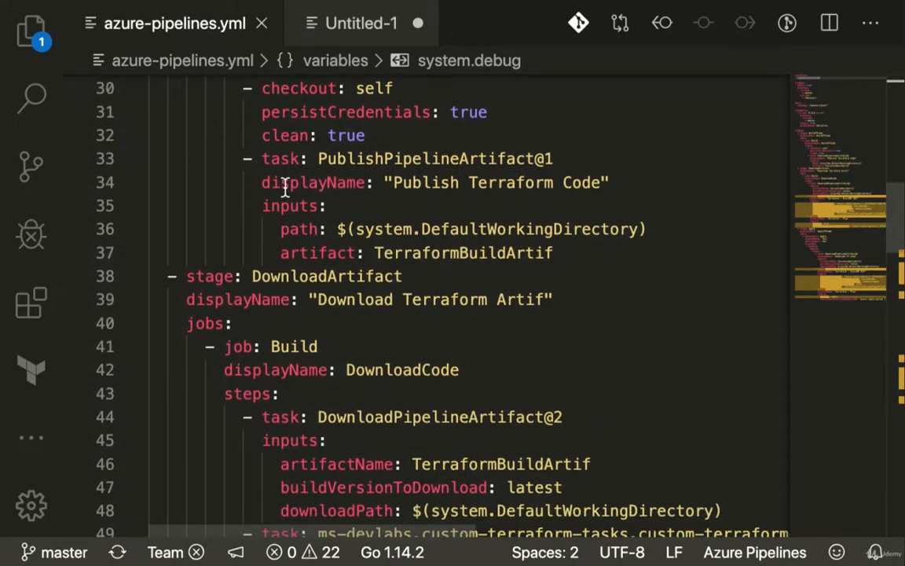
scroll(down, 3)
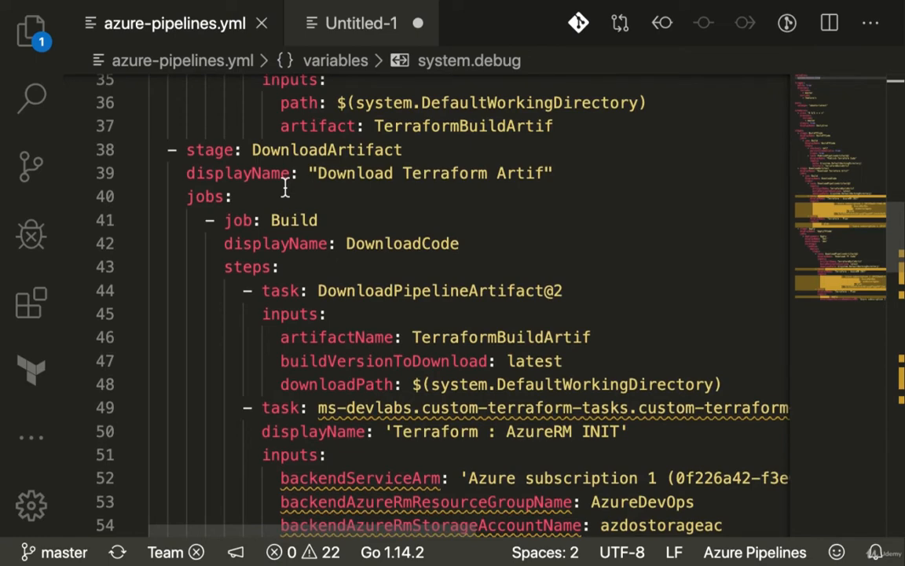
Step: Reach the Terraform INIT task's backendAzureRmKey line and copy the storage key value
scroll(down, 3)
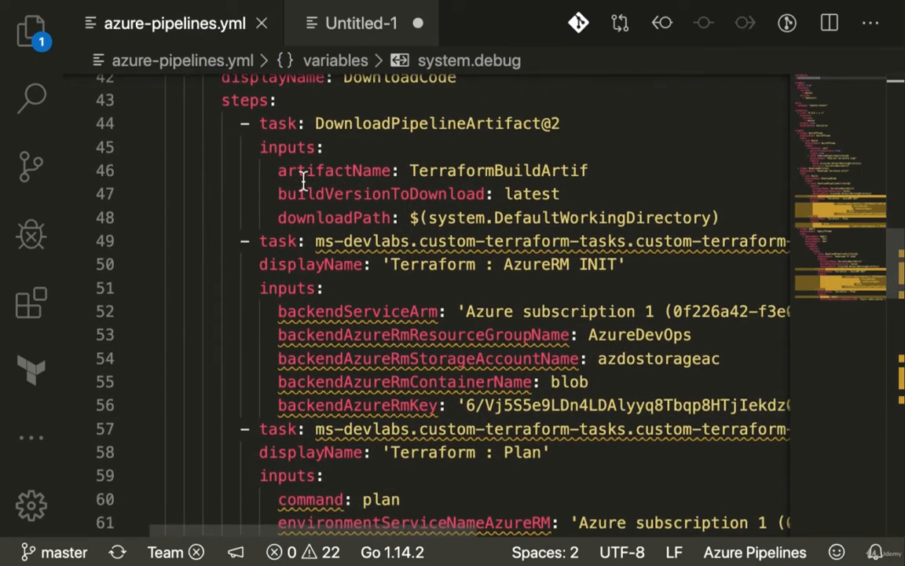
scroll(down, 3)
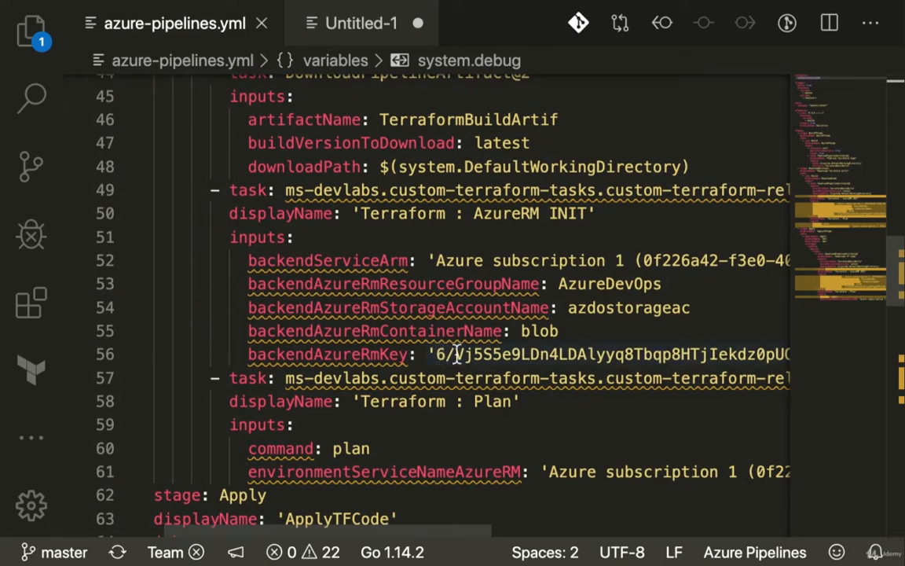
scroll(right, 3)
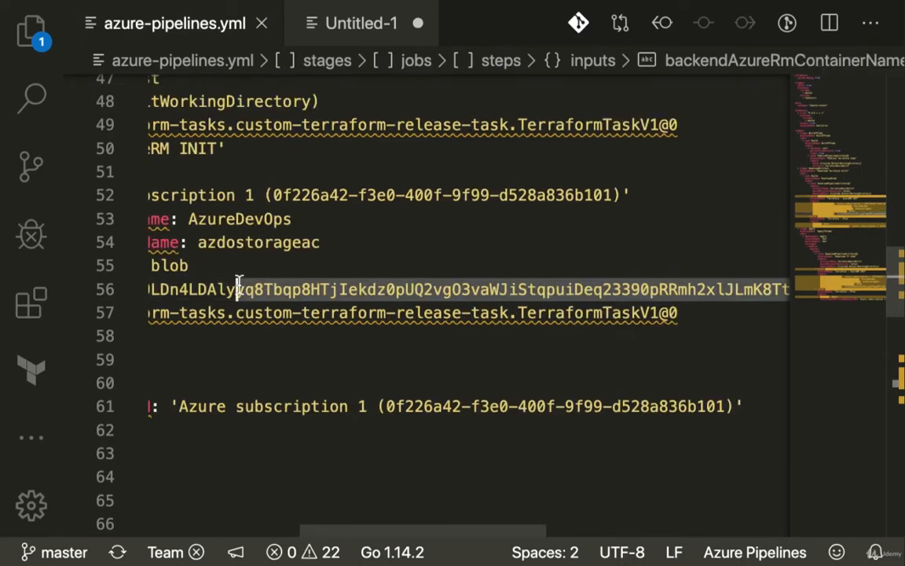
scroll(left, 3)
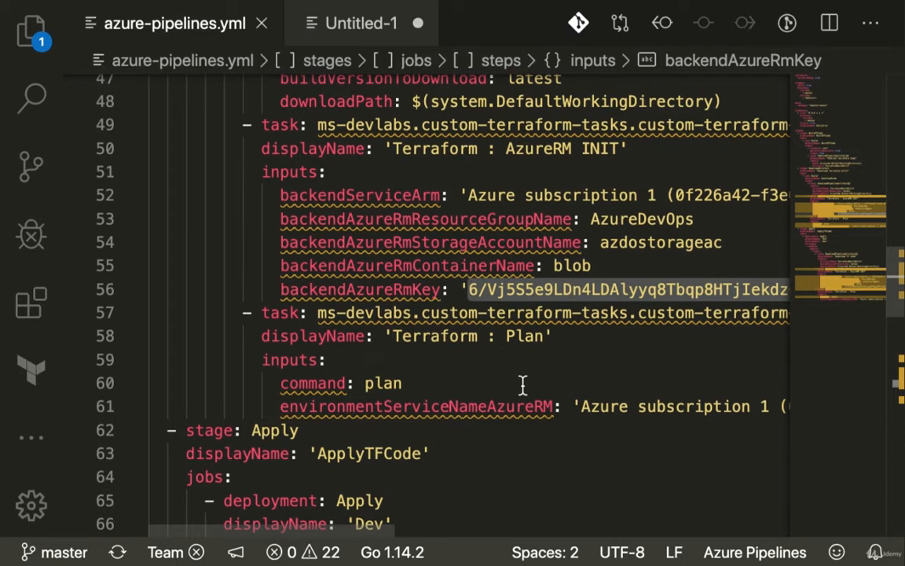
mouse_move(508, 393)
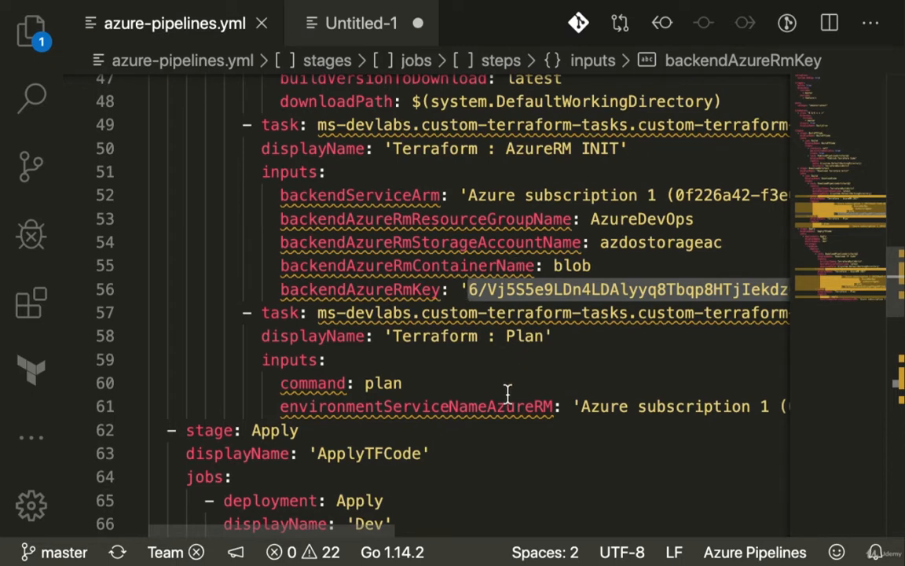
mouse_move(503, 382)
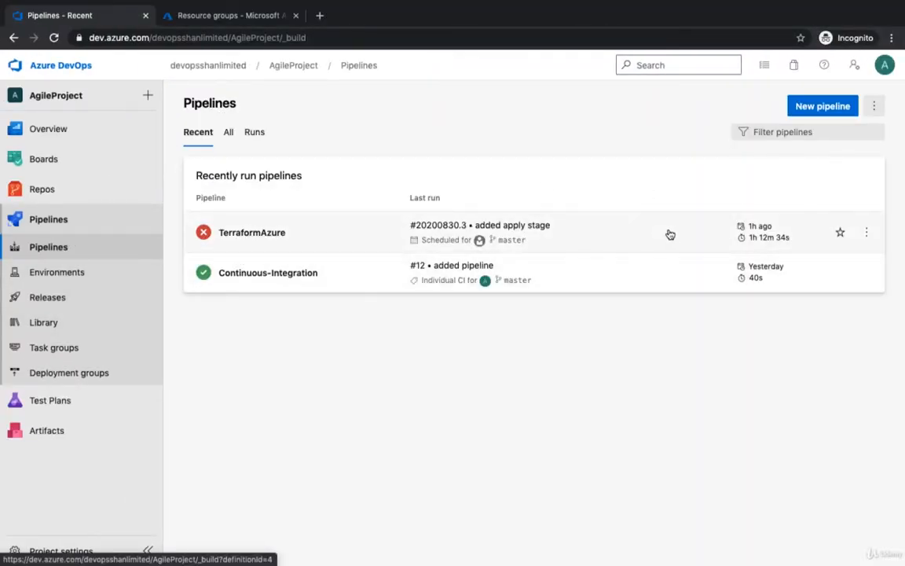
Step: Edit the TerraformAzure pipeline YAML and start a new pipeline variable
click(868, 232)
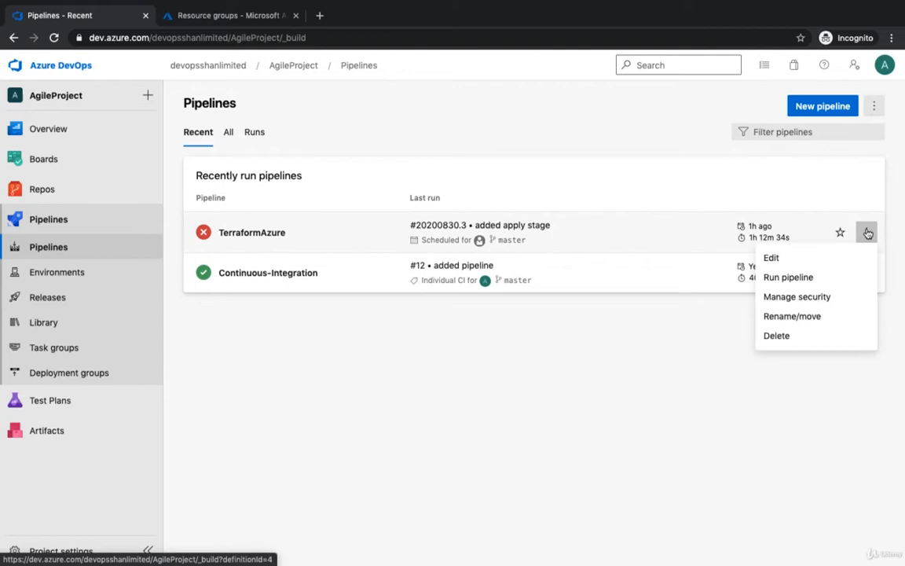
click(772, 258)
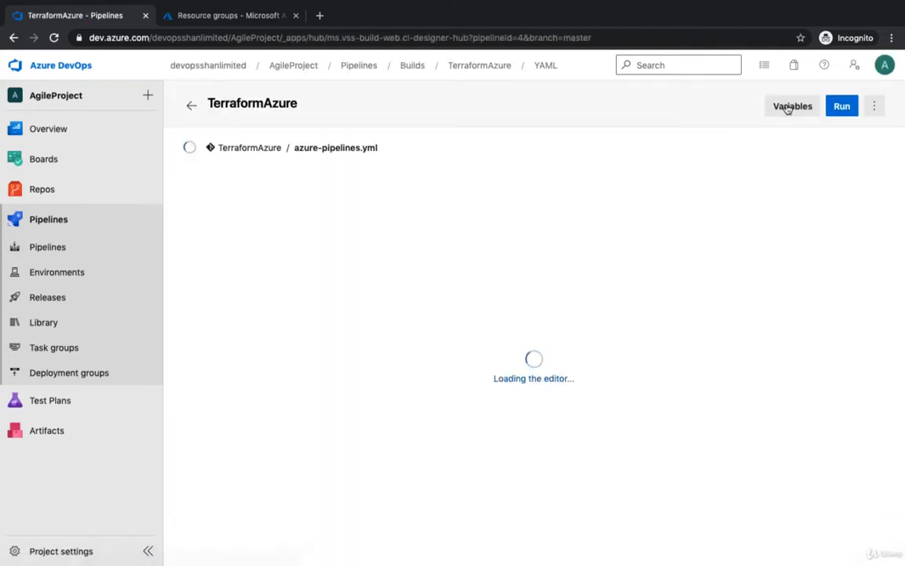
click(793, 107)
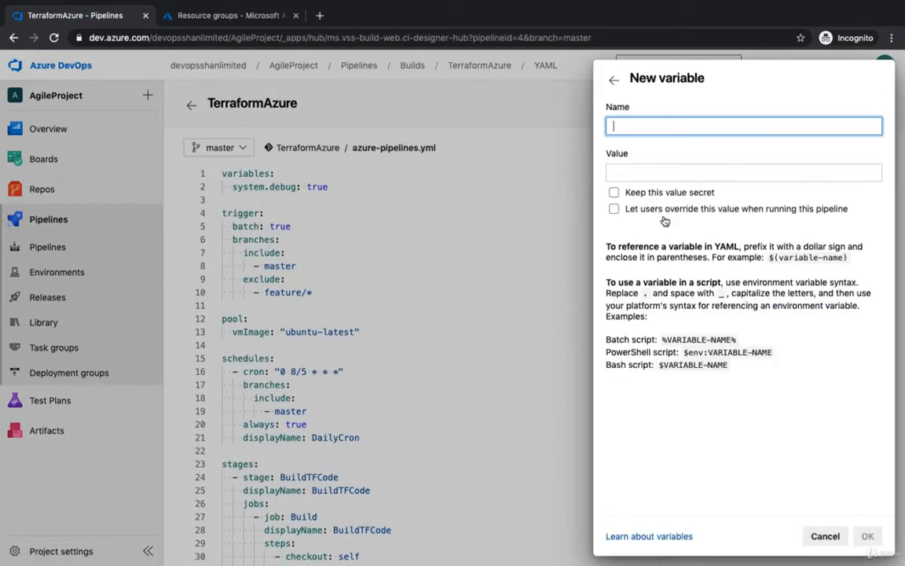
Step: Create secret variable storagekey holding the storage account key and confirm it
click(868, 536)
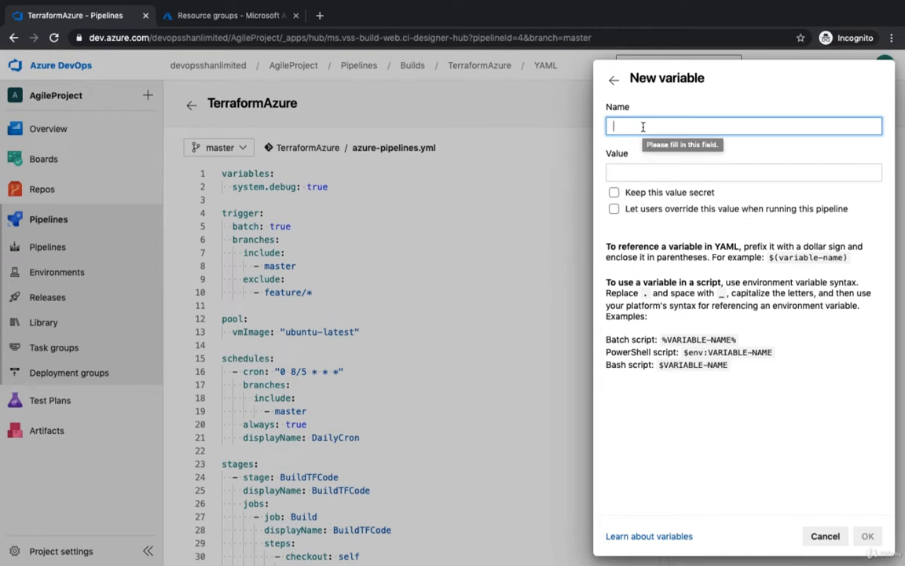
text(azu)
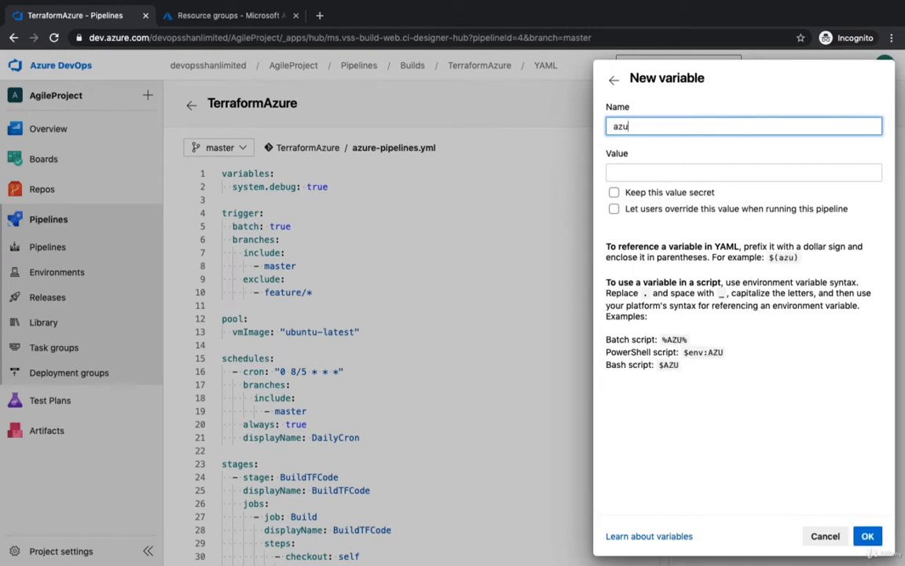
text(storagekey)
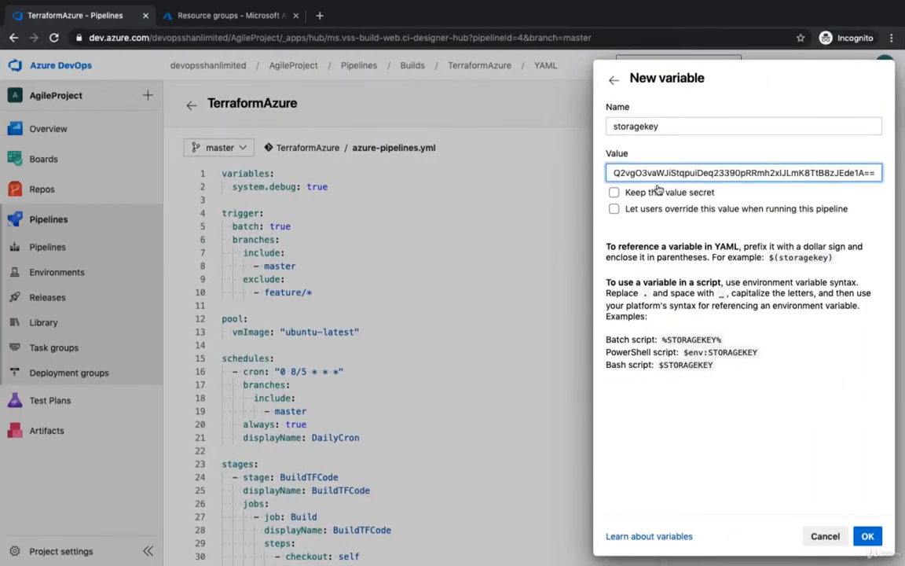
mouse_move(663, 198)
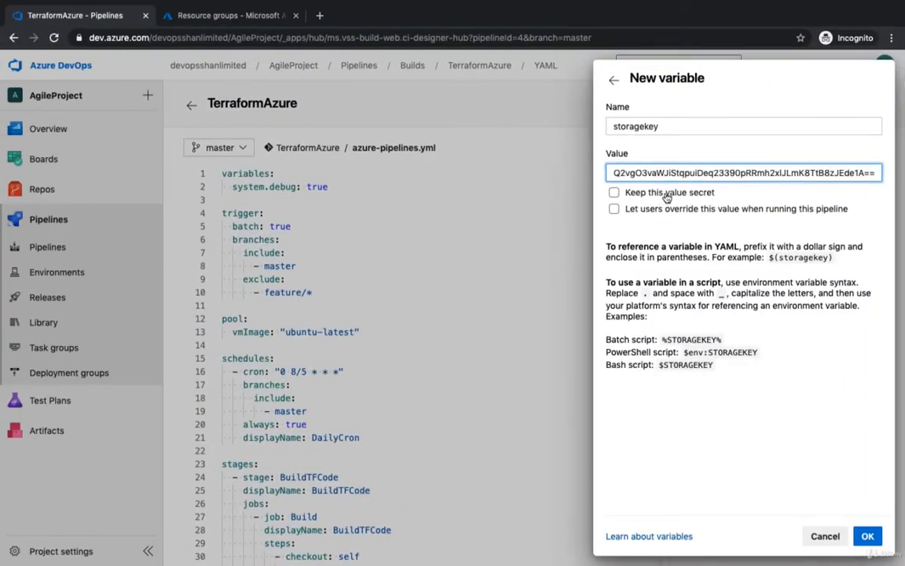
click(615, 191)
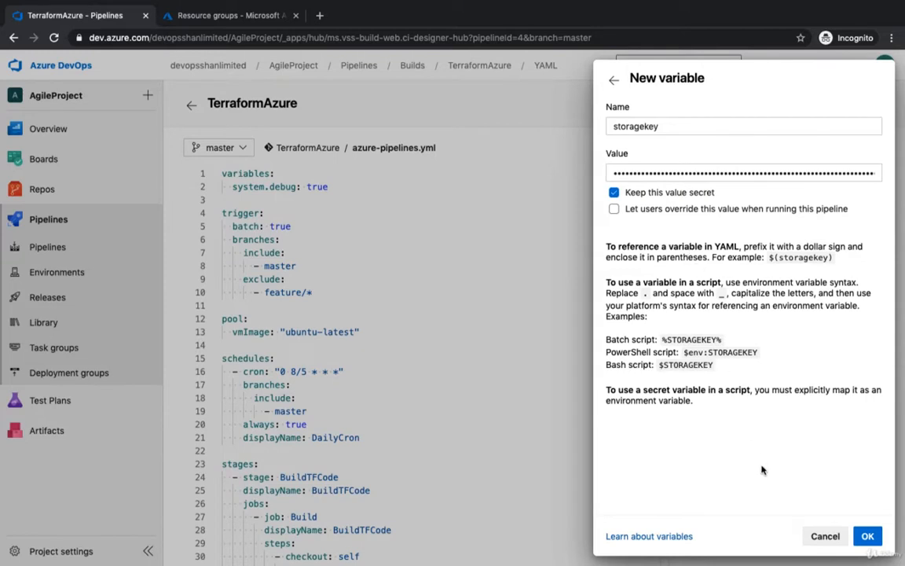
mouse_move(760, 349)
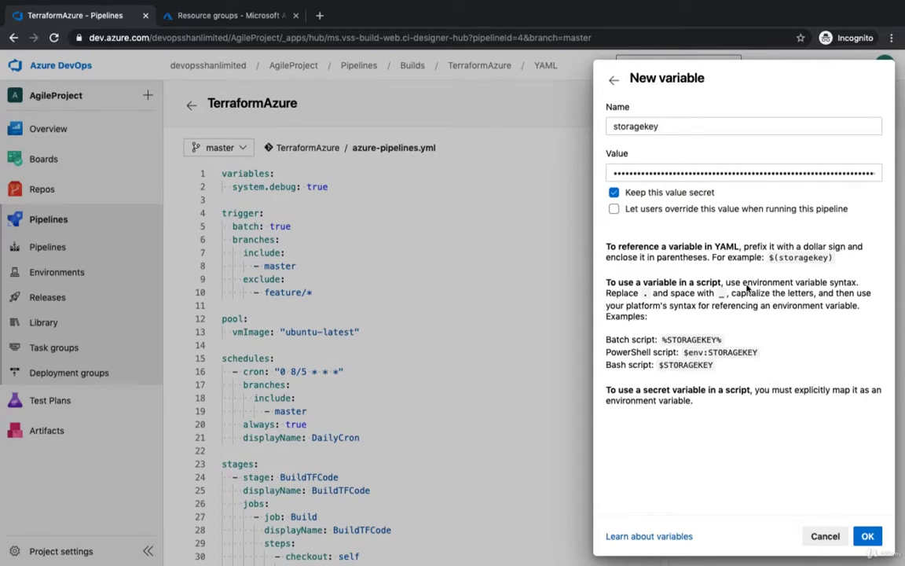
mouse_move(775, 257)
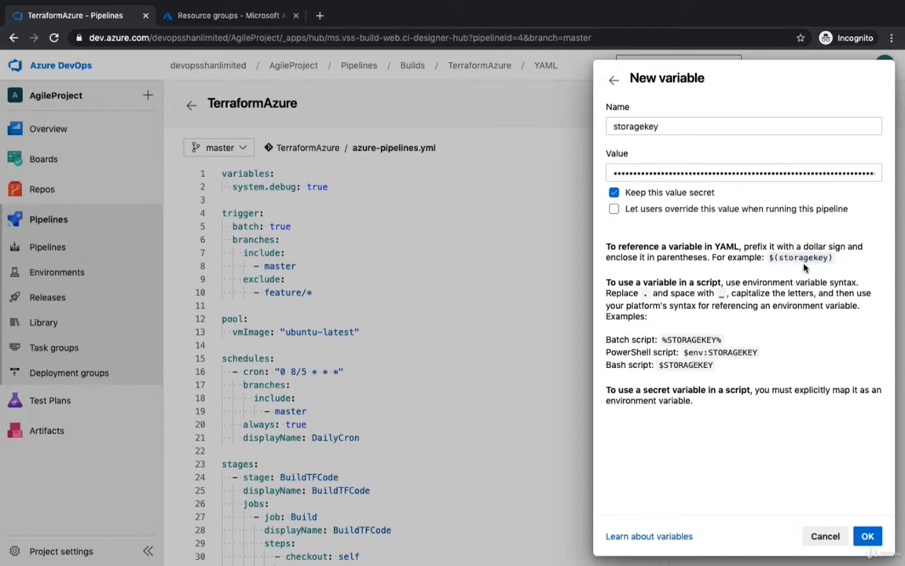
mouse_move(830, 311)
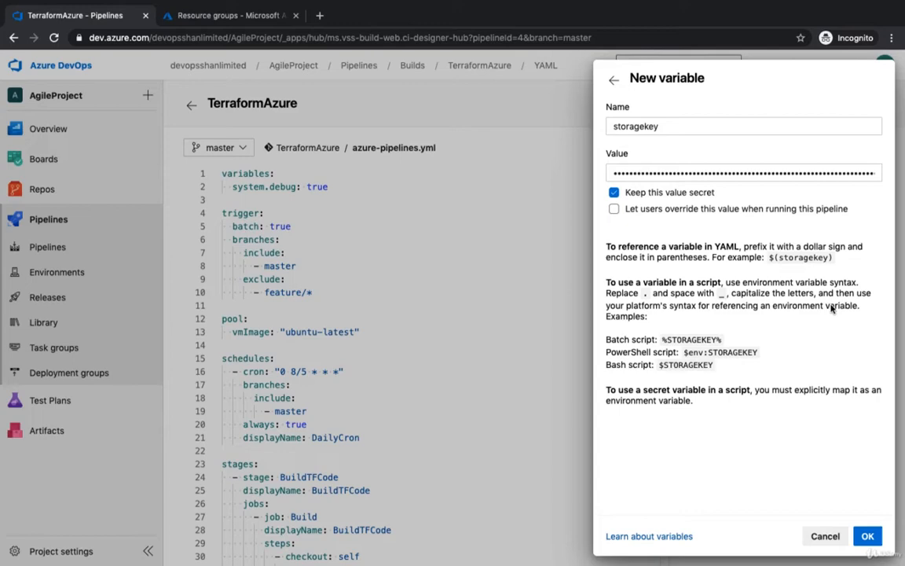
mouse_move(831, 258)
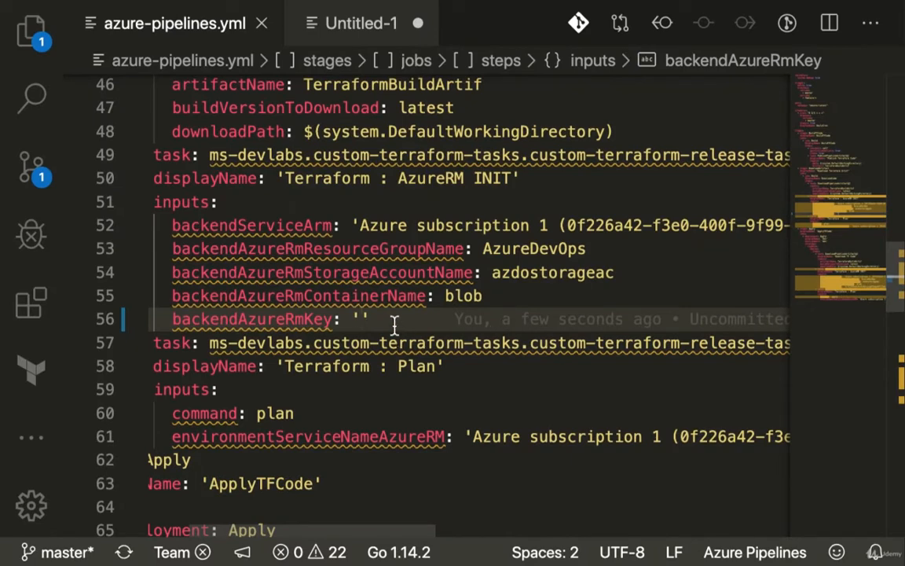
text($(storagekey))
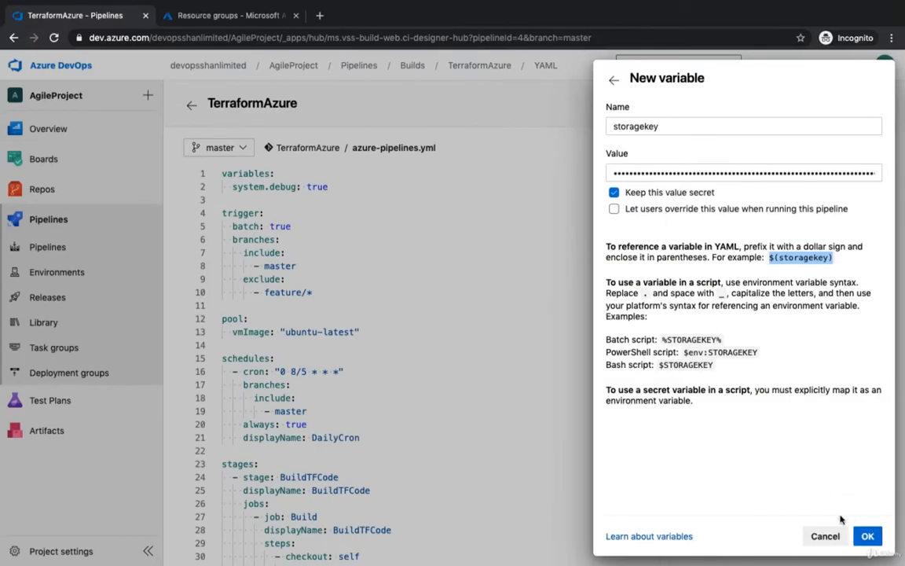
click(870, 536)
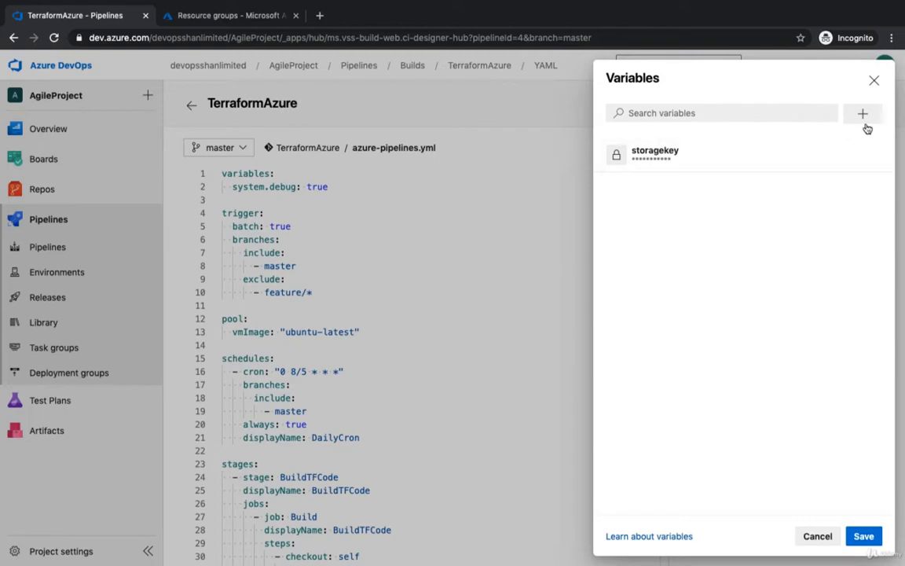
Step: Create variable azuredub holding 'azure subscription 1 (0f226a42-…)' and save the pipeline variables
click(862, 113)
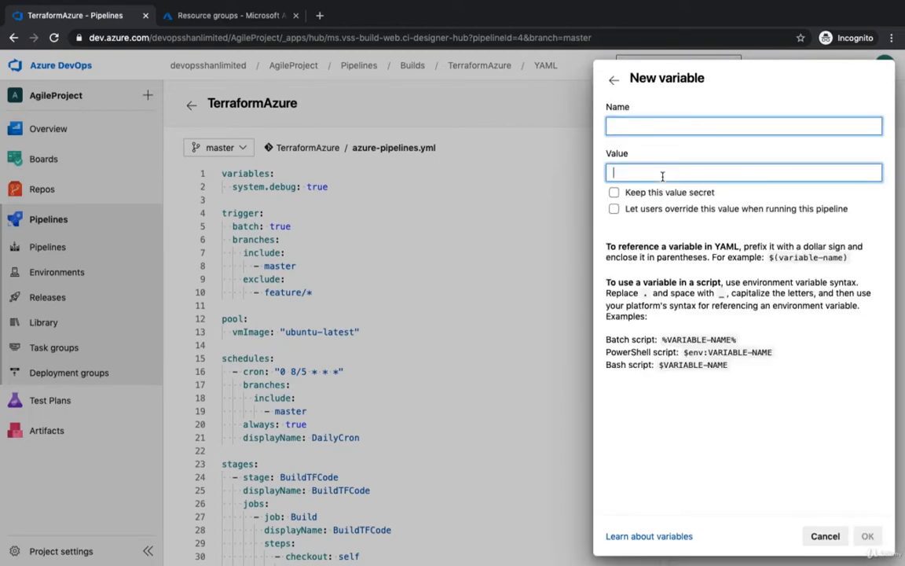
text(azure subscription 1 (0f226a42-f3e0-400f-9f99-d528a836b101))
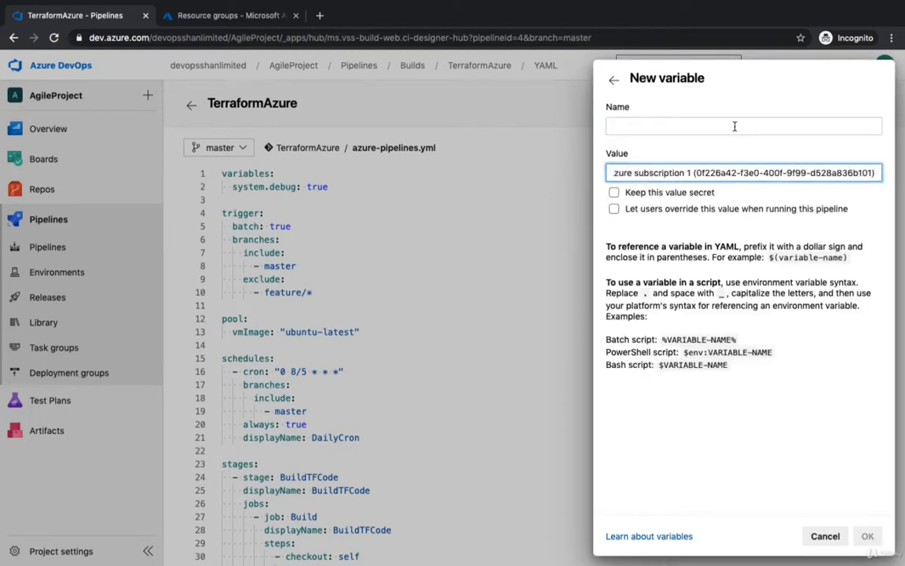
text(au)
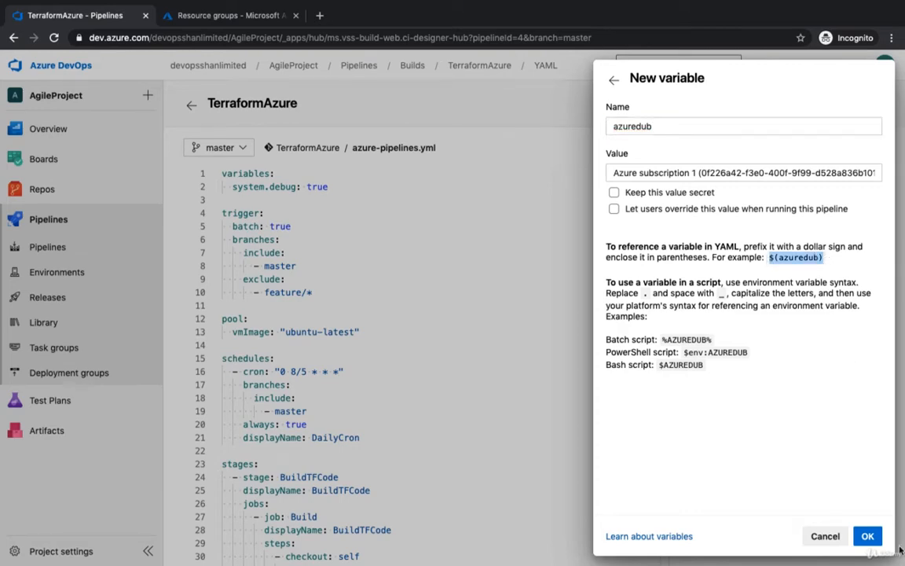
click(871, 536)
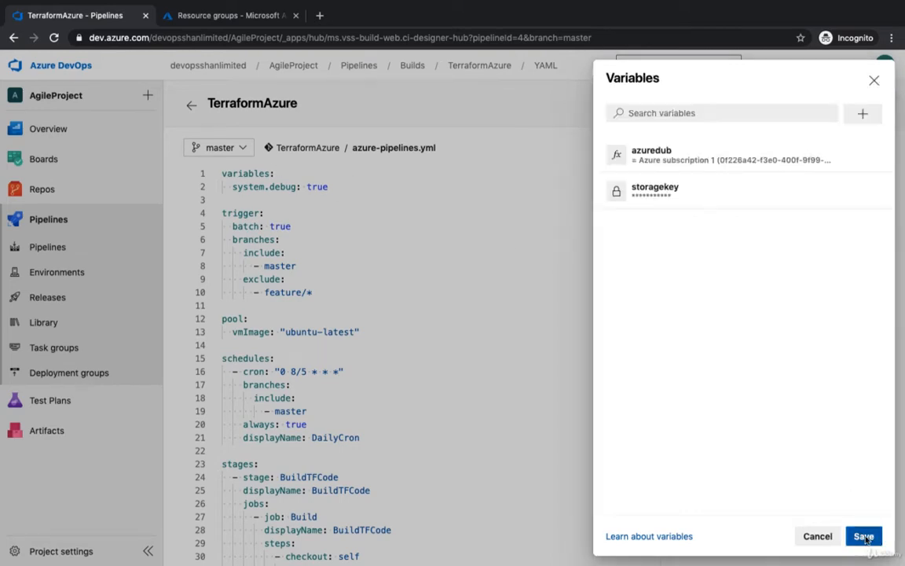
click(865, 535)
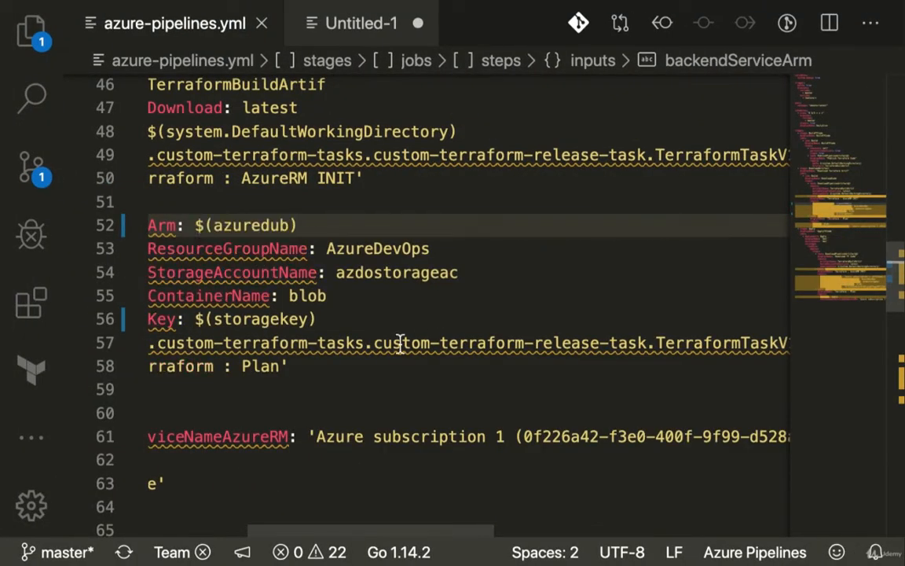
Step: Replace the Plan task's environmentServiceNameAzureRM literal with $(azuredub) and review the file
click(313, 437)
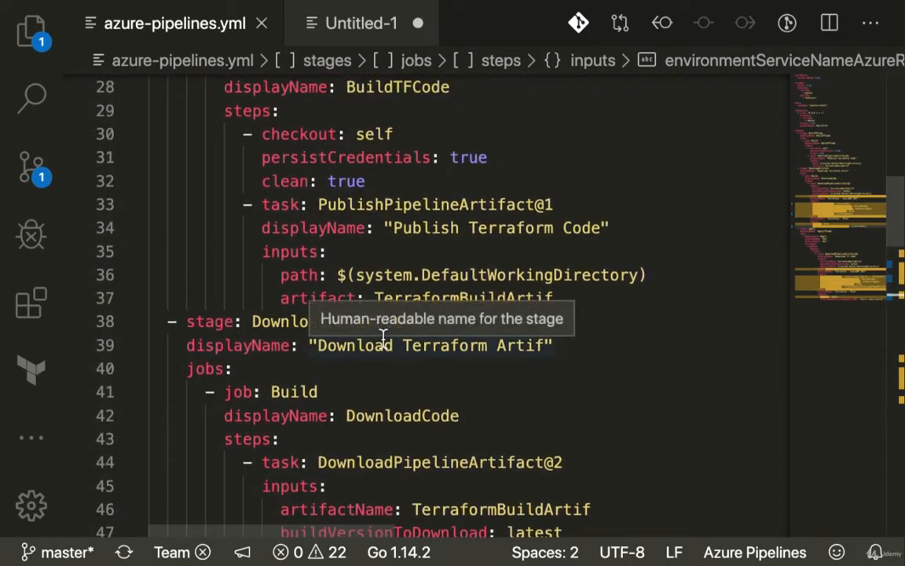
mouse_move(225, 557)
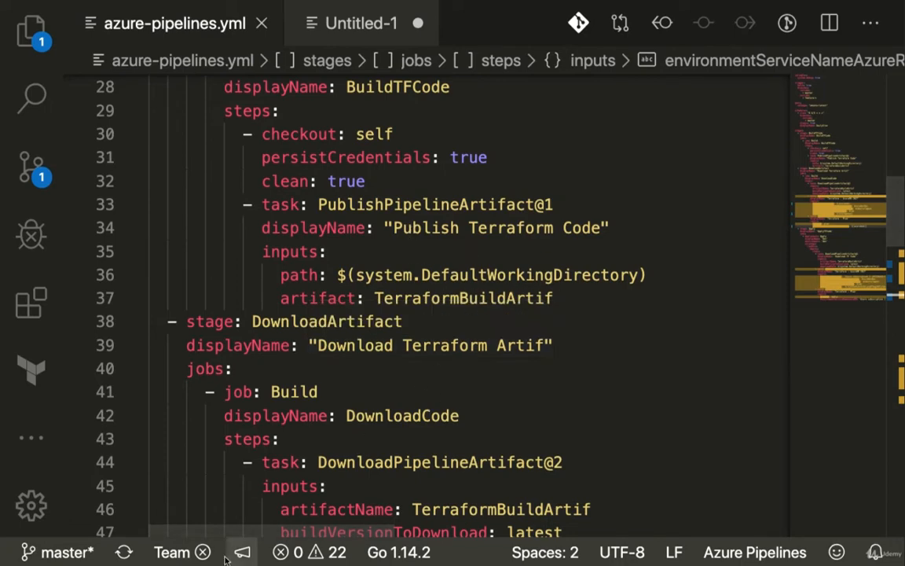
scroll(down, 3)
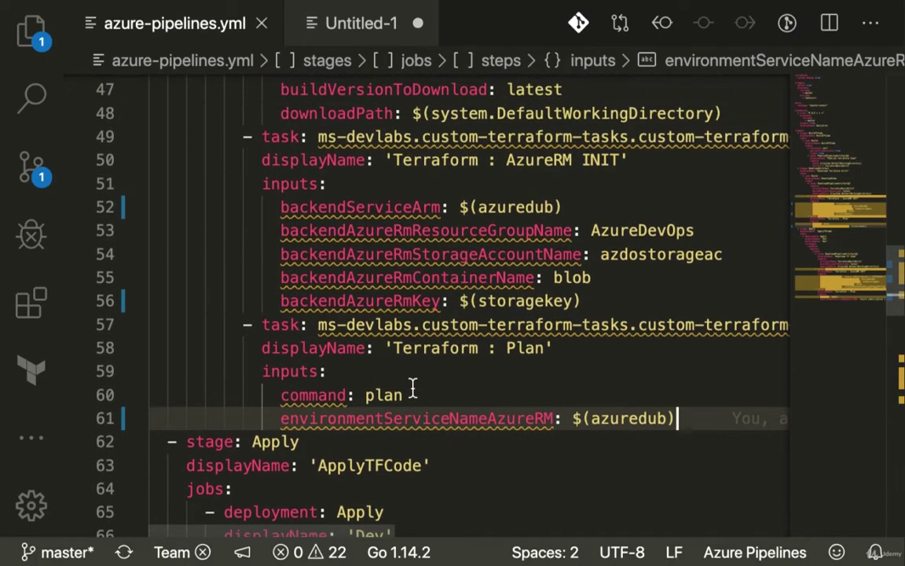
mouse_move(474, 264)
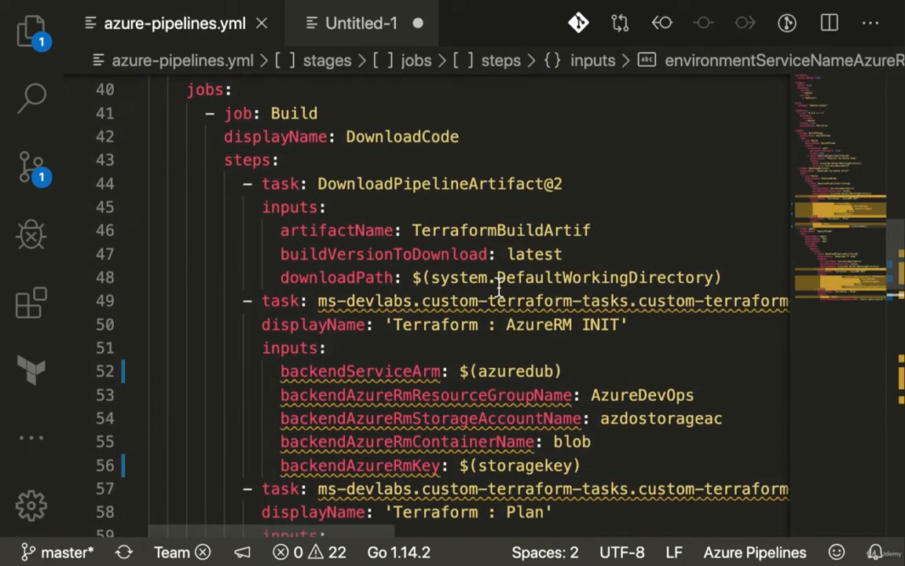
scroll(down, 3)
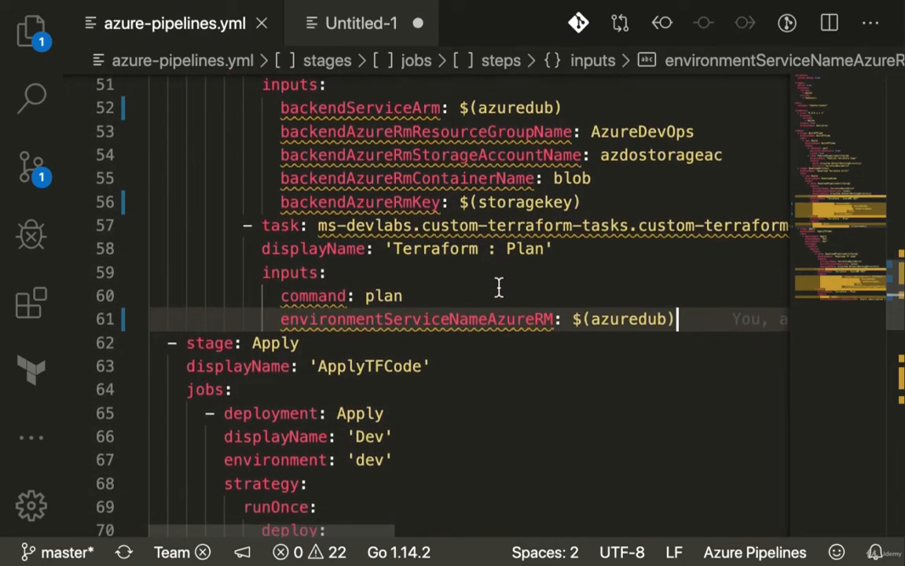
scroll(down, 3)
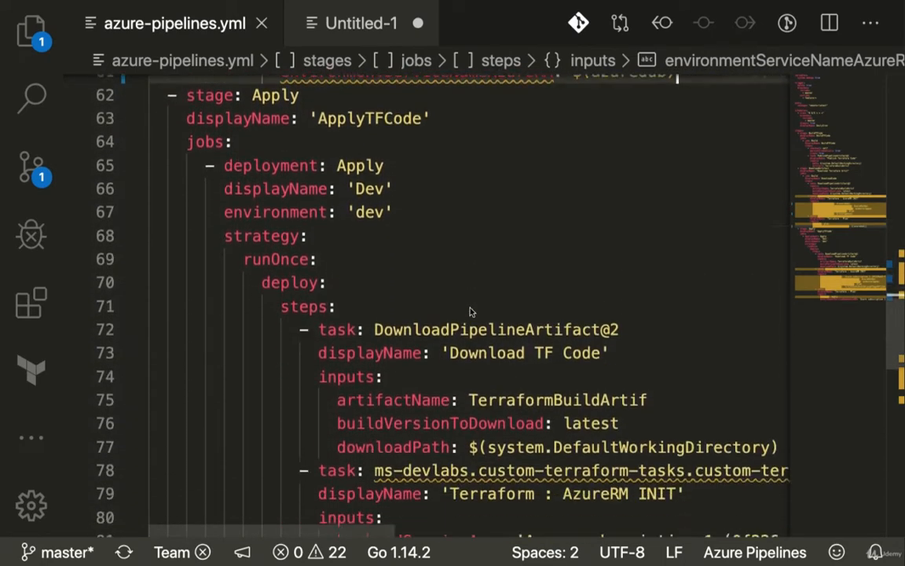
scroll(down, 3)
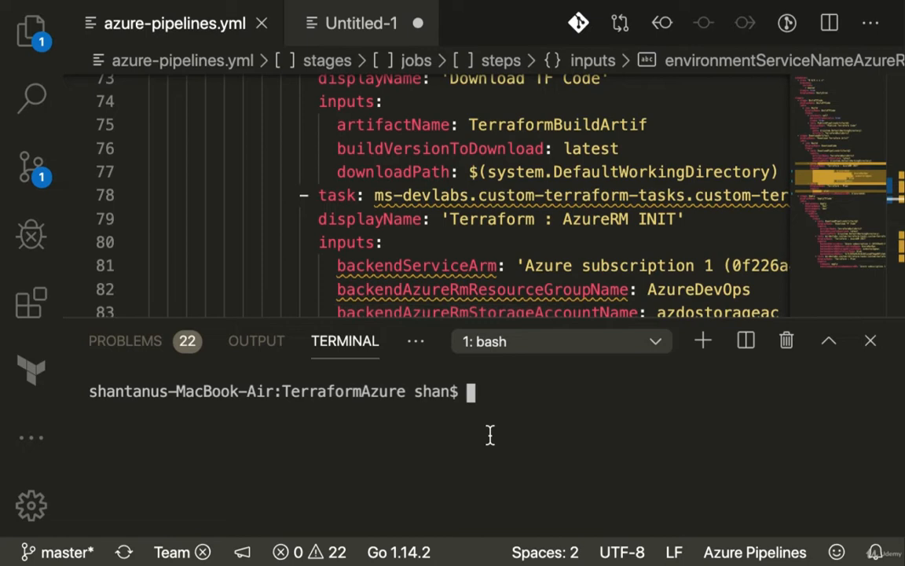
Step: Stage, commit with message "added variables" and git push the pipeline changes
text(git add .)
text(git commit)
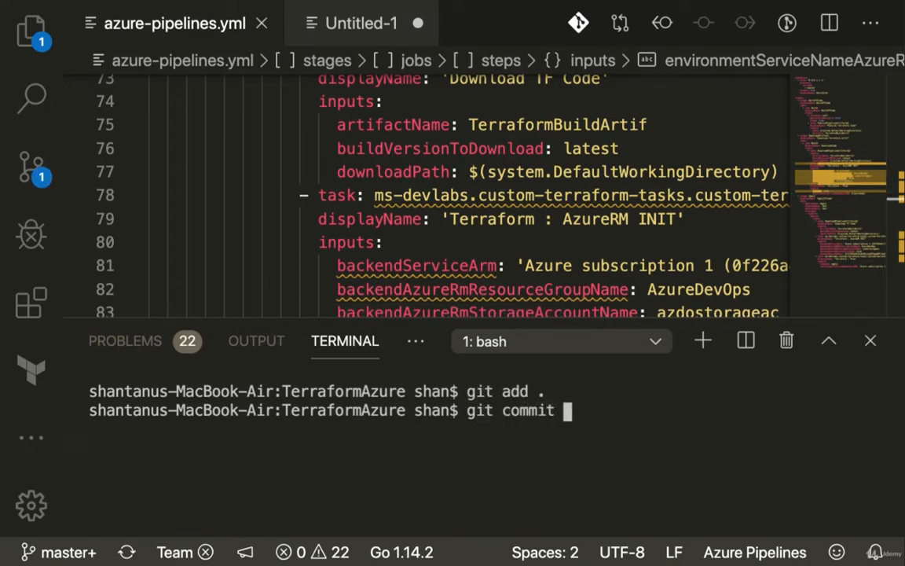
text(-m "added v)
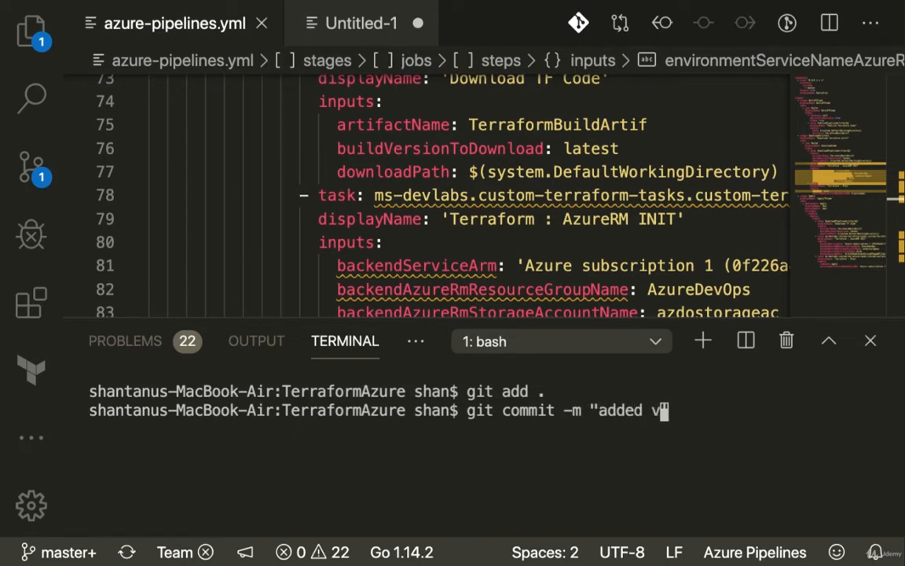
key(Enter)
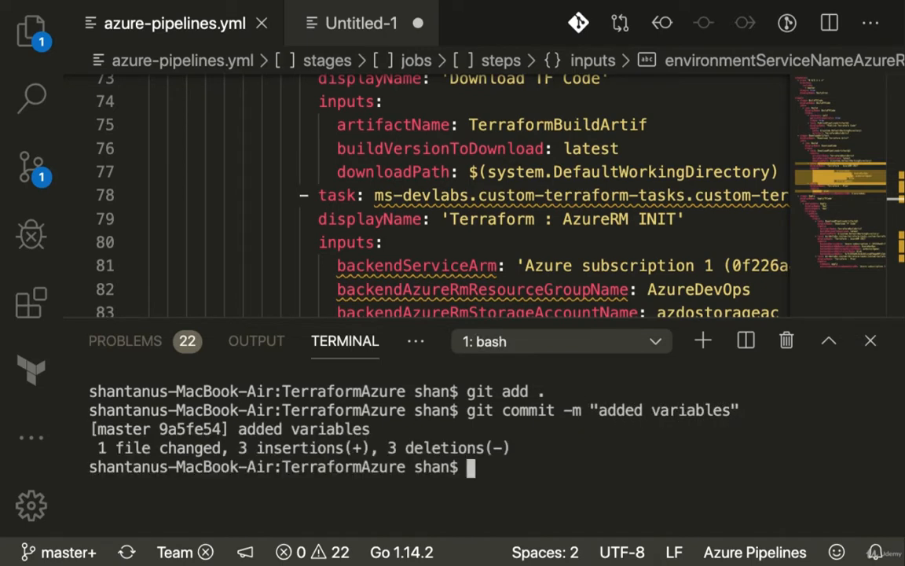
text(git push)
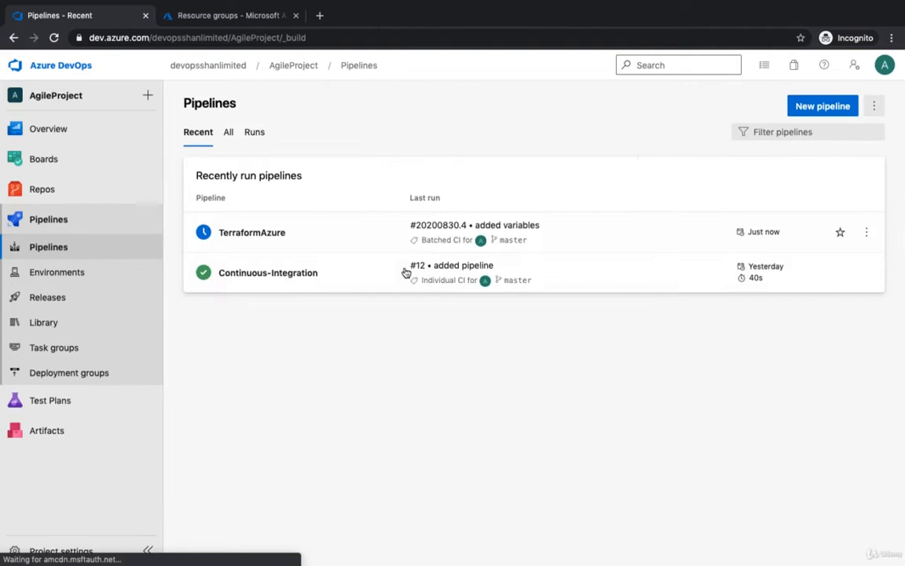
Step: Open TerraformAzure run #20200830.4 triggered by the added variables commit
click(251, 232)
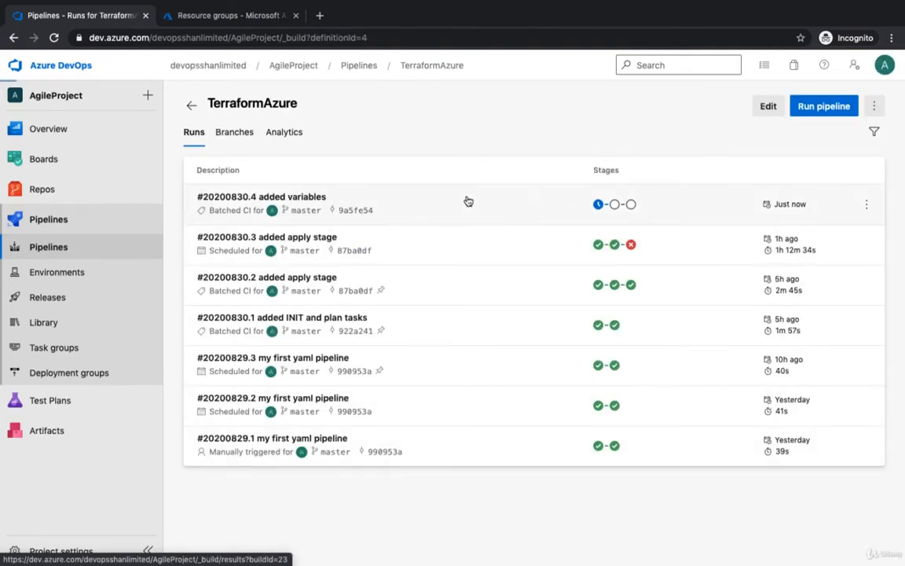
click(261, 196)
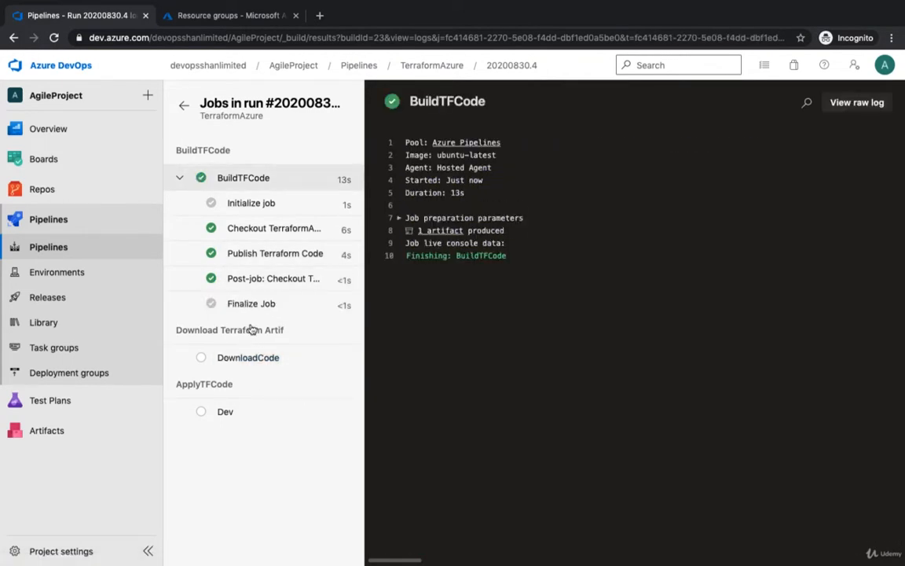
mouse_move(258, 369)
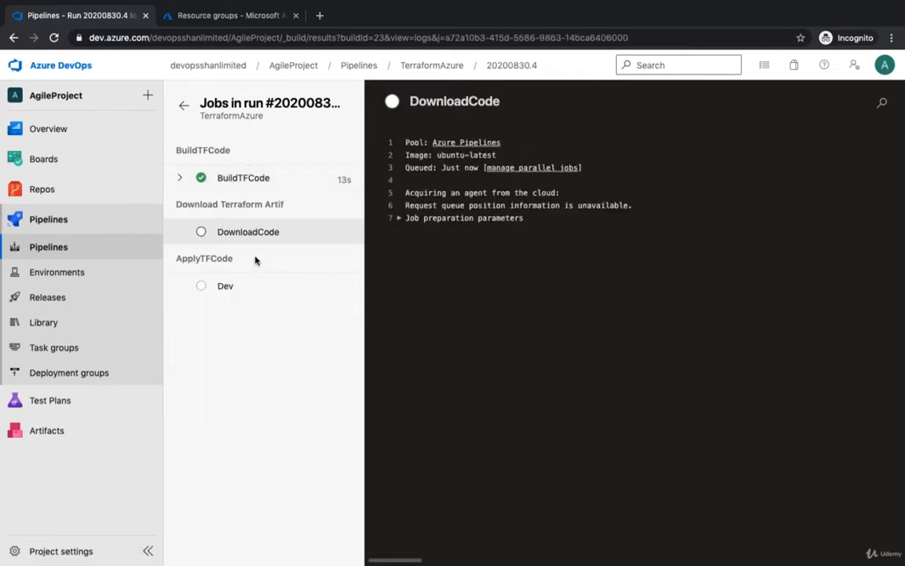
Step: Review the DownloadCode job's artifact download and Terraform AzureRM INIT logs
click(183, 105)
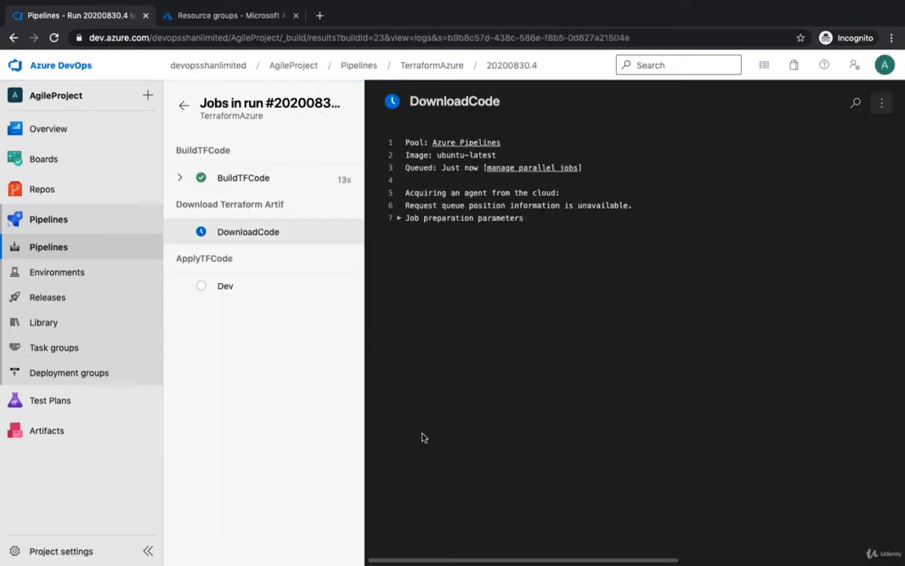
mouse_move(450, 433)
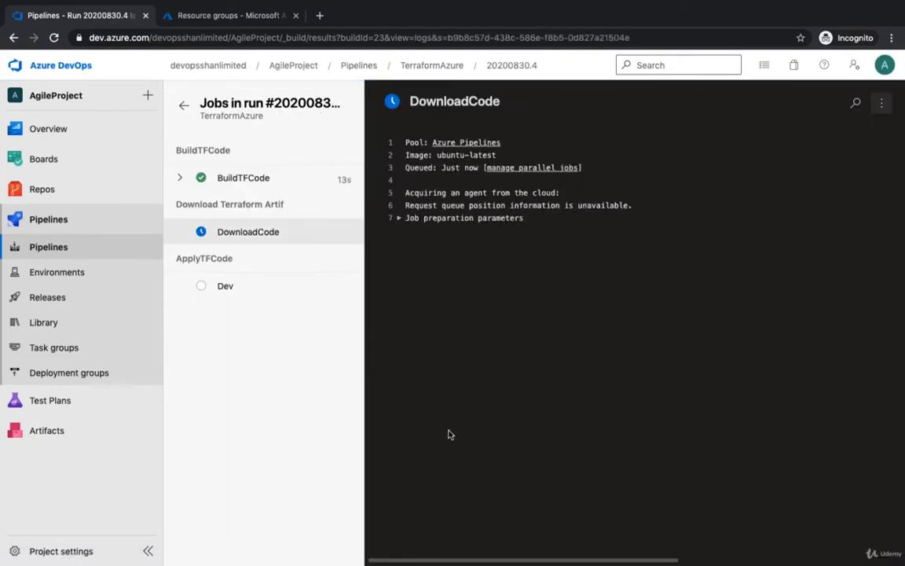
click(227, 286)
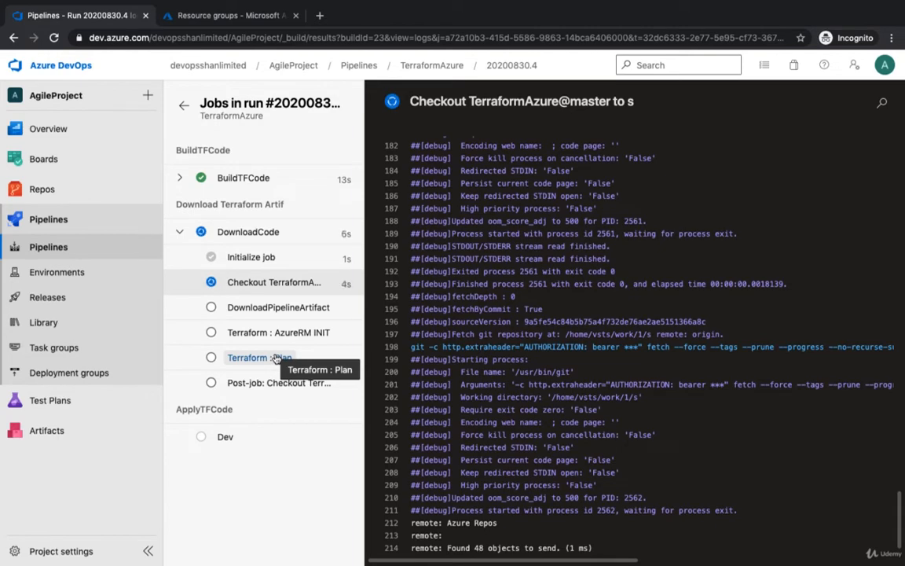
scroll(down, 3)
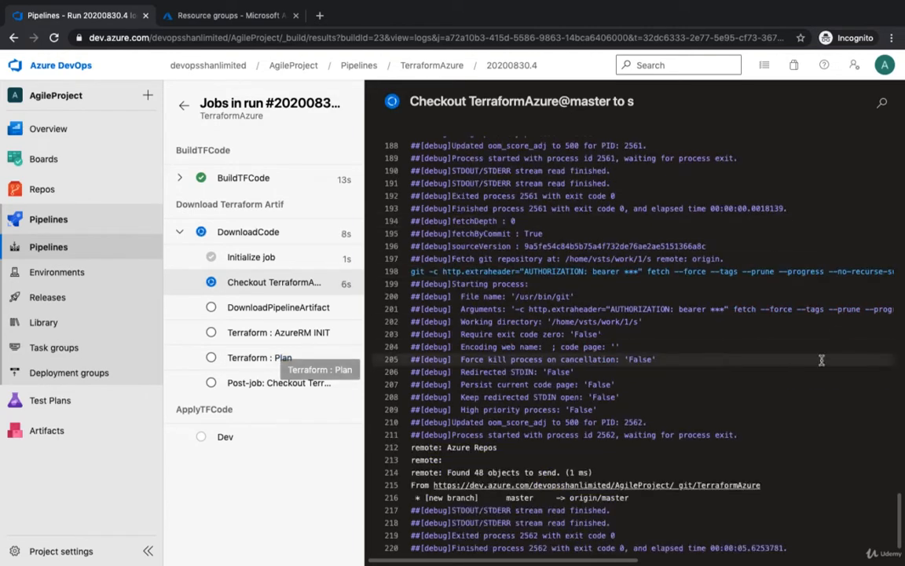
click(276, 306)
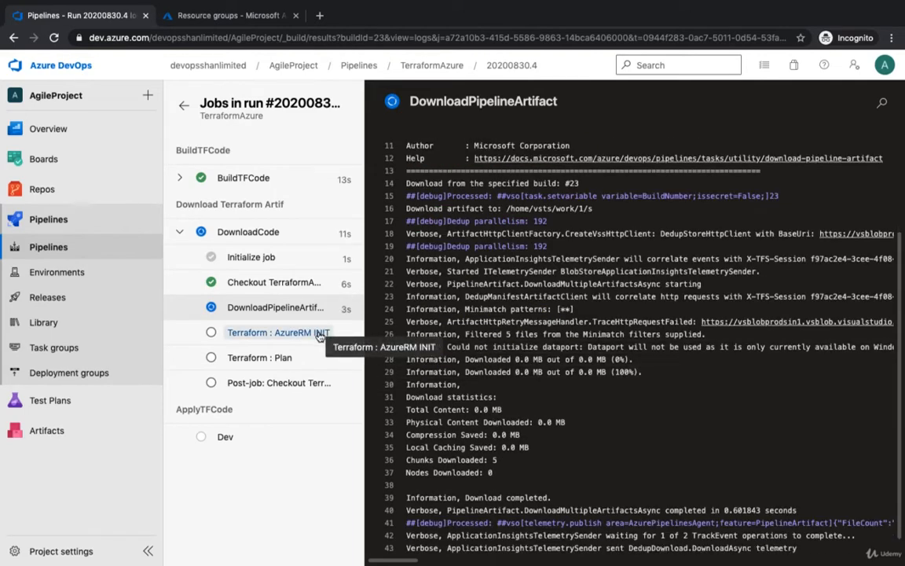
click(278, 332)
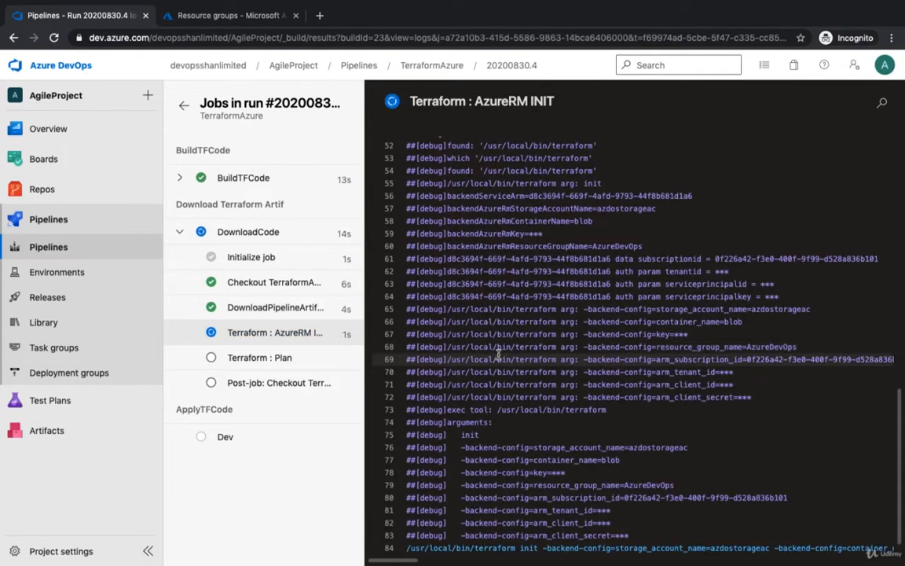
scroll(down, 3)
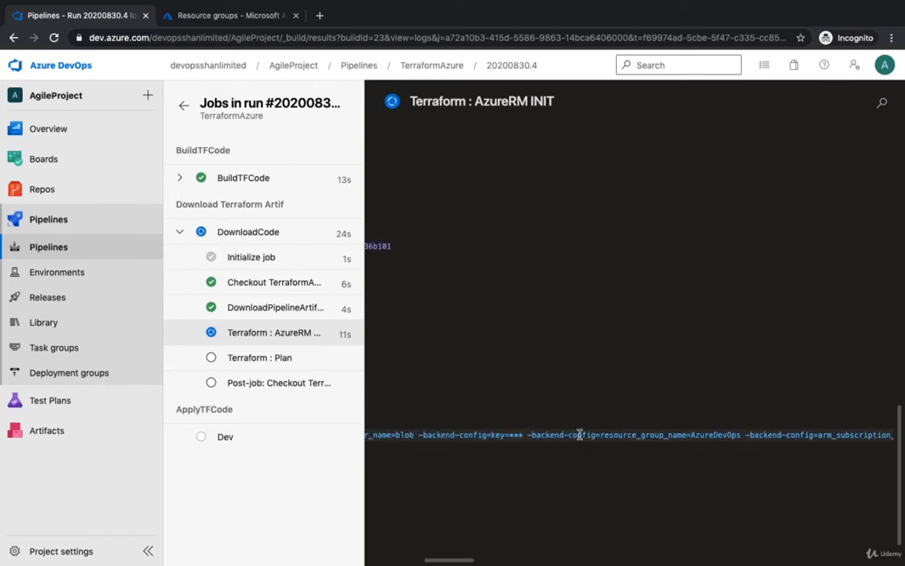
Step: Review the Terraform : Plan log listing the storage containers to create
click(261, 359)
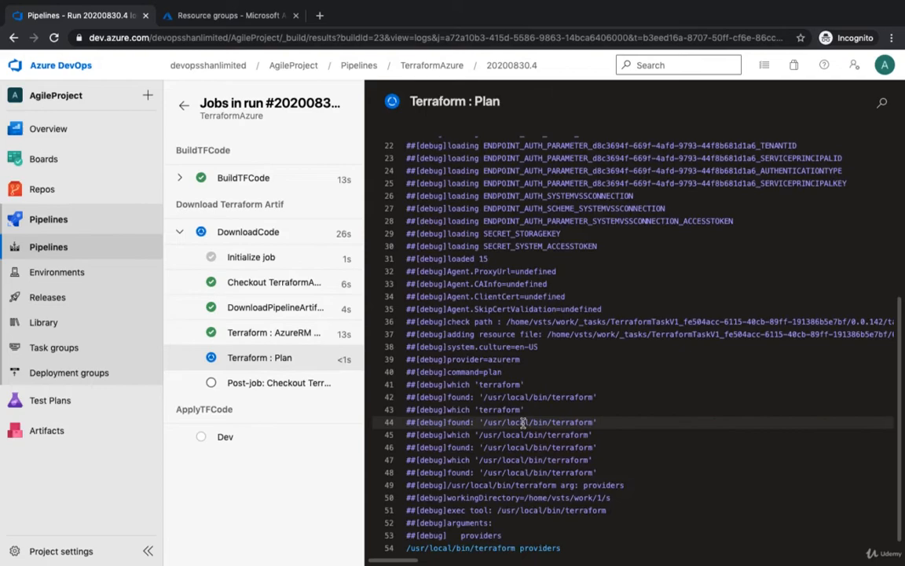
scroll(down, 3)
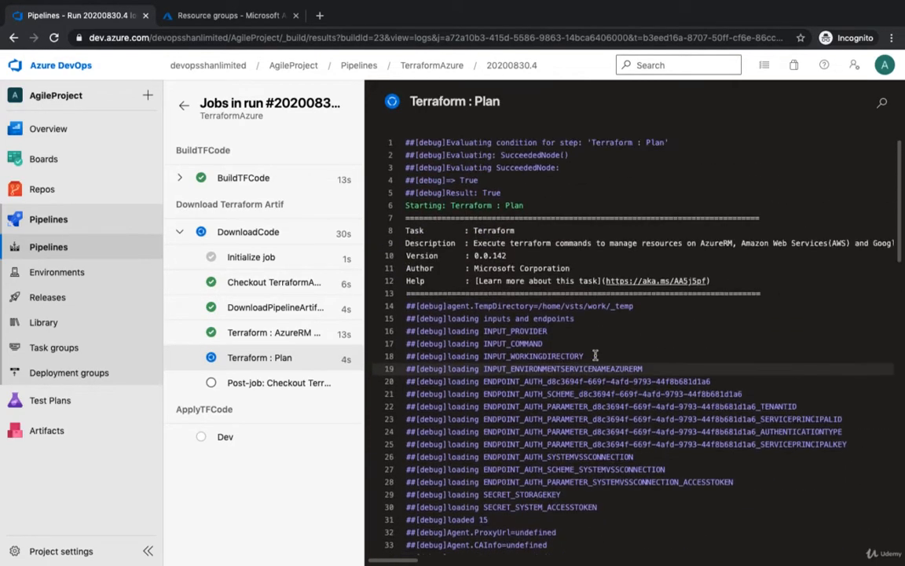
scroll(down, 3)
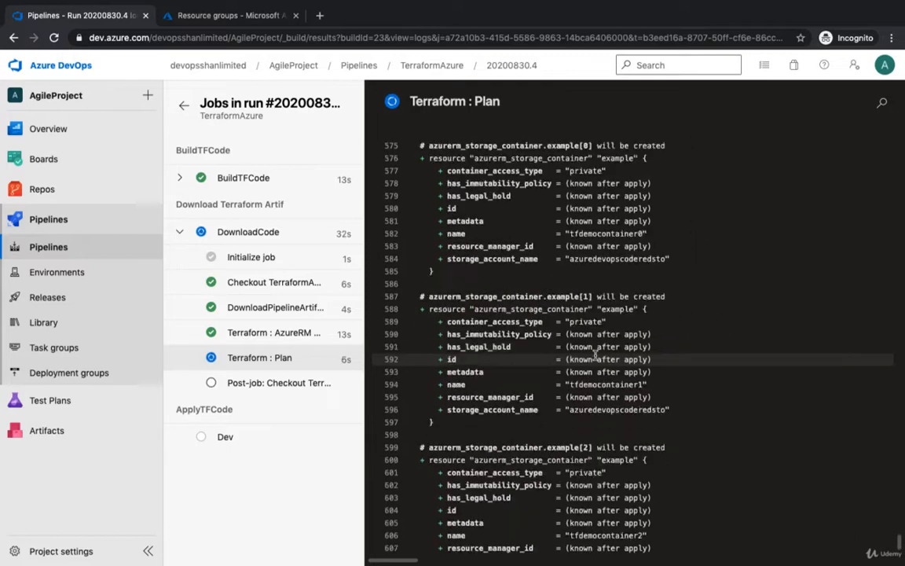
click(248, 231)
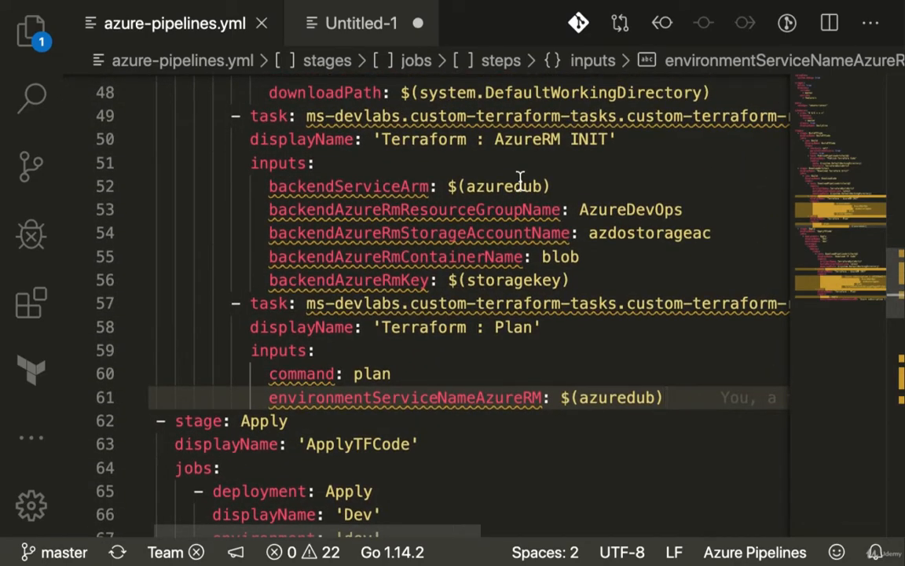
mouse_move(379, 173)
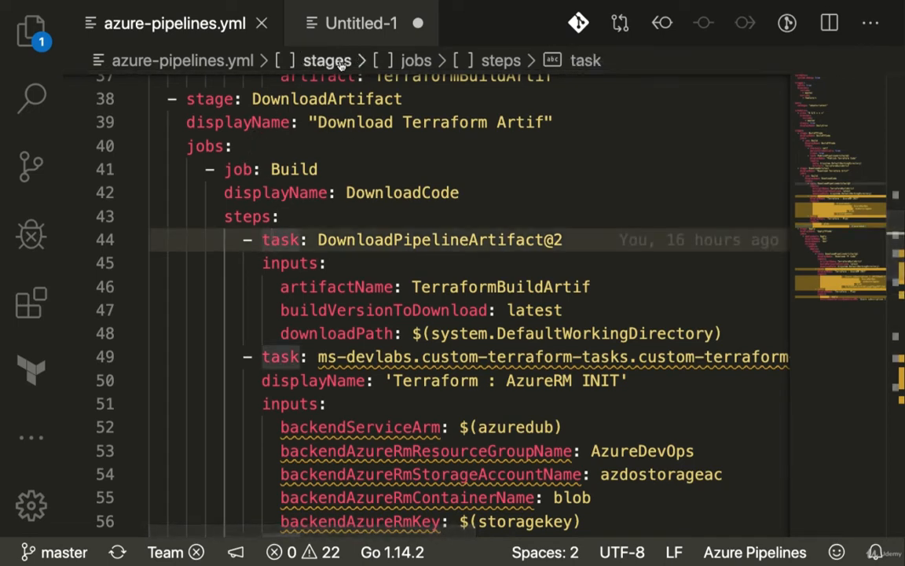
mouse_move(411, 69)
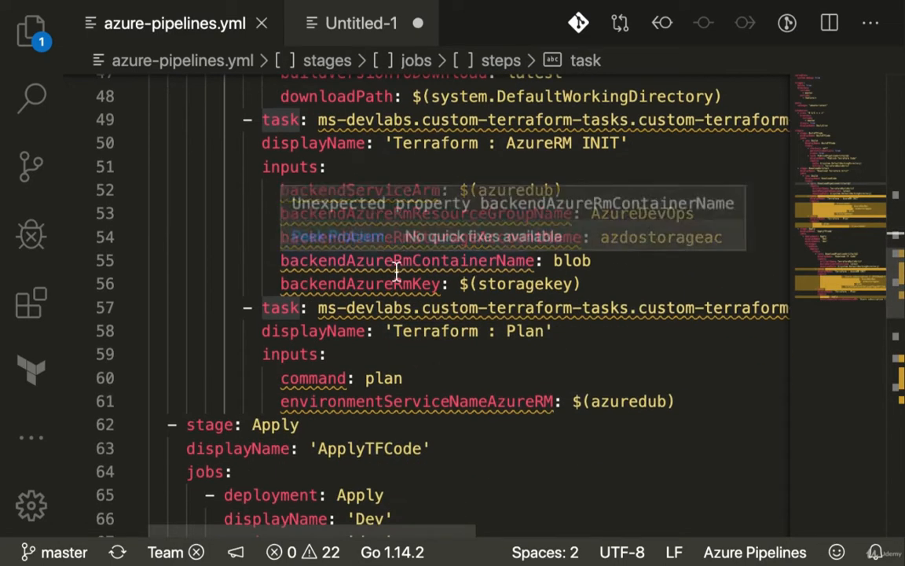
mouse_move(597, 387)
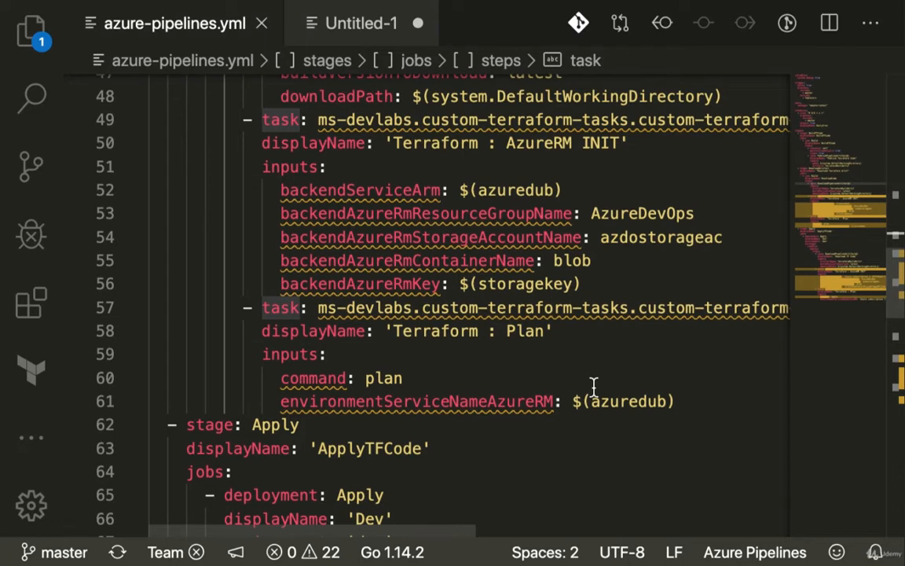
mouse_move(455, 357)
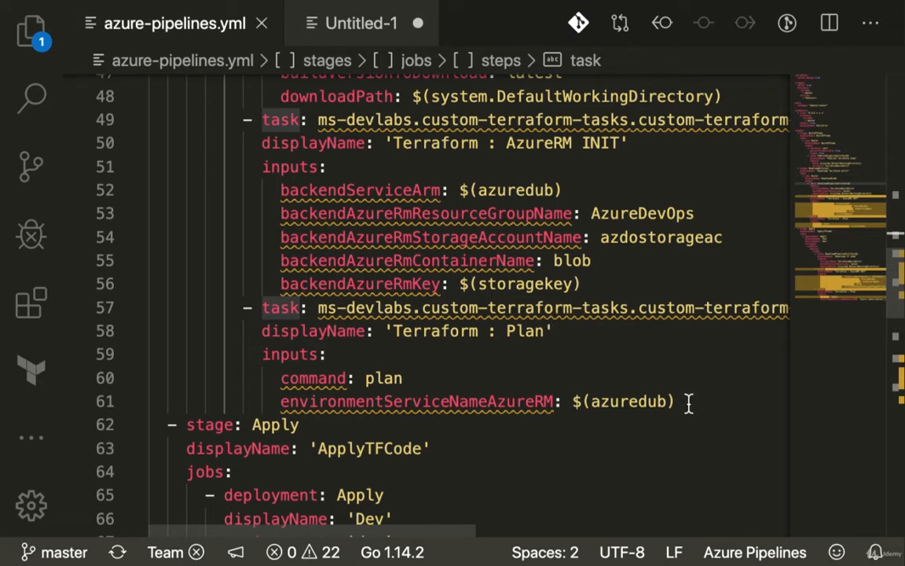
Step: Duplicate the Terraform : Plan task block directly below the original in azure-pipelines.yml
click(688, 401)
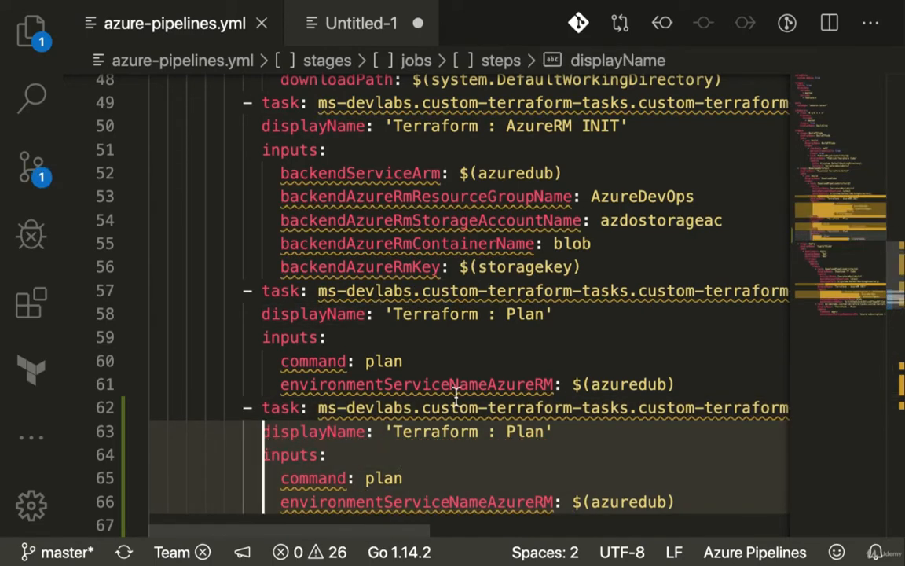
Step: Change the first Plan task's command to plandrandom and begin a condition entry under the duplicate
scroll(down, 3)
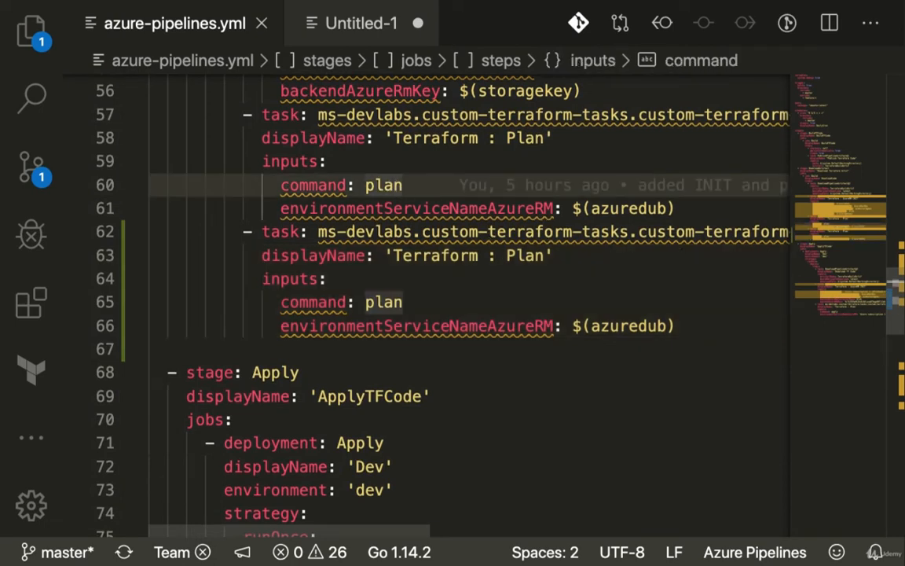
text(df)
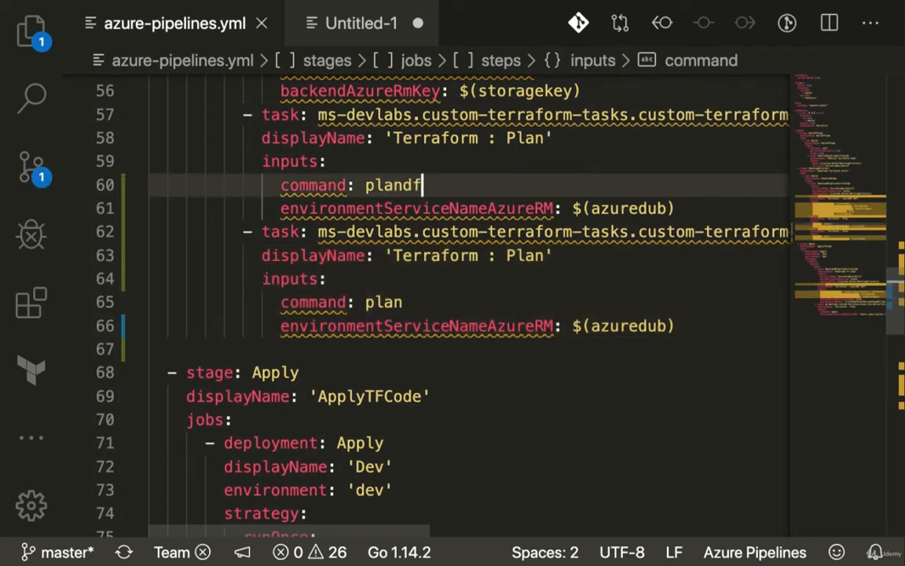
text(random)
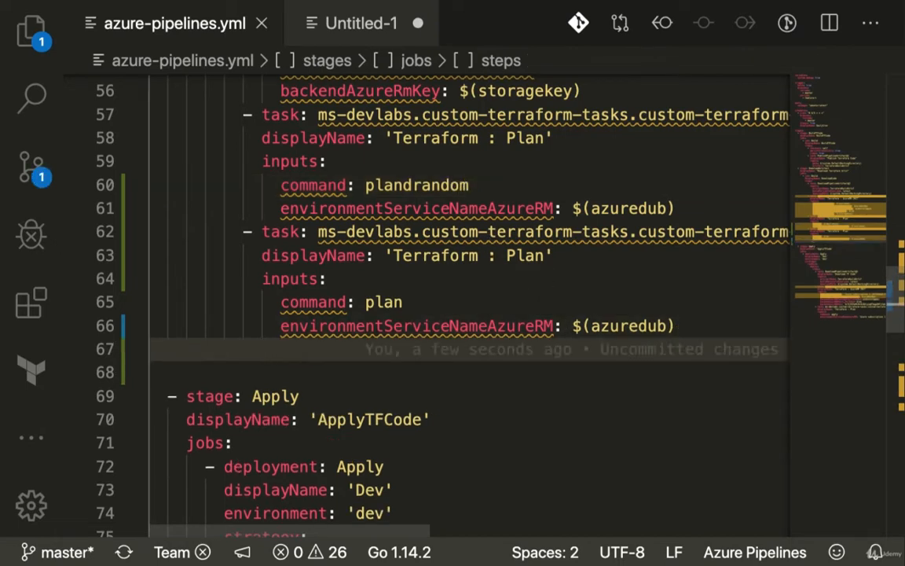
text(condition:)
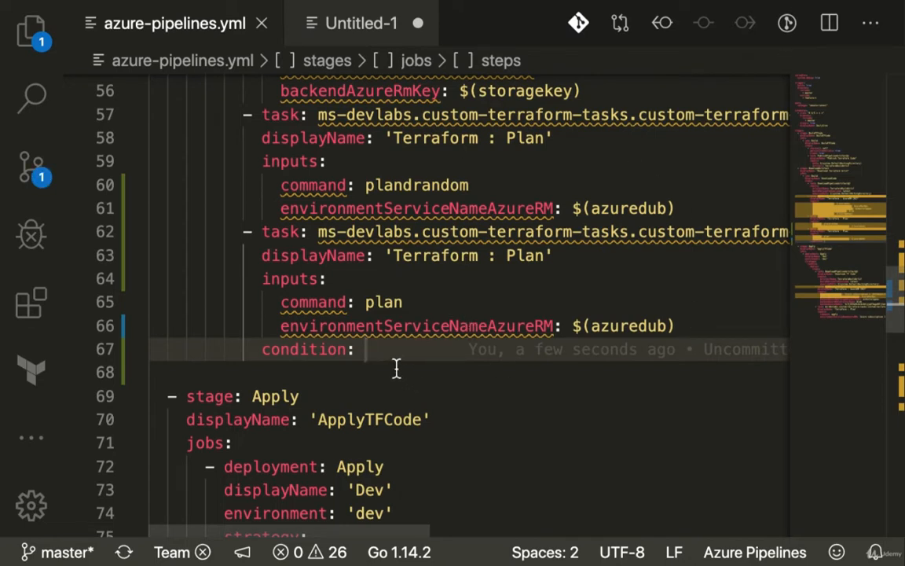
Step: Set the duplicate Plan task's condition to succeededOrFailed(), correcting a mistyped attempt
text(faile)
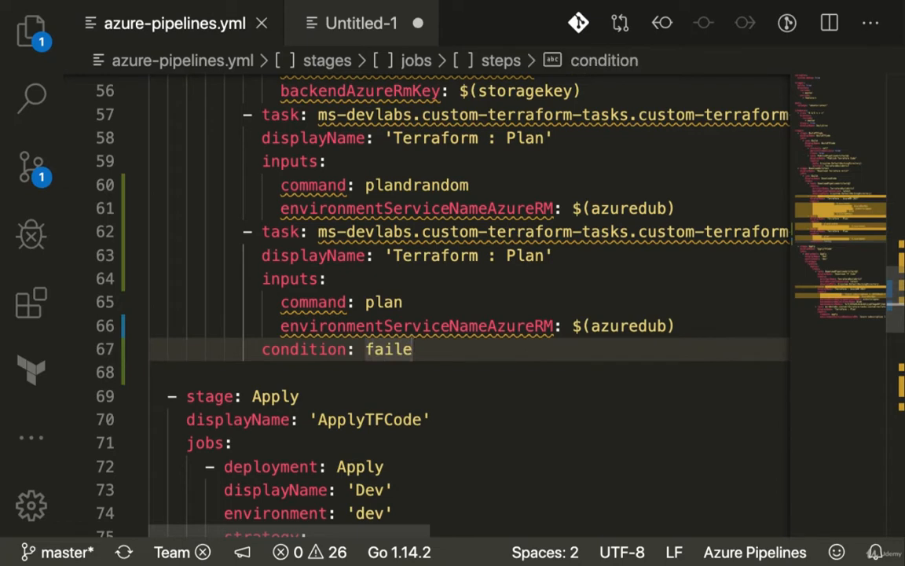
key(BackSpace)
text(su)
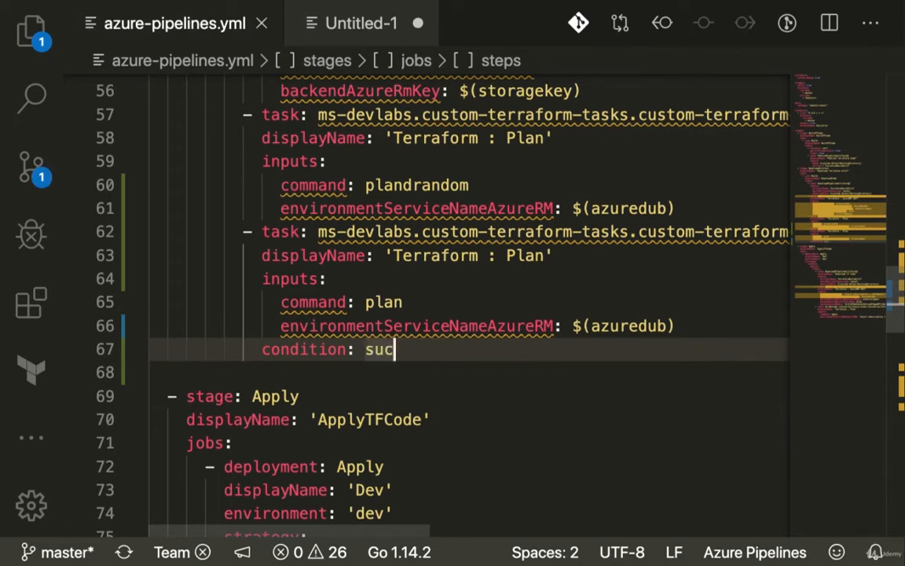
text(ces)
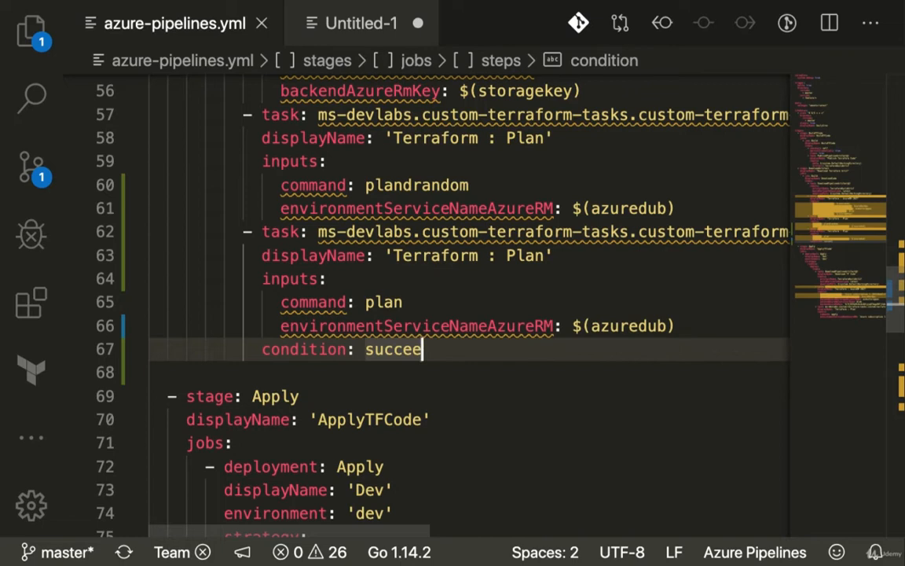
text(ded)
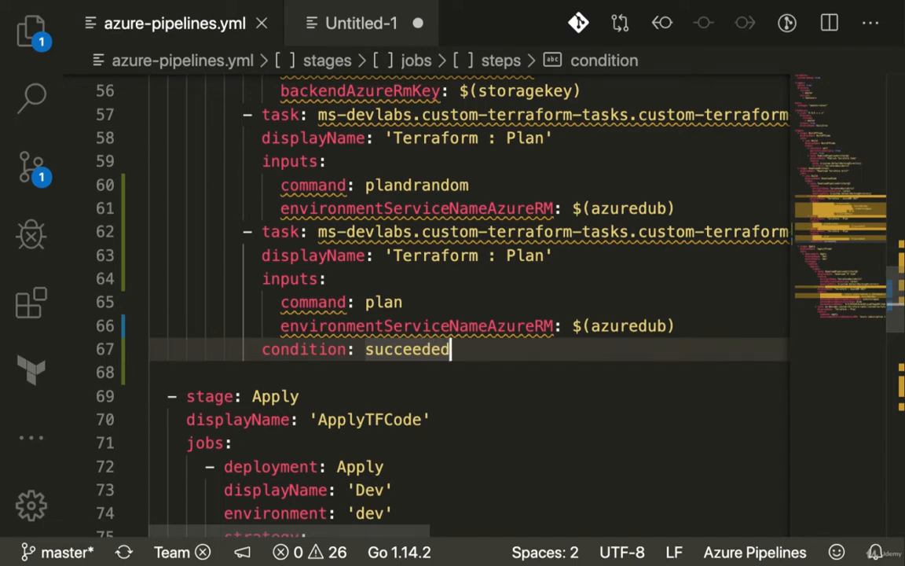
text(OrFa)
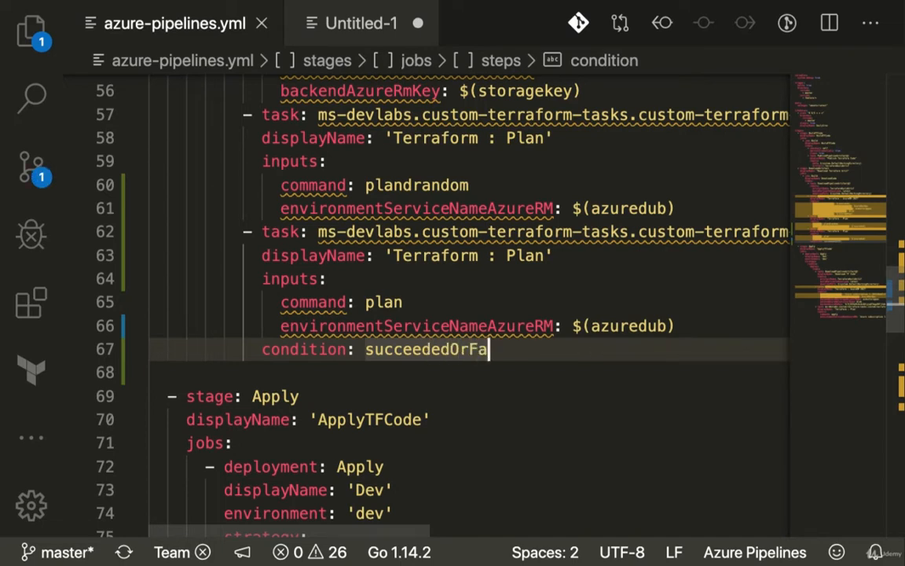
text(iled())
text(git commi)
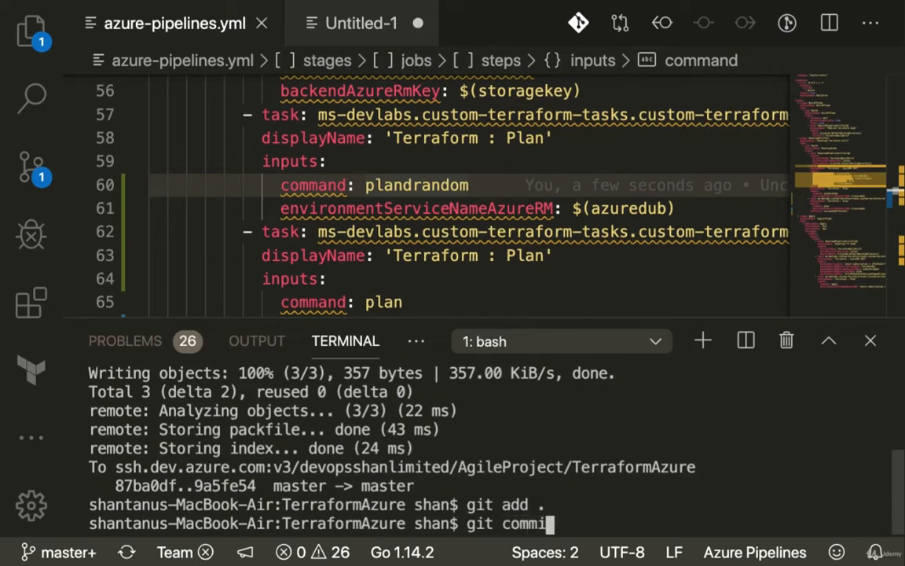
Step: Commit the staged pipeline change with the message "added condition" and push it
text(-m "ad)
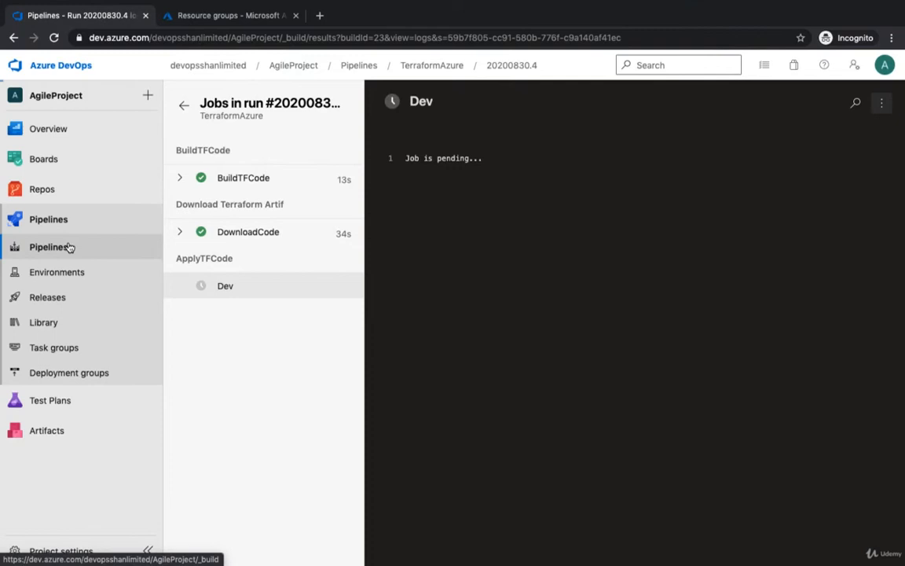
Step: Open TerraformAzure run #20200830.5 "added condition" and expand its BuildTFCode stage jobs
click(50, 247)
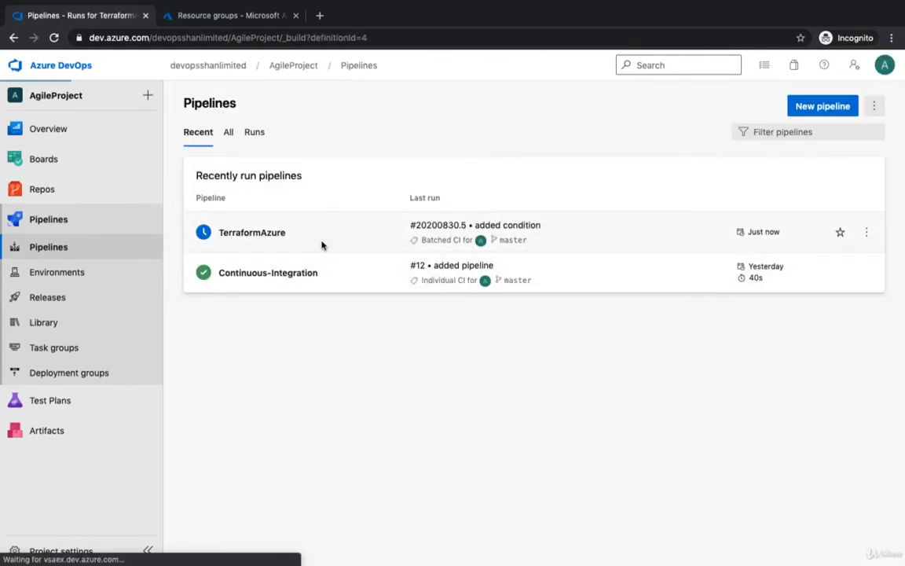
click(252, 233)
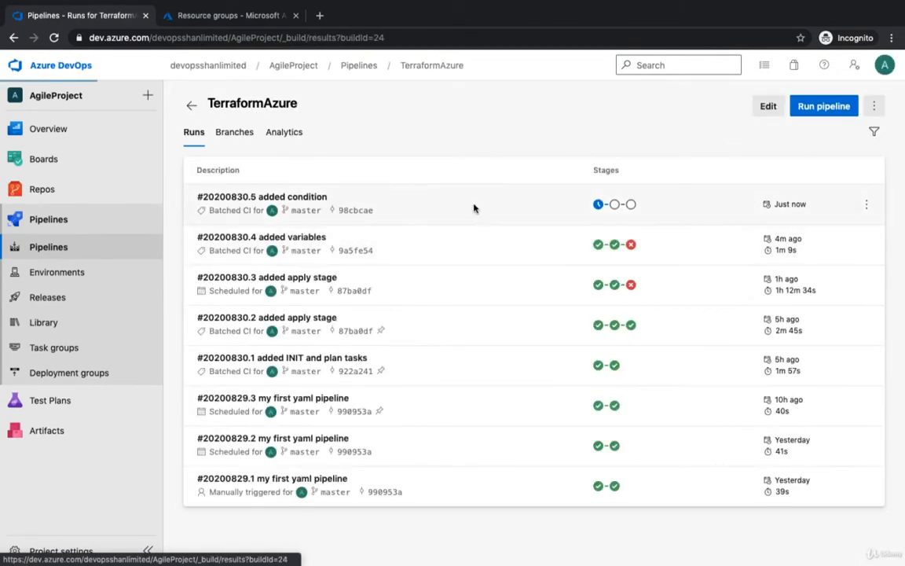
click(261, 196)
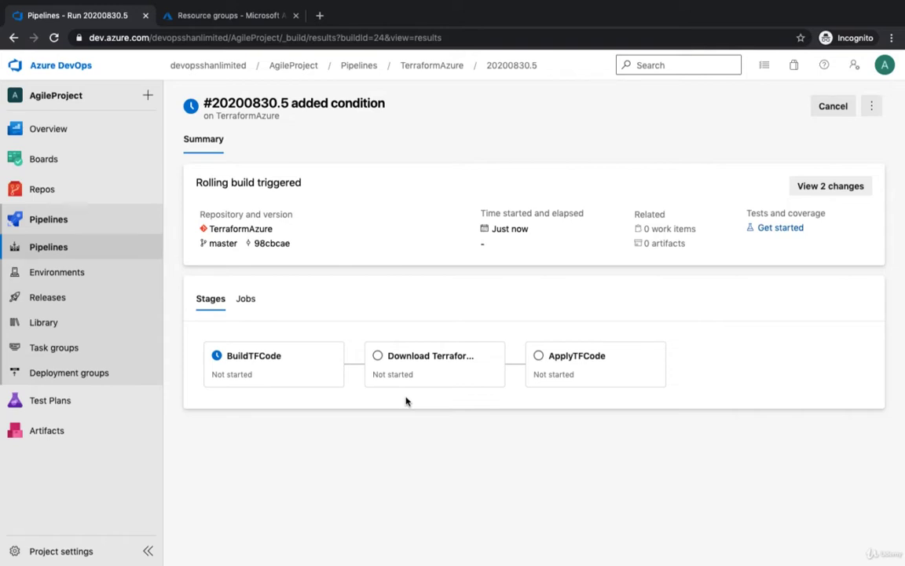
click(274, 363)
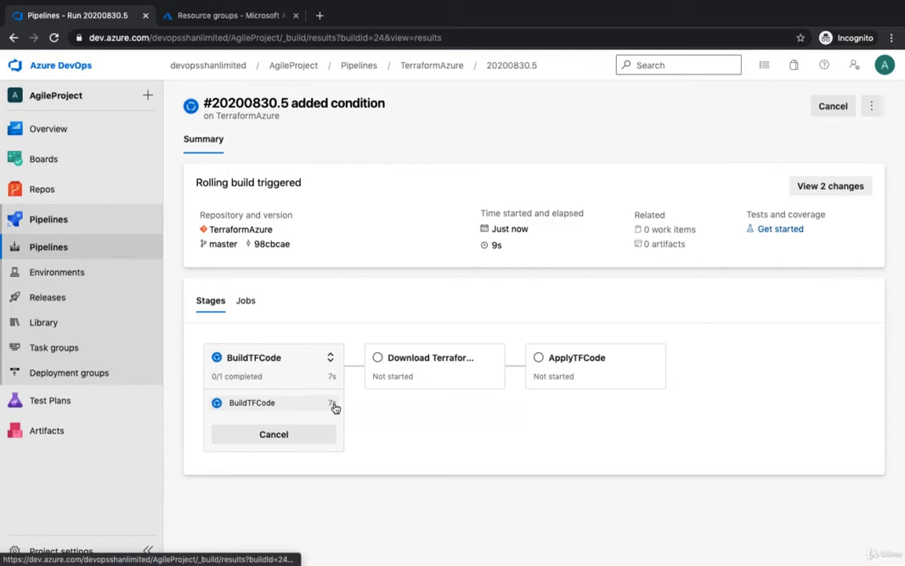
mouse_move(333, 408)
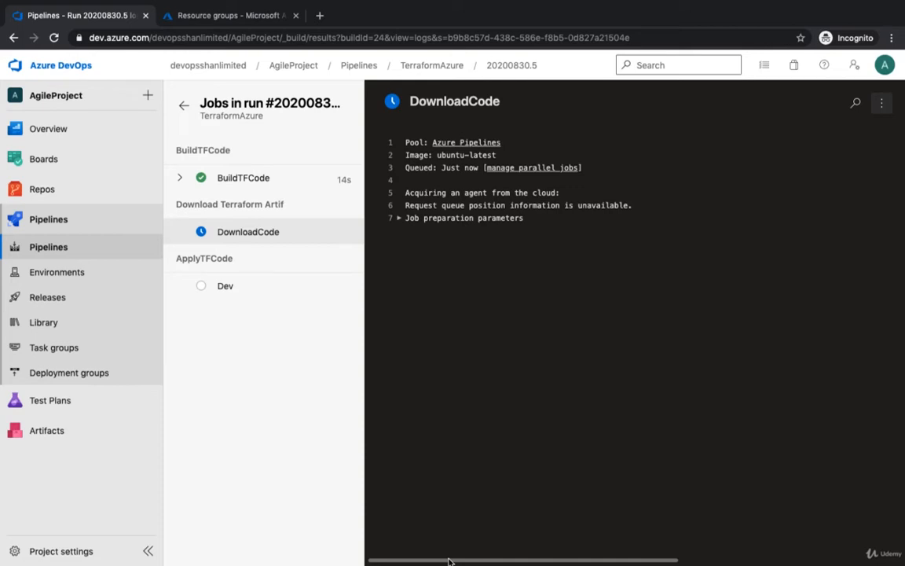
Step: Expand the DownloadCode job and view the artifact download, failed Plan and second Plan step logs
click(226, 286)
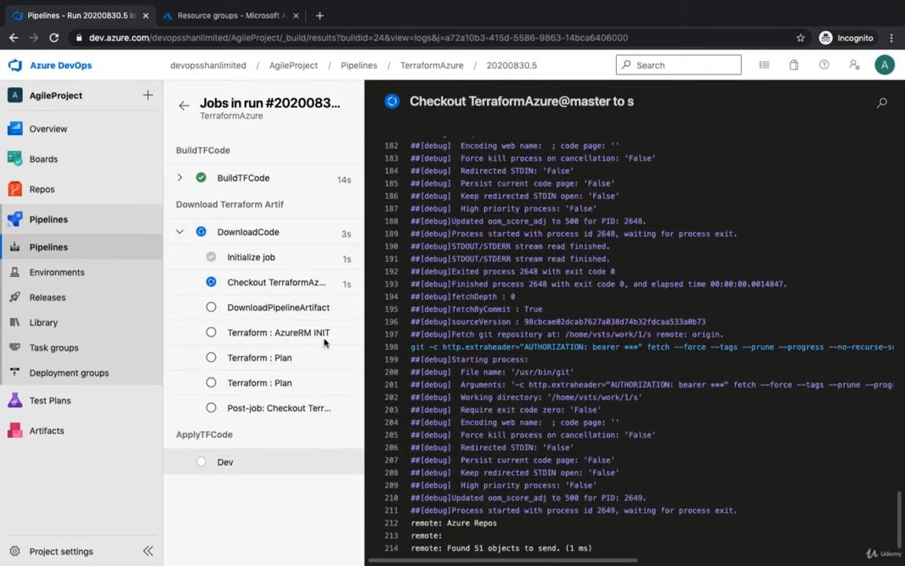
mouse_move(314, 313)
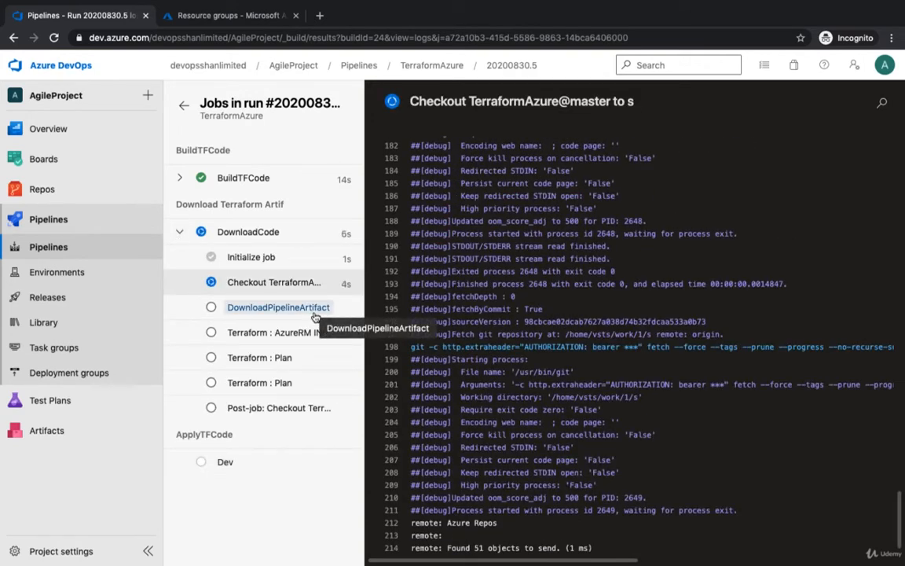
click(279, 307)
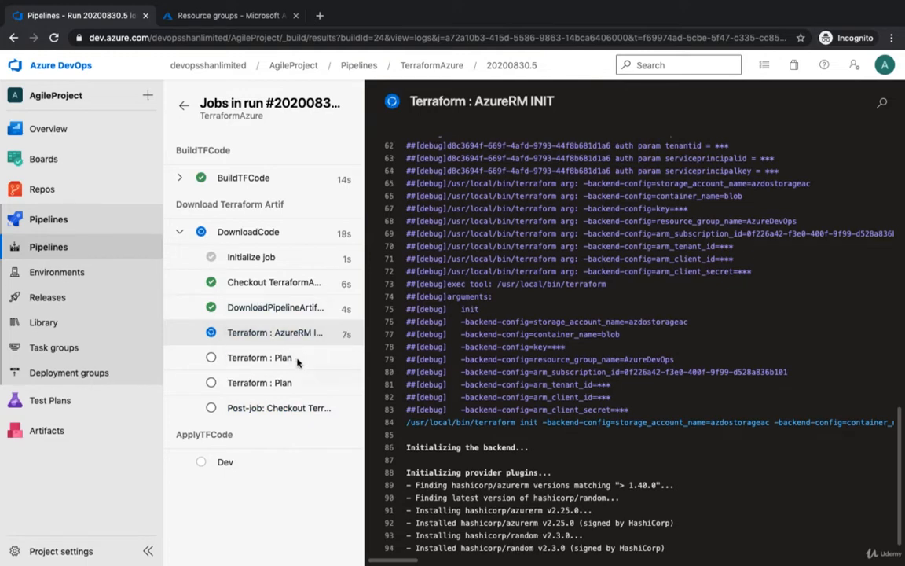
click(261, 384)
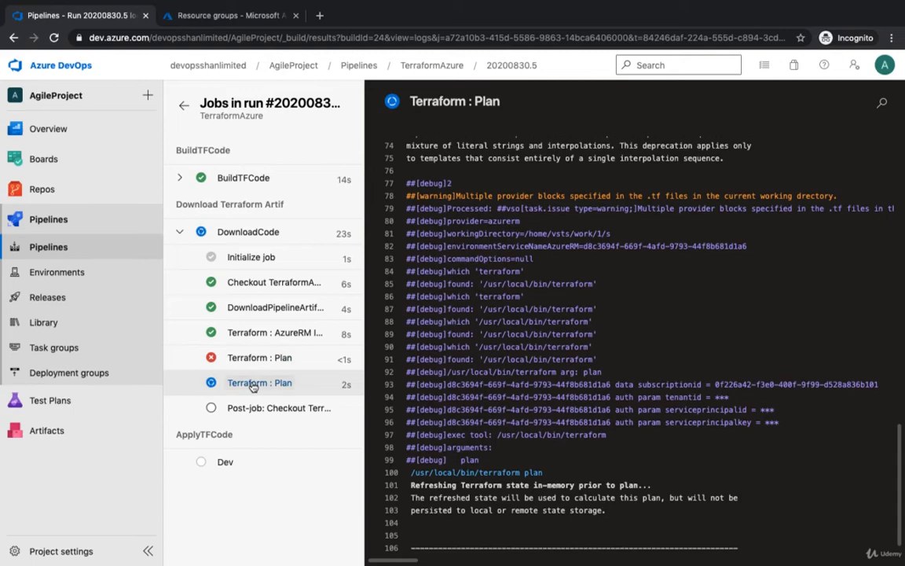
mouse_move(261, 384)
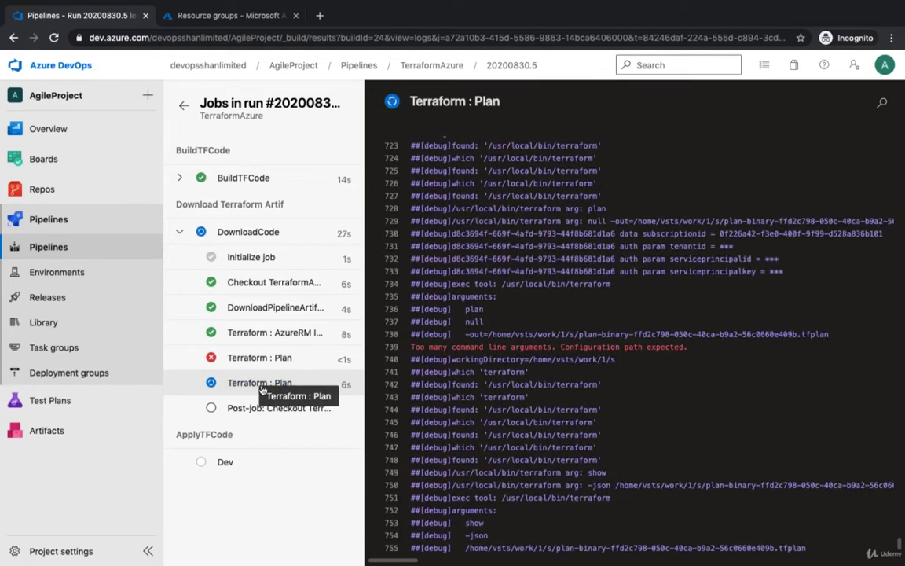
click(248, 231)
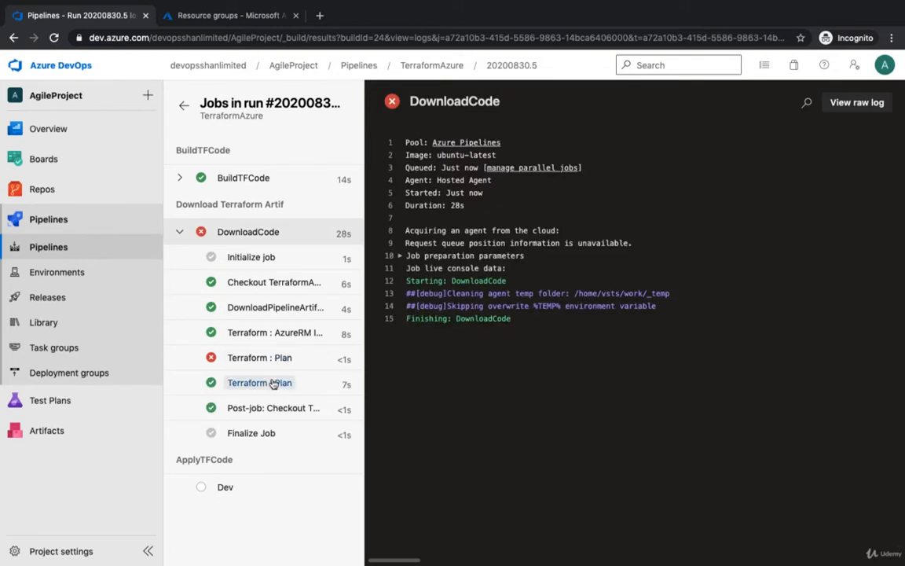
mouse_move(287, 385)
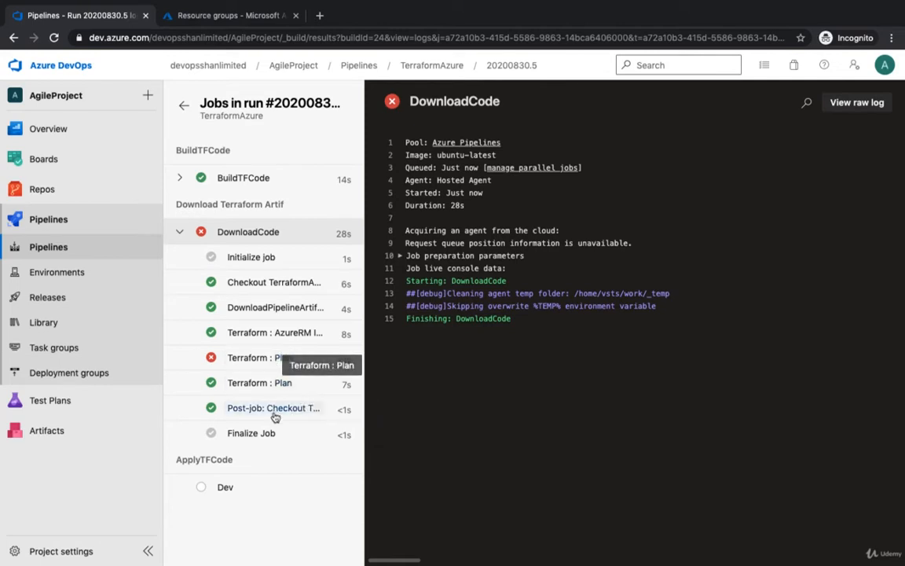
mouse_move(274, 412)
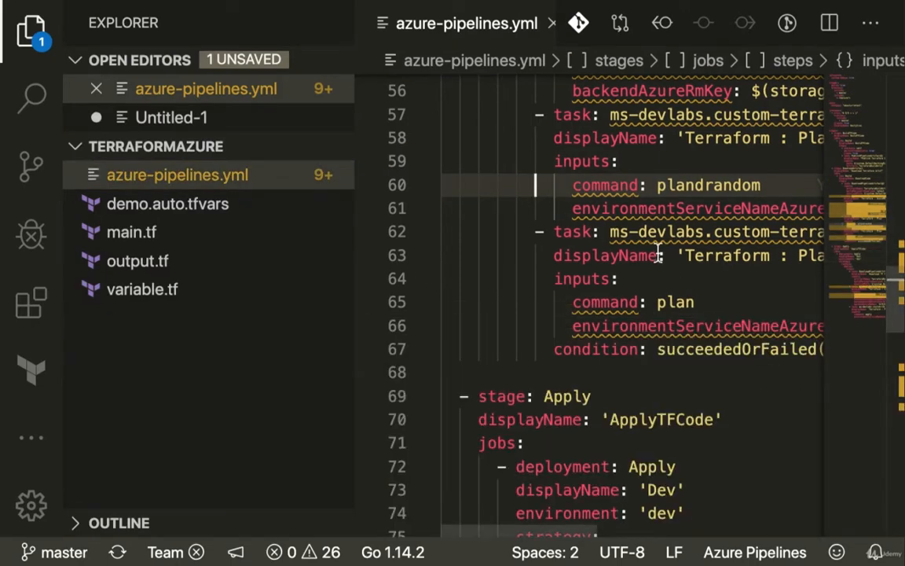
Step: Scroll through azure-pipelines.yml past the Apply stage's download, init and plan tasks
scroll(down, 3)
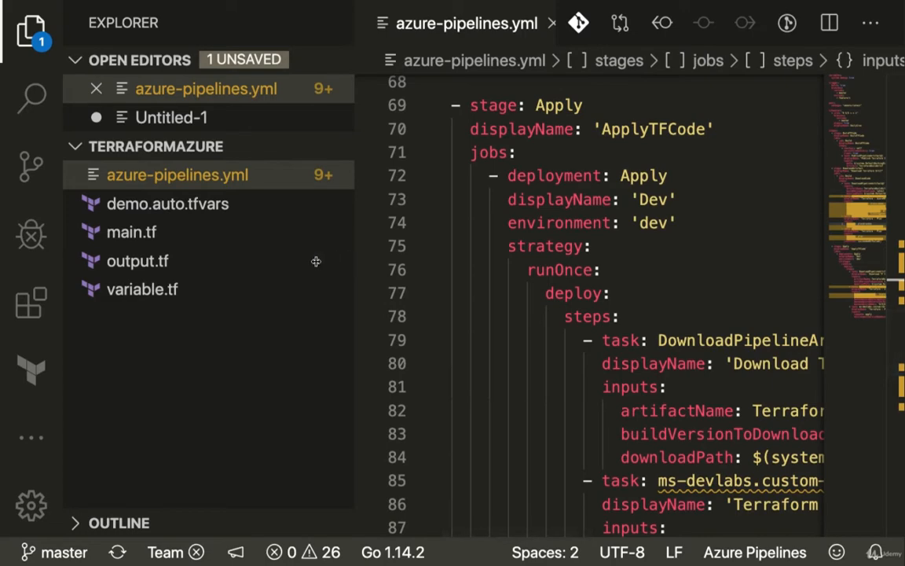
scroll(down, 3)
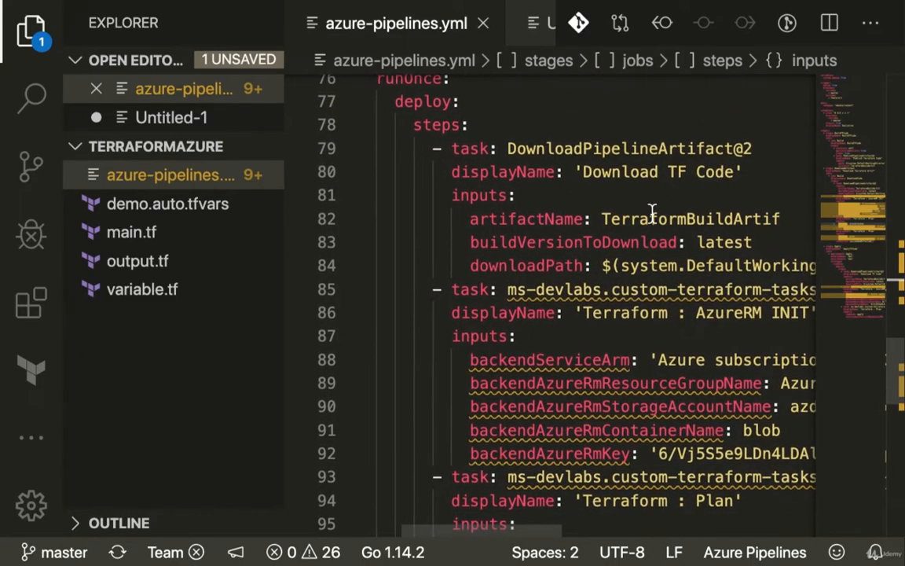
mouse_move(651, 213)
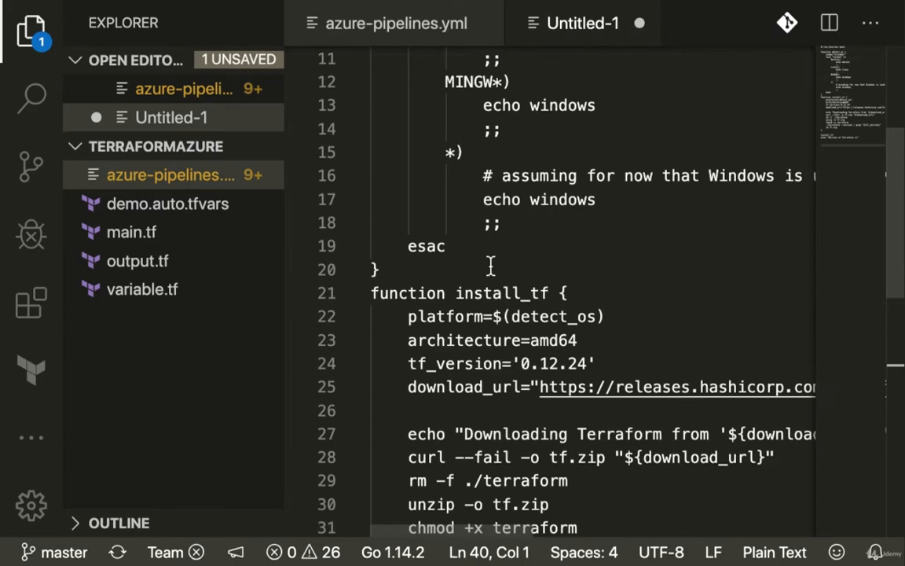
scroll(down, 3)
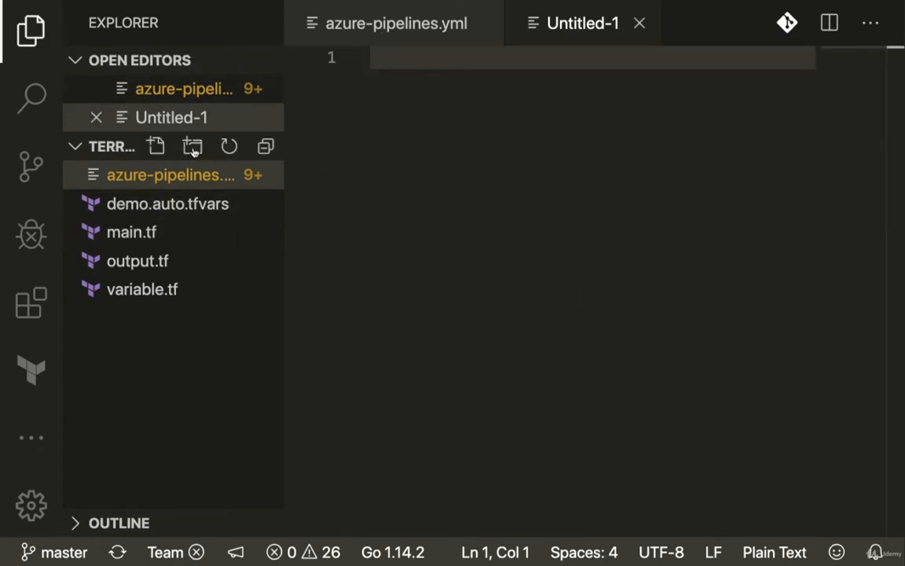
mouse_move(192, 148)
text(script)
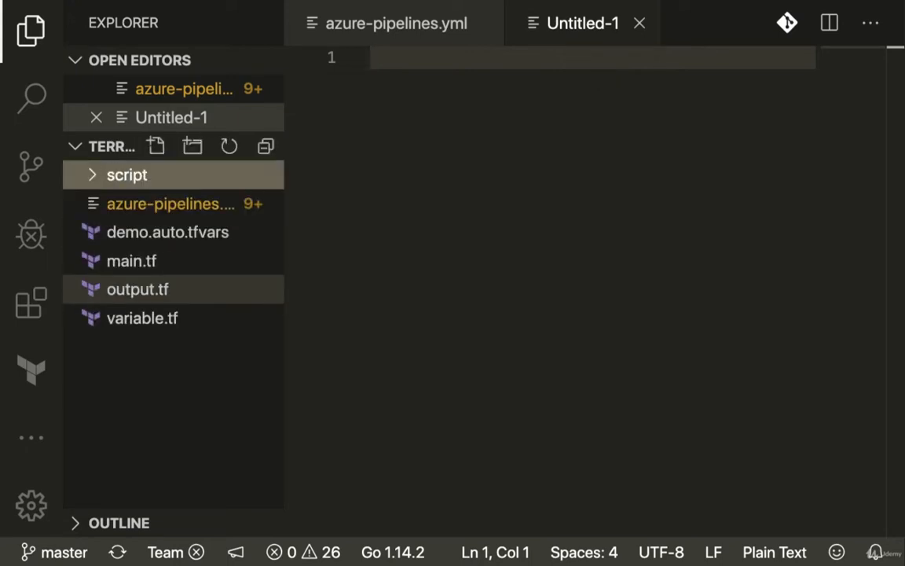
Step: Create tf.sh inside the new script folder and paste the Terraform install script into it
click(158, 147)
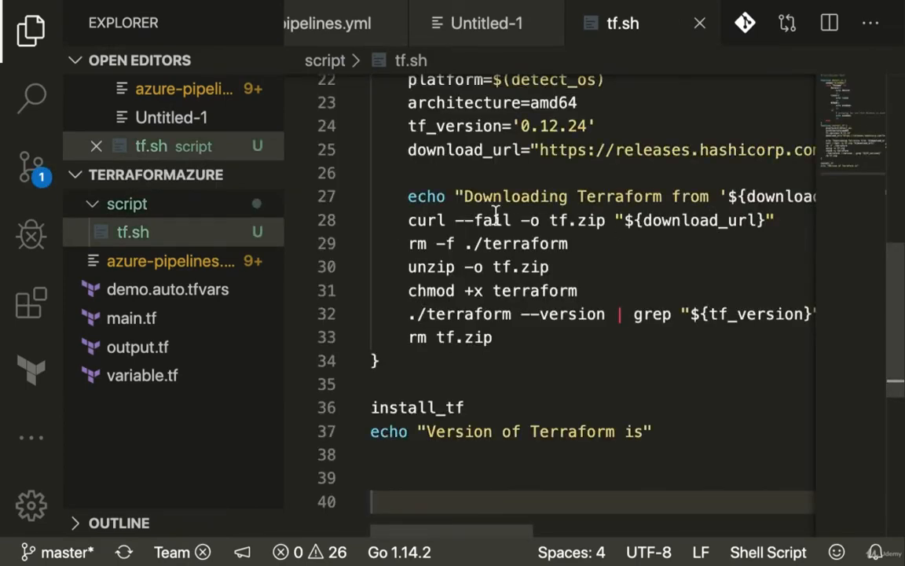
scroll(down, 3)
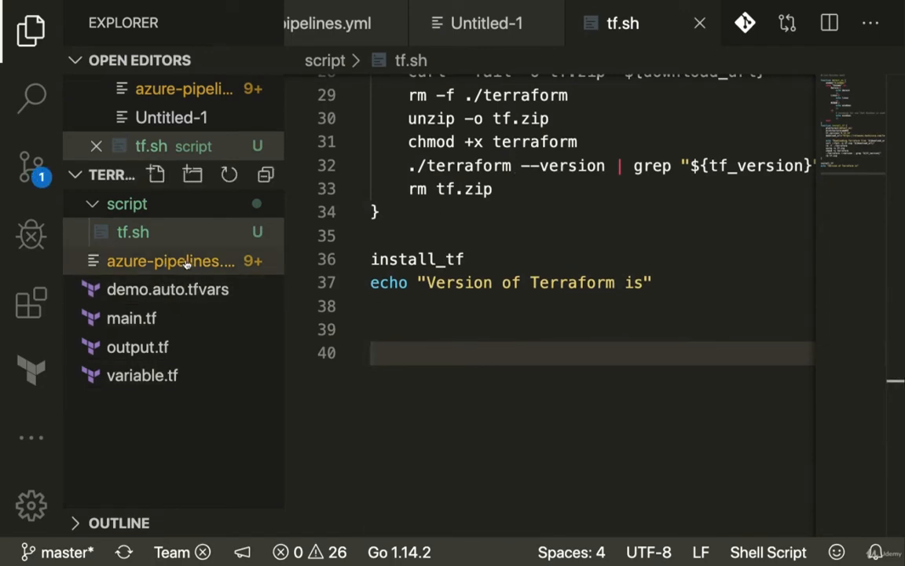
Step: Add a bash step 'ls -al' with displayName List Files after the artifact download
click(163, 261)
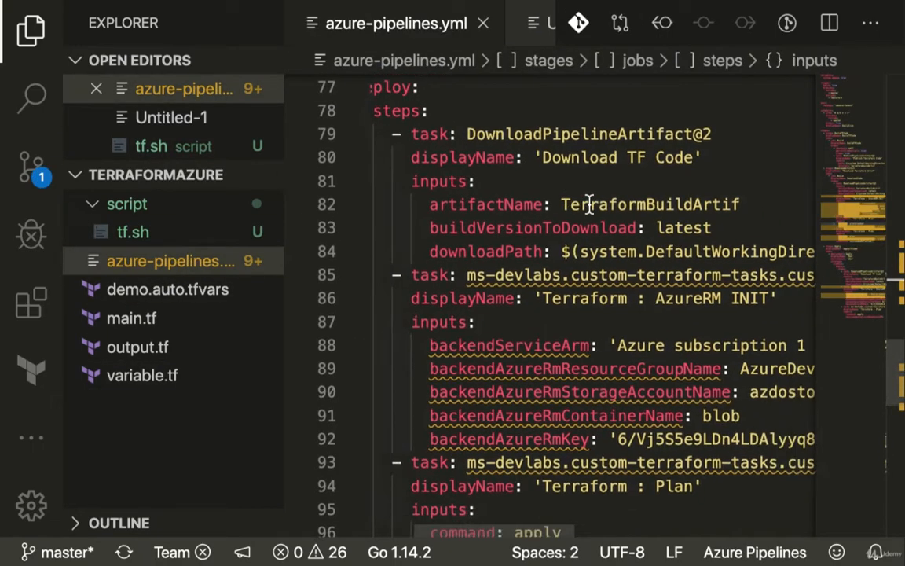
scroll(down, 3)
text(-)
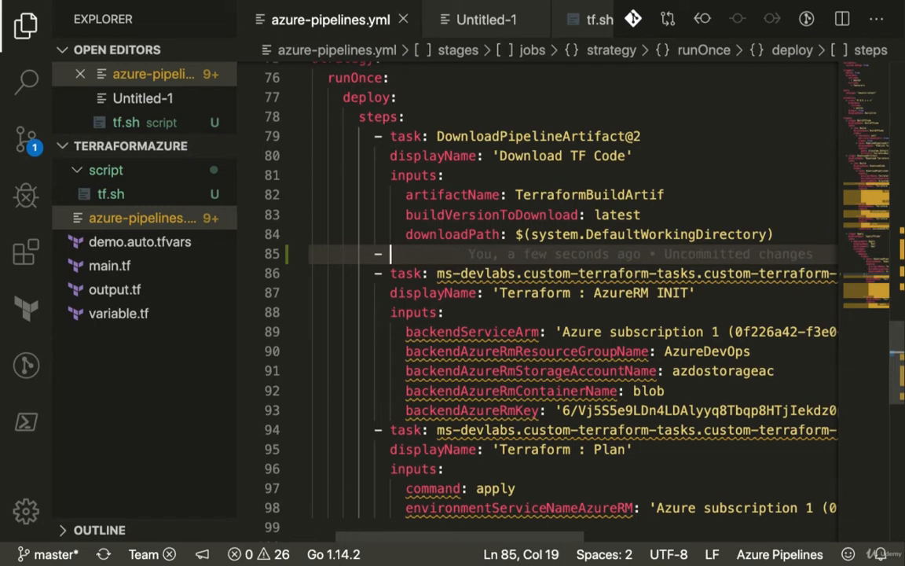
text(task)
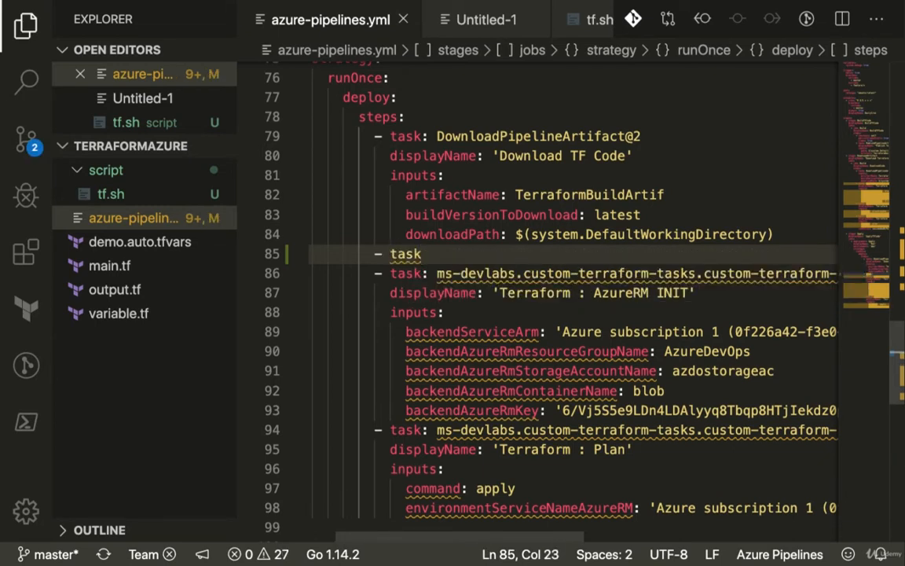
text(:)
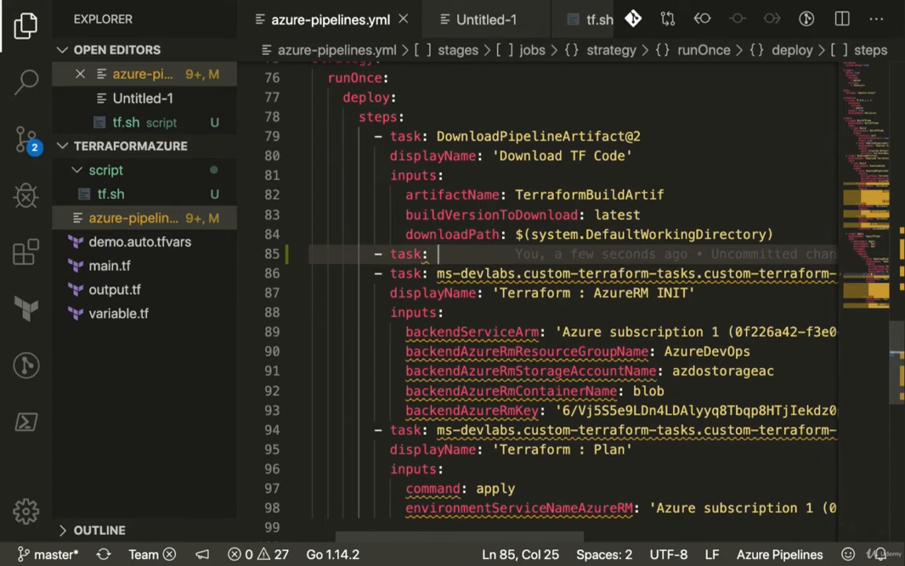
text(bash)
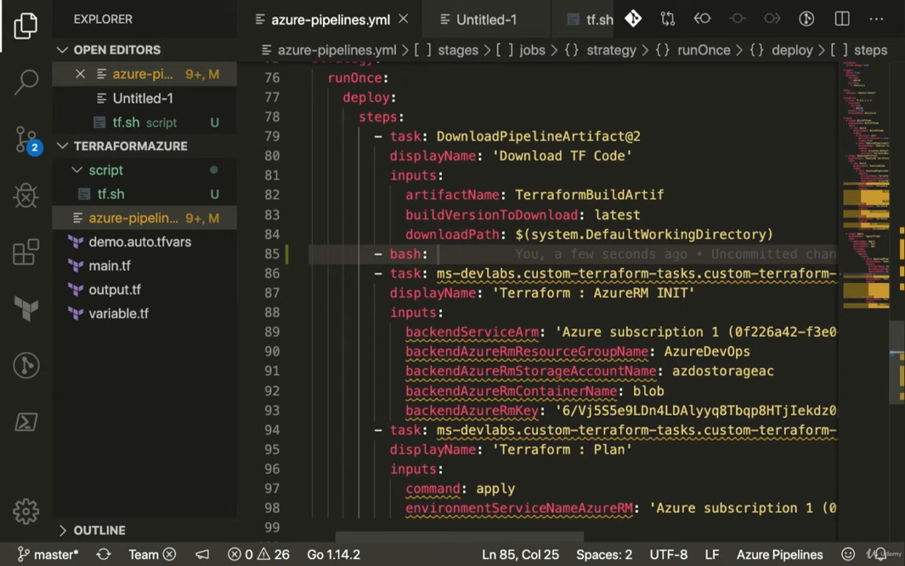
text('ls -al')
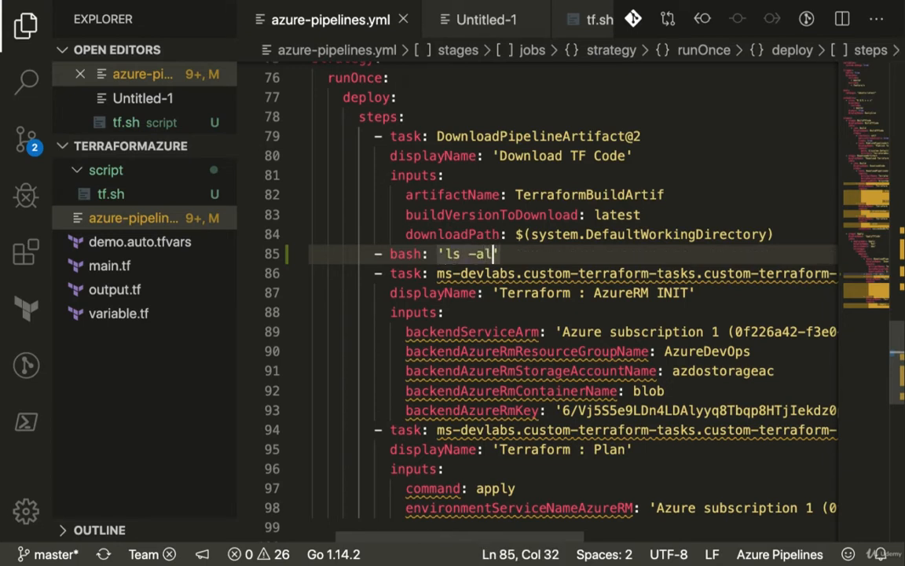
key(Enter)
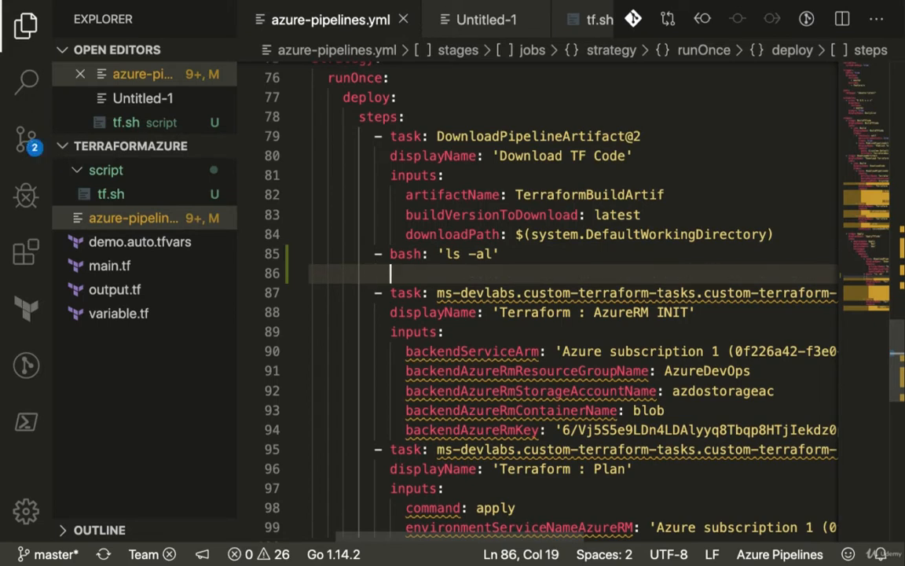
text(displayName:)
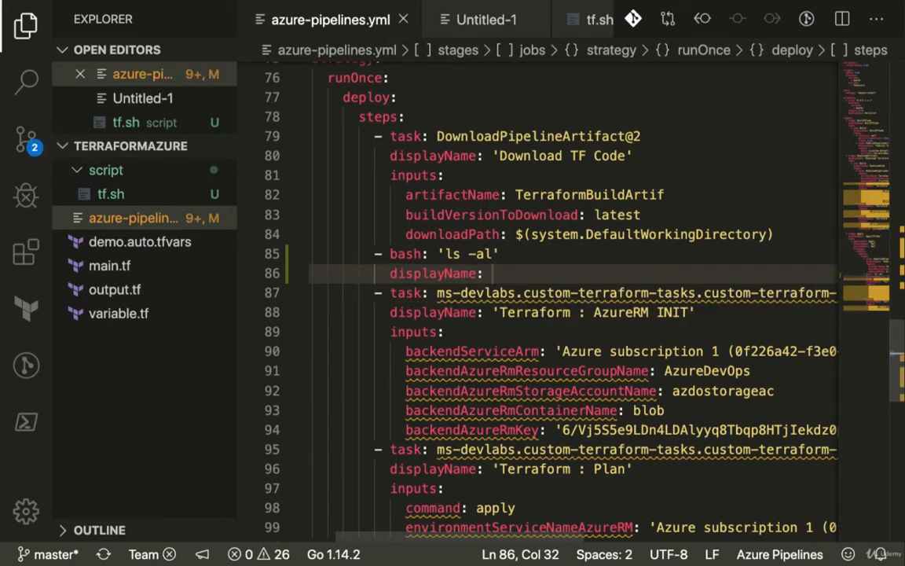
text(List Files)
text(- bash:)
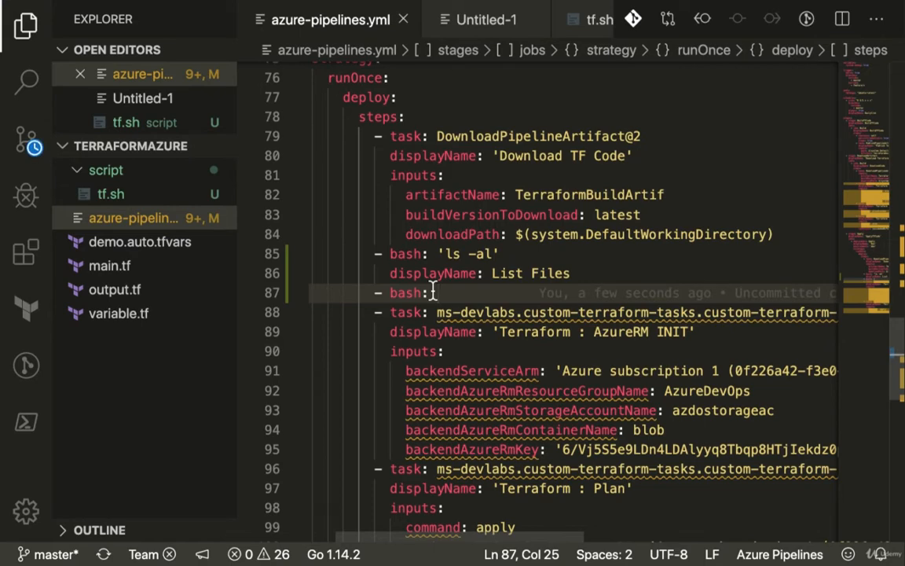
Step: Add a bash step 'chmod +x tf.sh' to make the script executable
text('chmod)
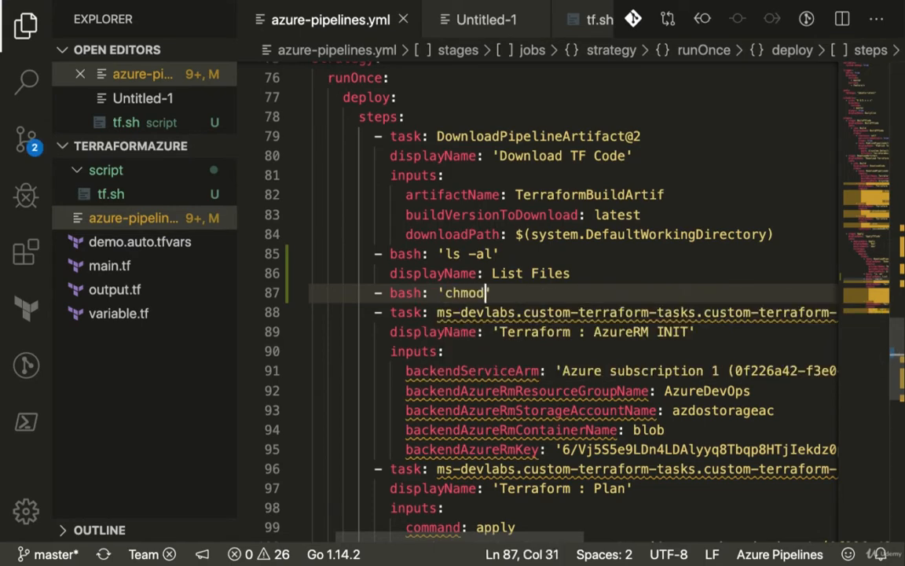
text(+x)
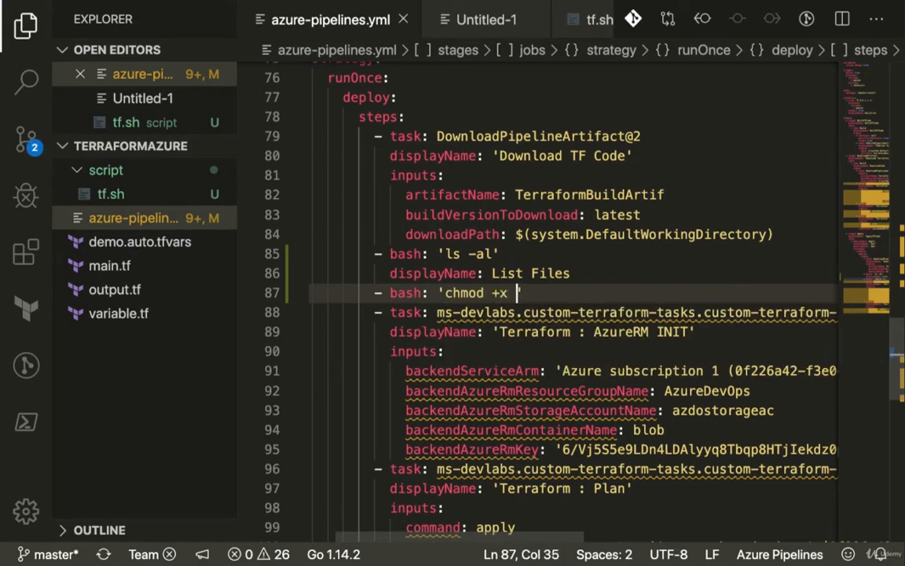
text(tf.sh)
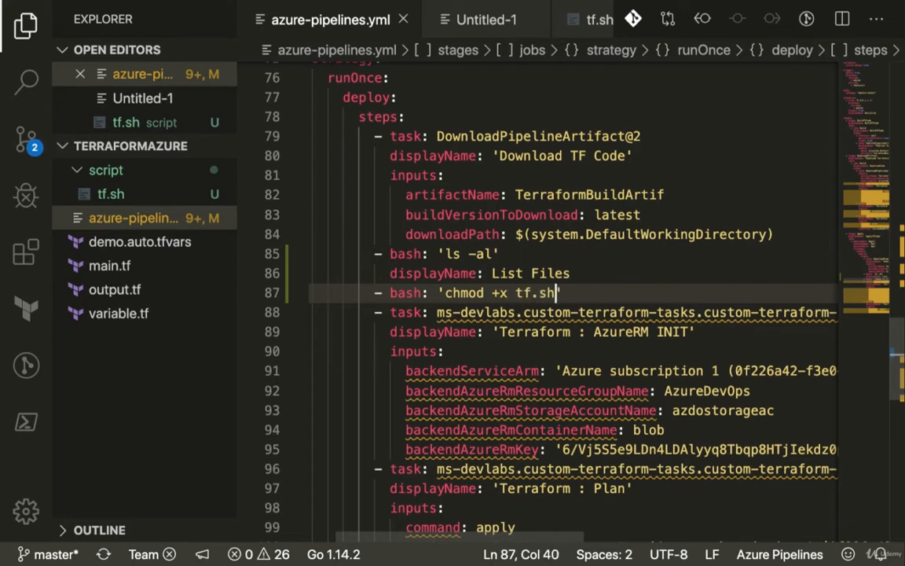
key(Enter)
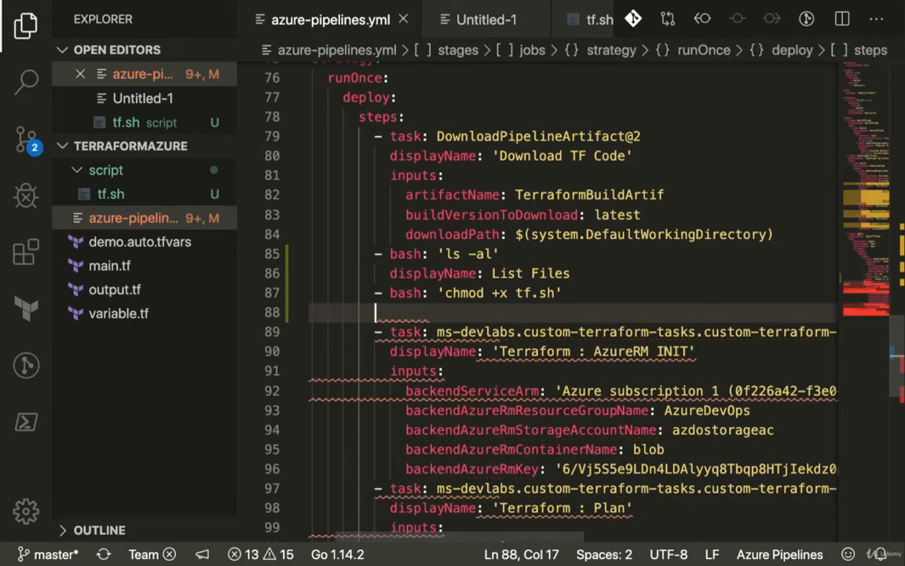
Step: Name the chmod step Permission and add a bash step running ./tf.sh with workingDirectory script
text(displayName:)
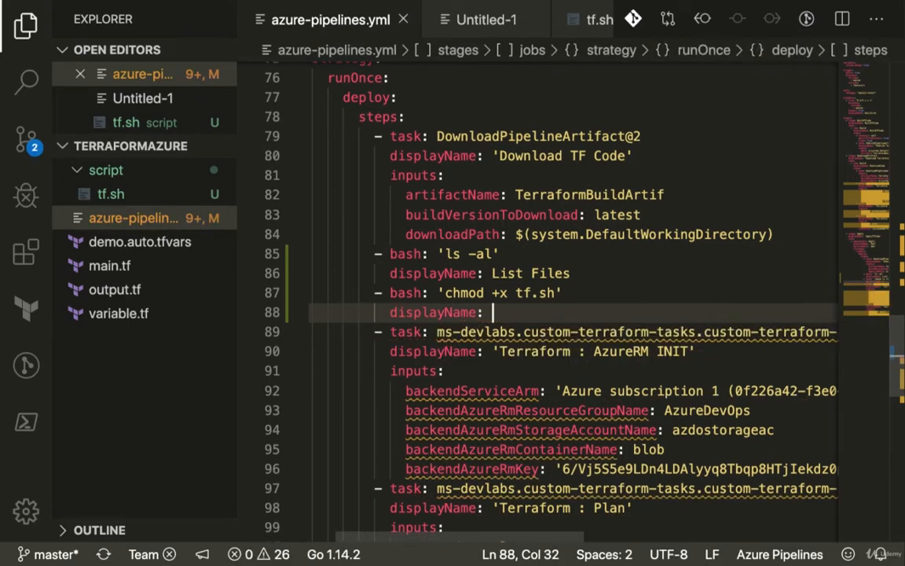
text(Permissio)
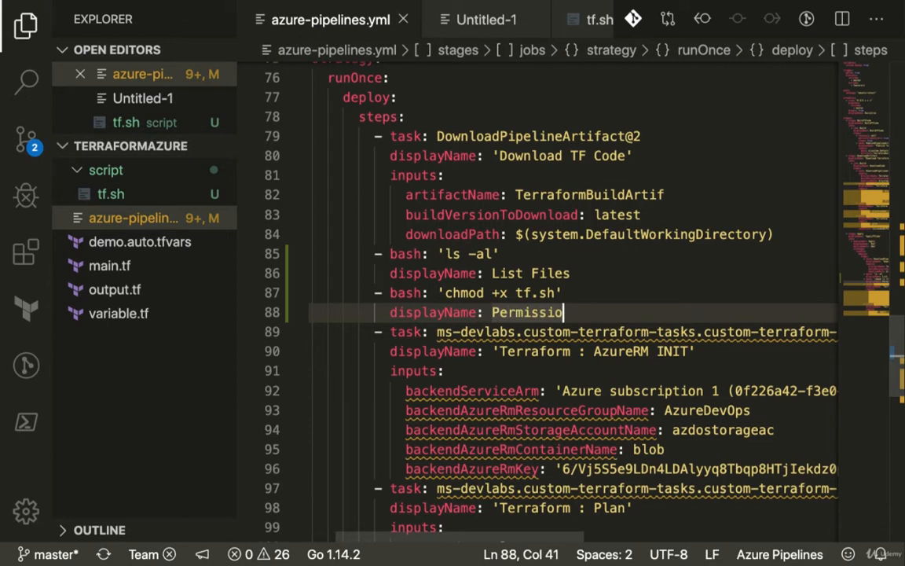
key(Enter)
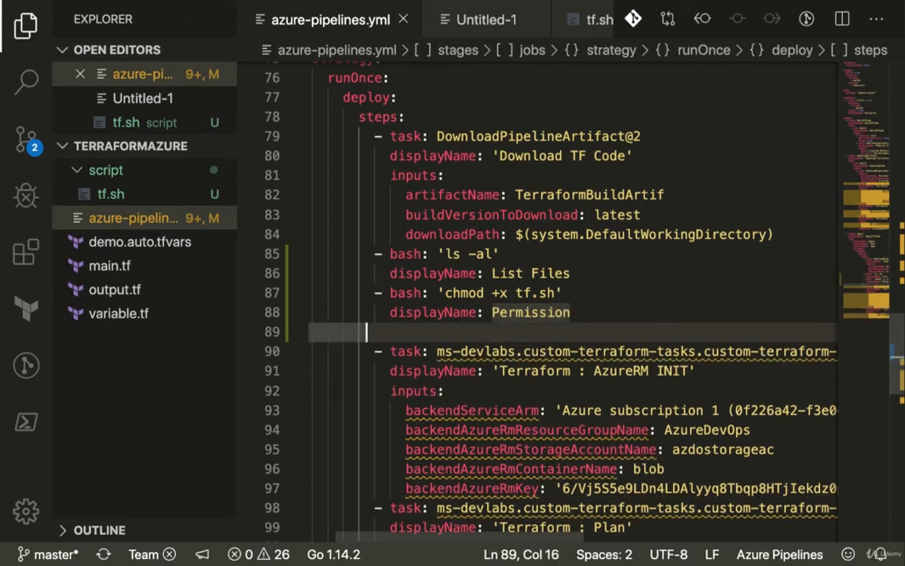
text(bash:)
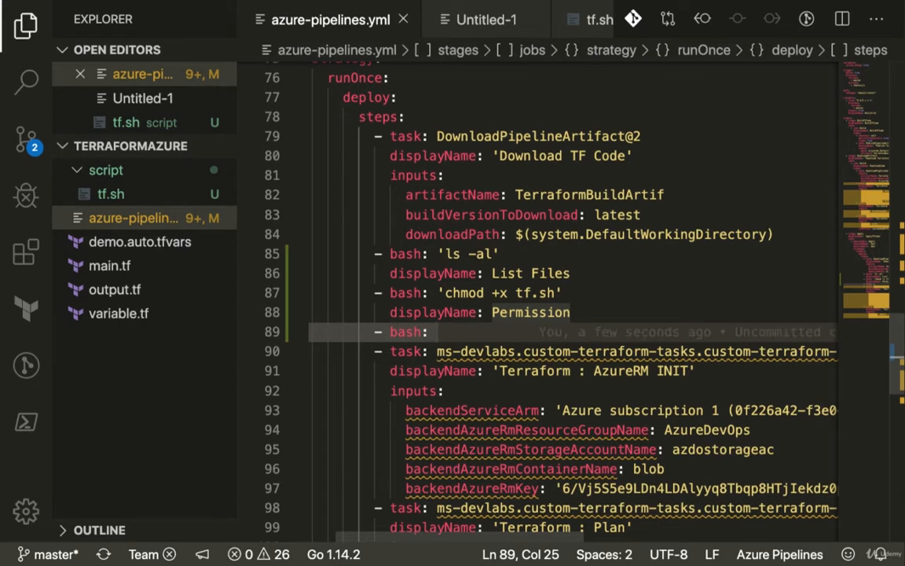
text(".)
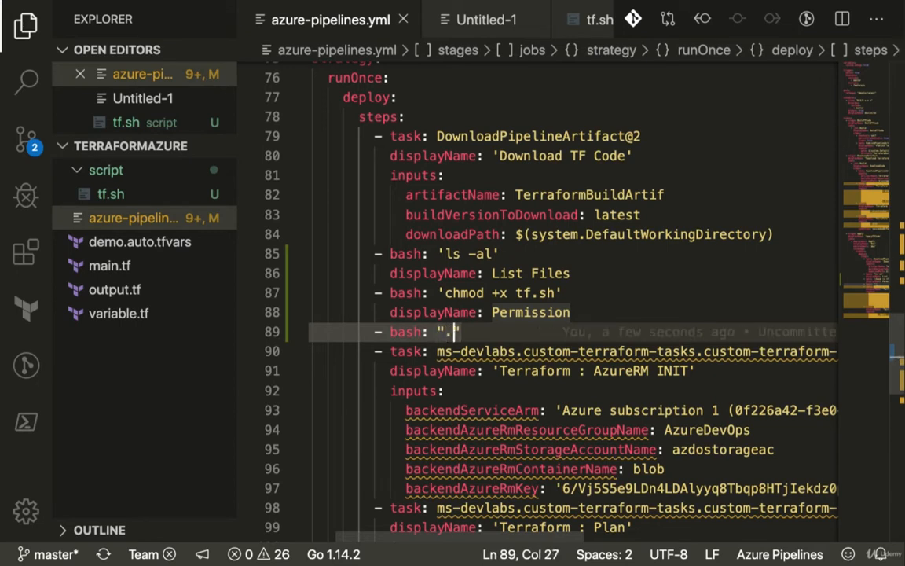
text(/tf.sh)
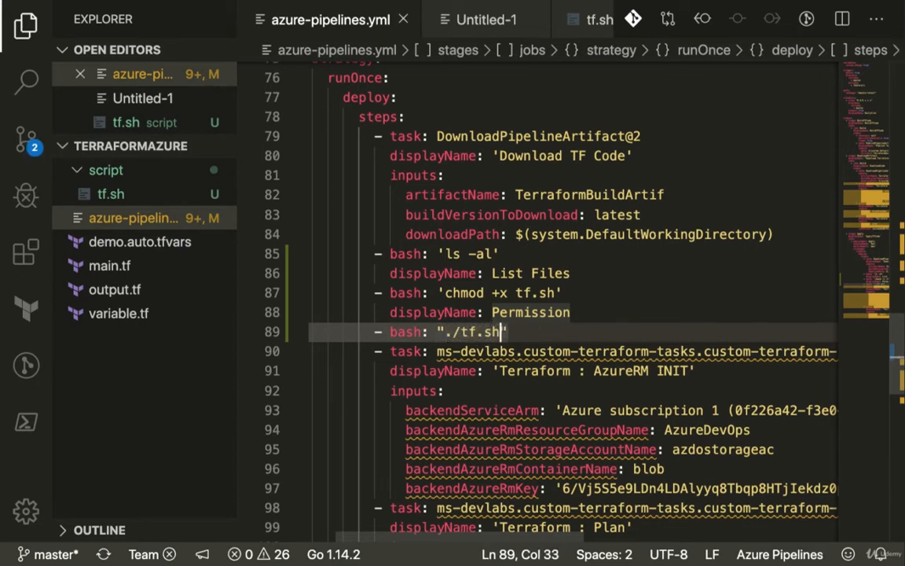
key(Enter)
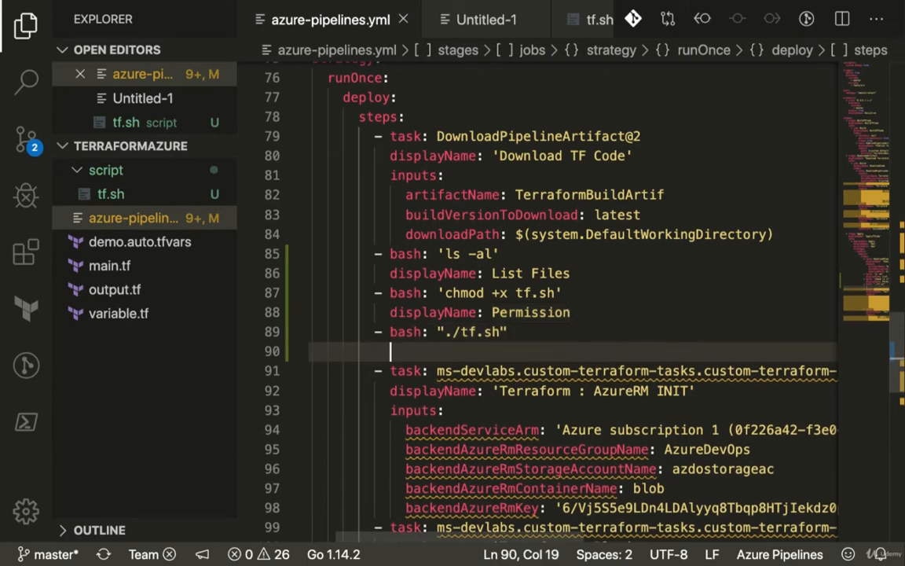
text(workingDirectory:)
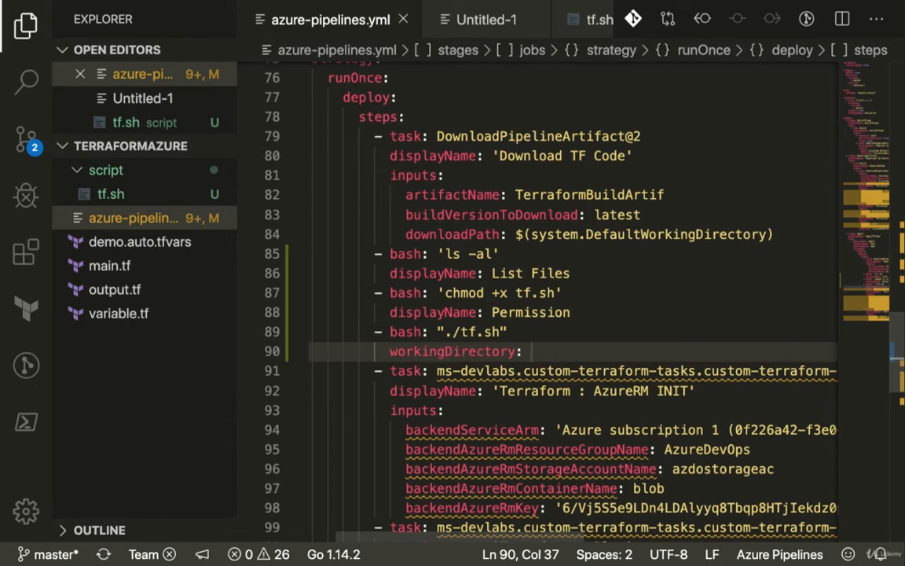
text(script)
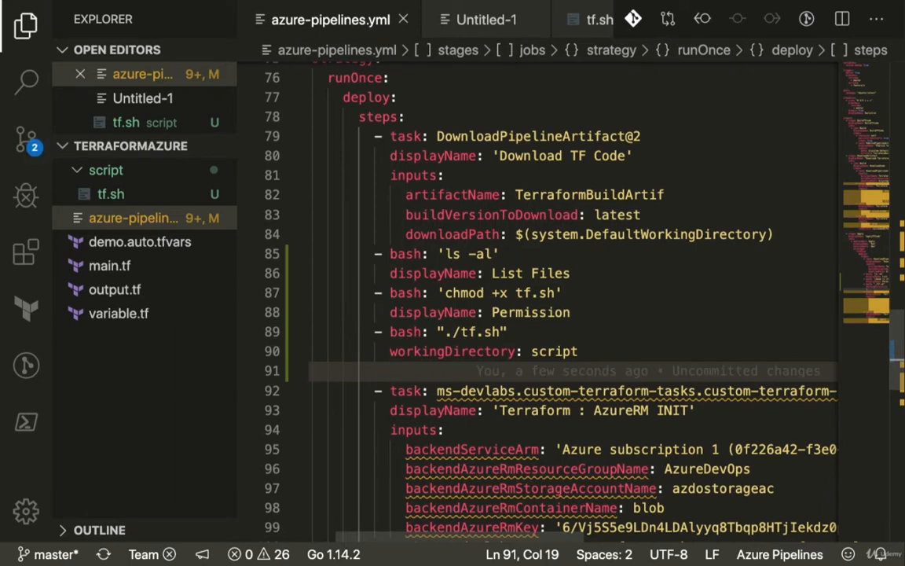
Step: Give the ./tf.sh bash step the displayName RunTF
text(displayName:)
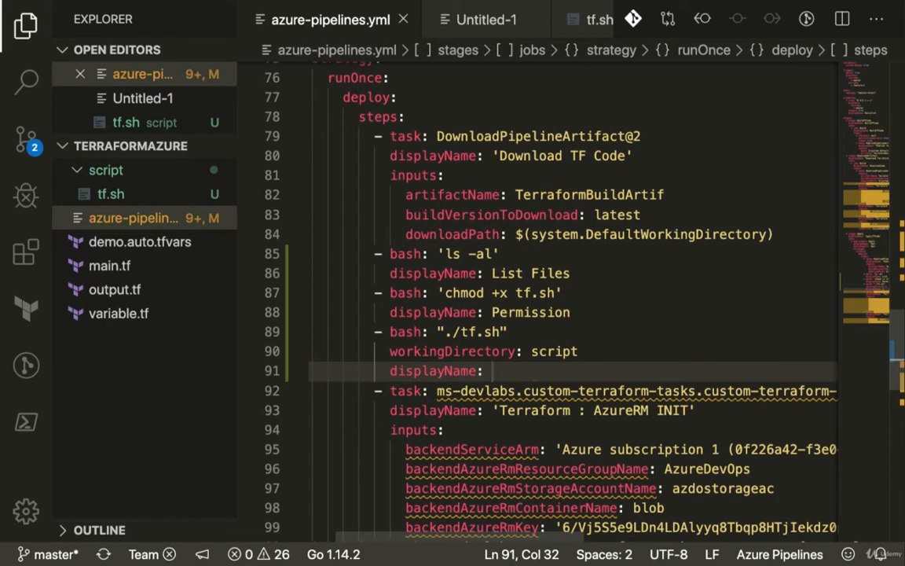
text(R)
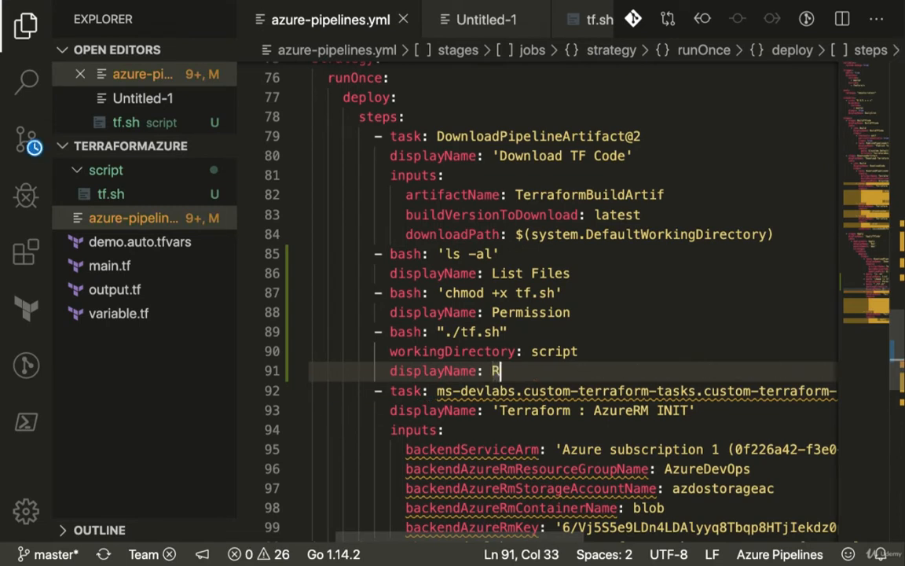
text(unTF)
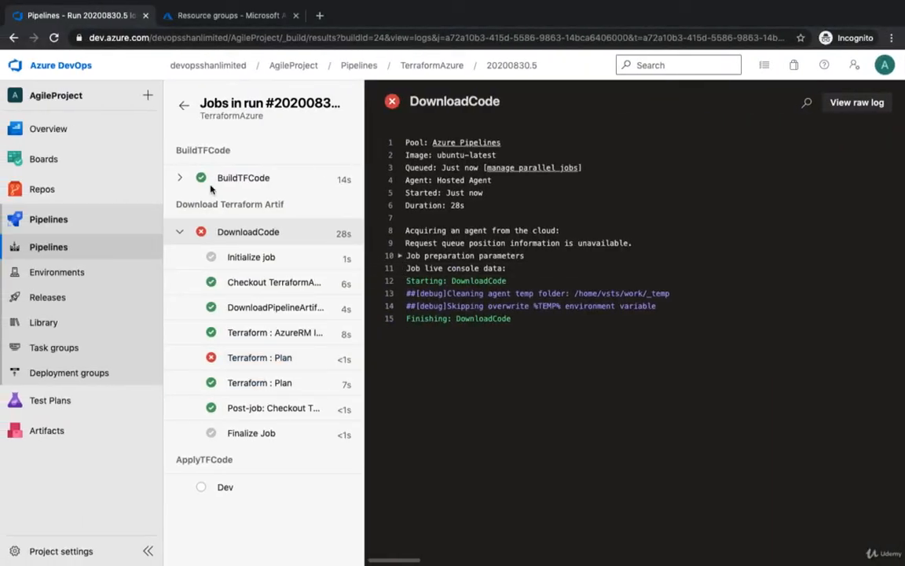
click(184, 103)
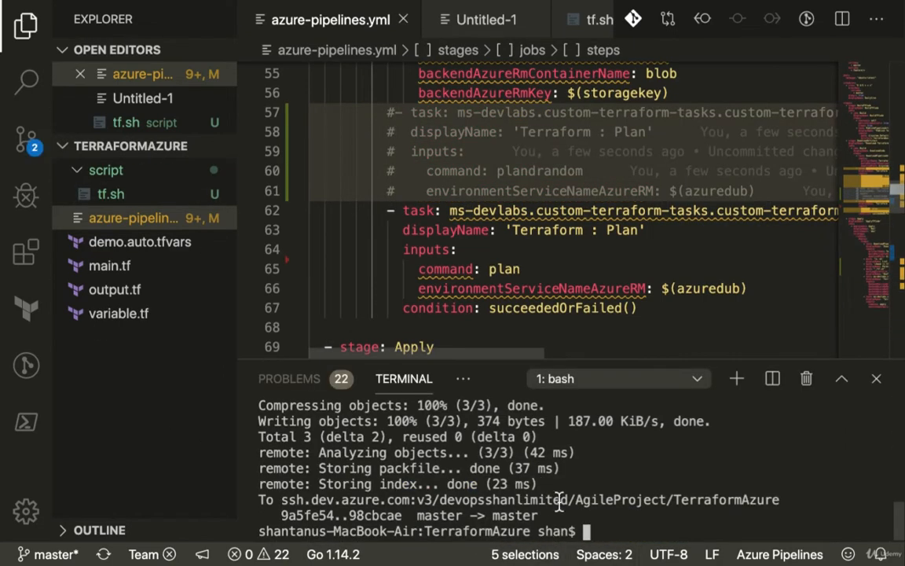
Step: Stage all changes with git add . and commit them as "added bash script task"
text(GIT ADD .)
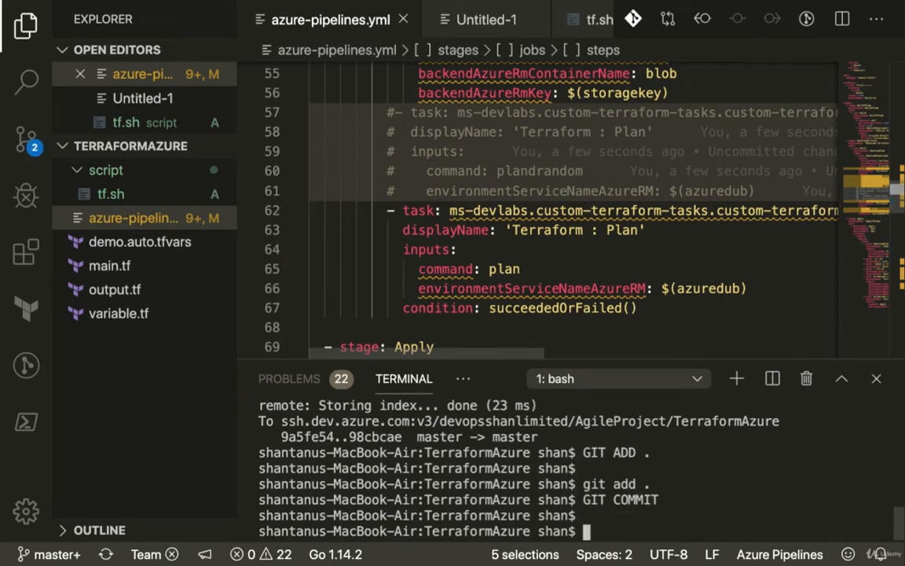
text(git commit -m ")
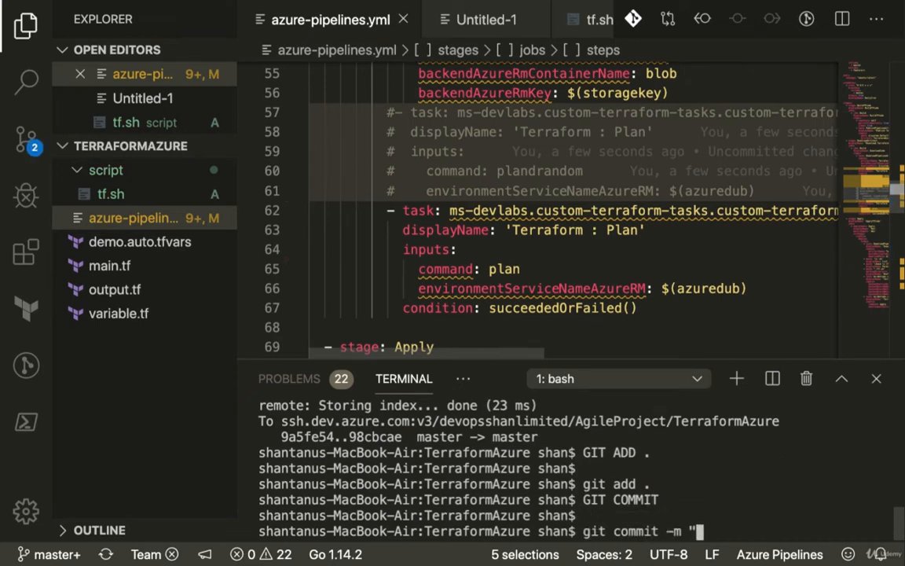
text(added bash script)
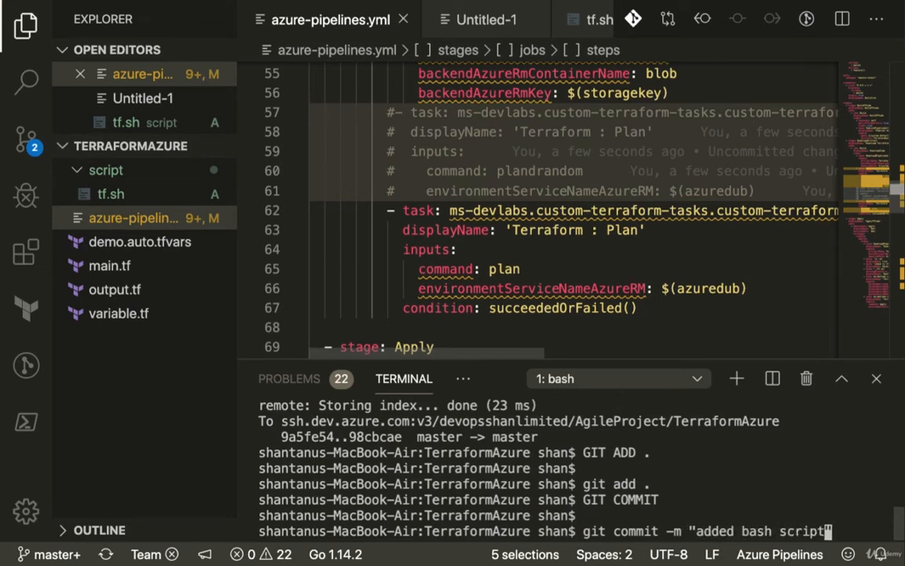
key(Enter)
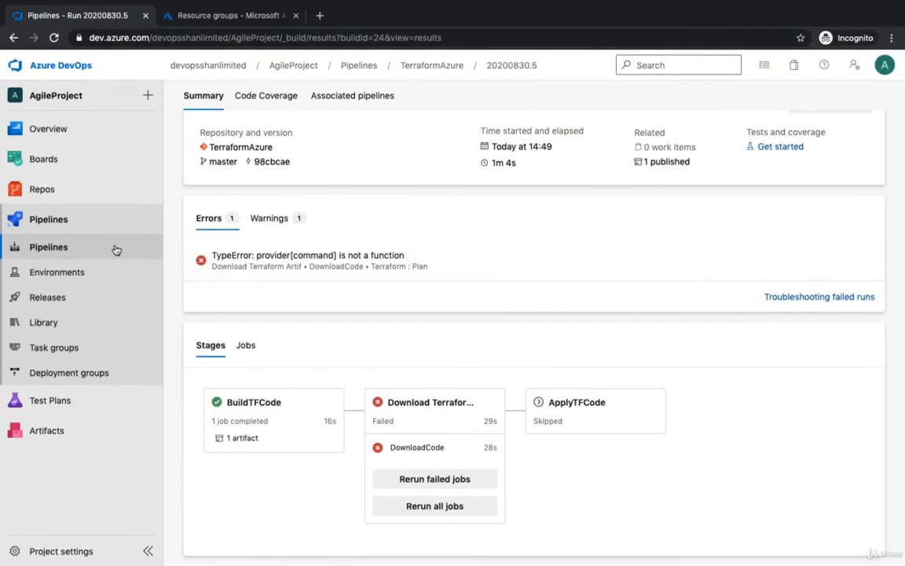
Step: Navigate from Pipelines to TerraformAzure and into its newest run #20200830.6
click(47, 247)
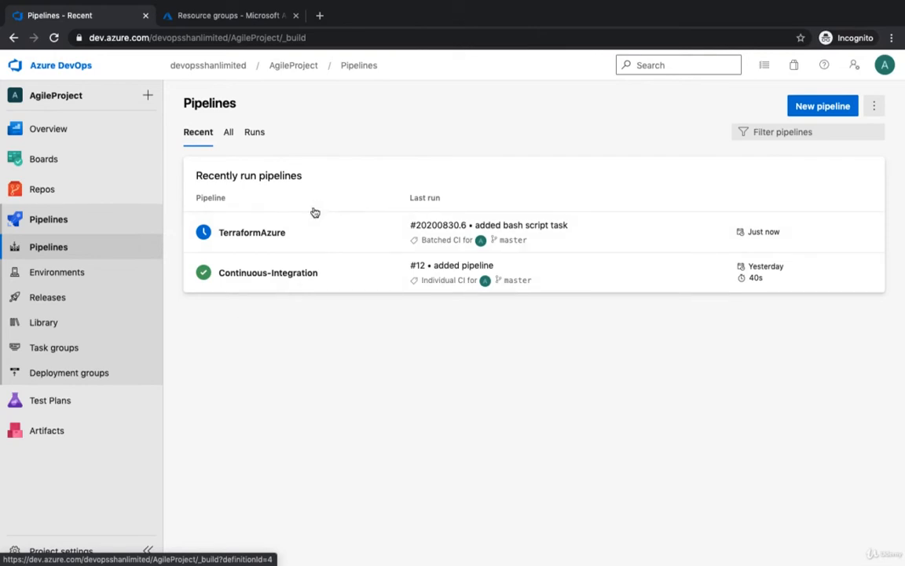
click(252, 233)
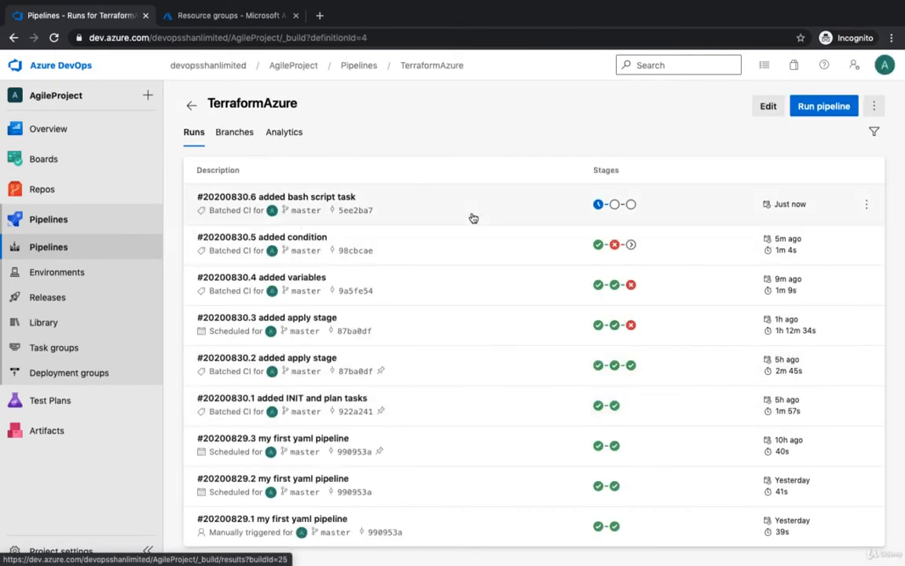
click(275, 197)
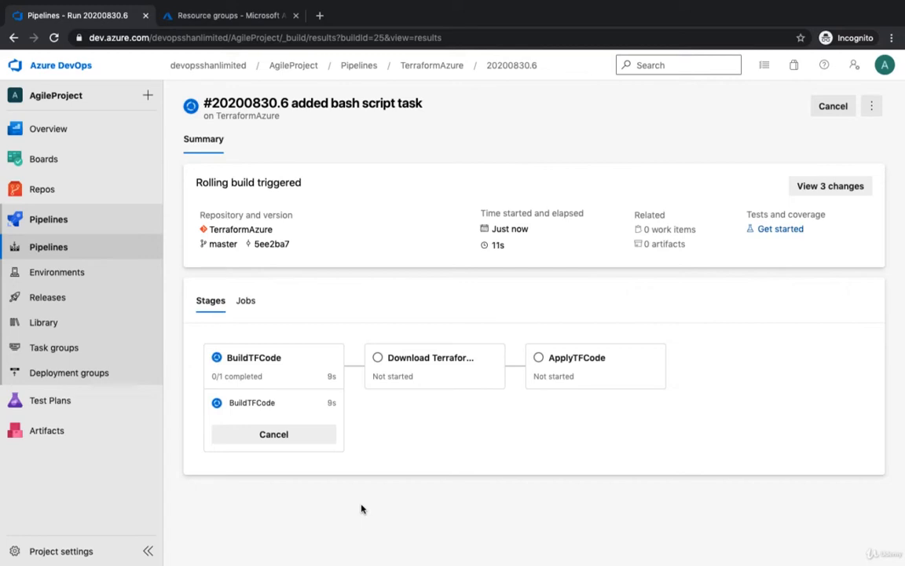
mouse_move(305, 390)
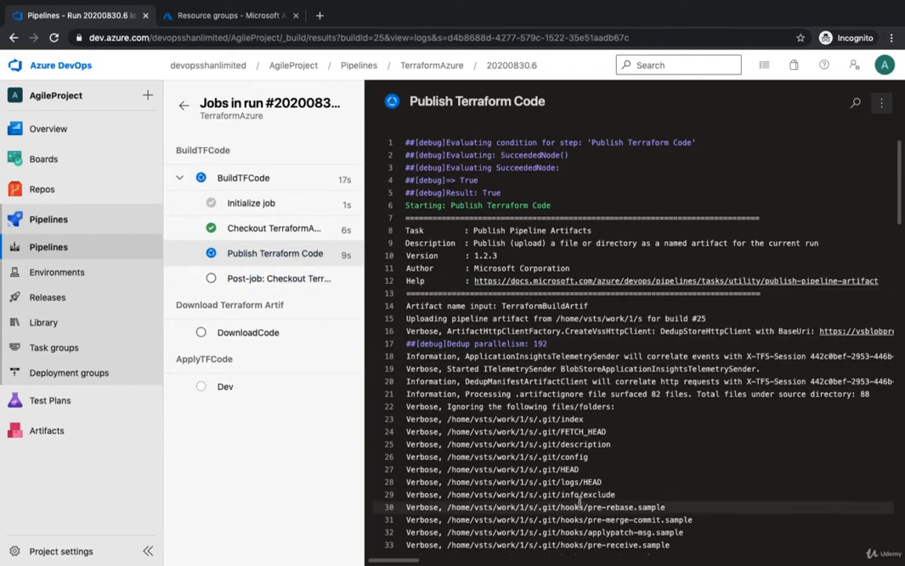
mouse_move(314, 430)
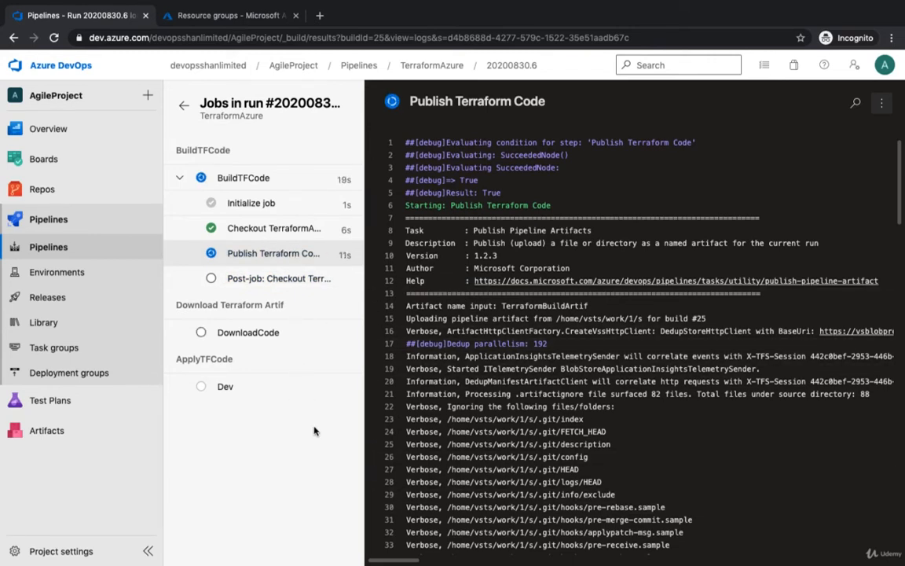
mouse_move(333, 371)
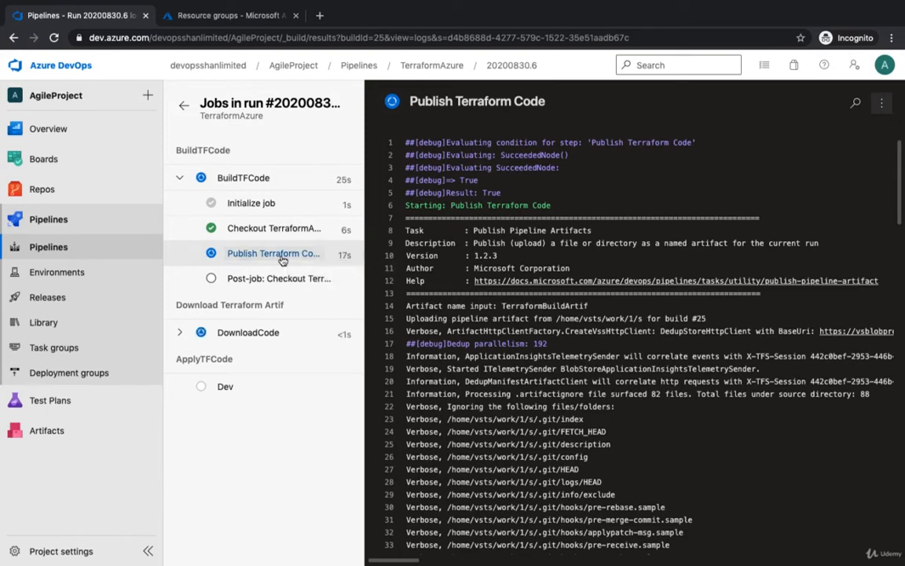
Step: Follow the DownloadCode job's log as it runs Terraform AzureRM INIT
click(248, 333)
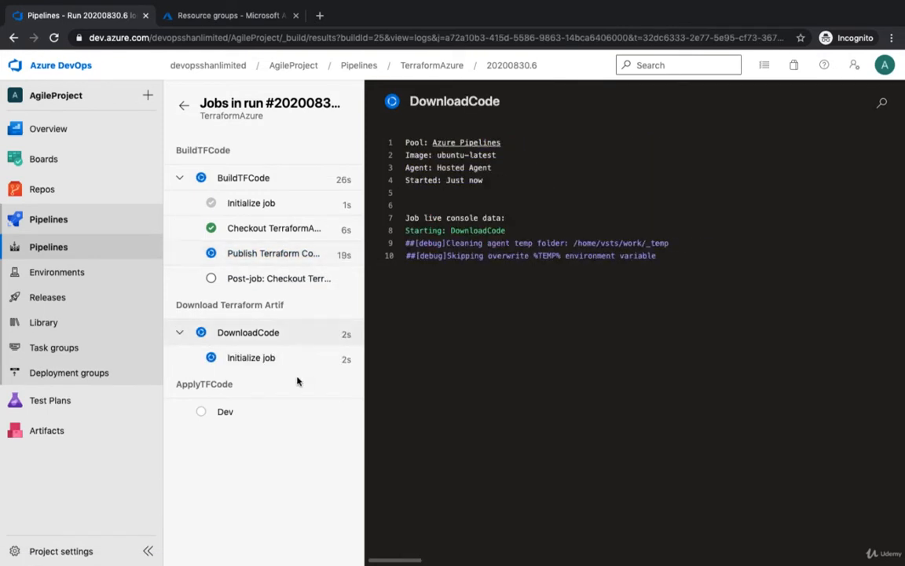
click(273, 283)
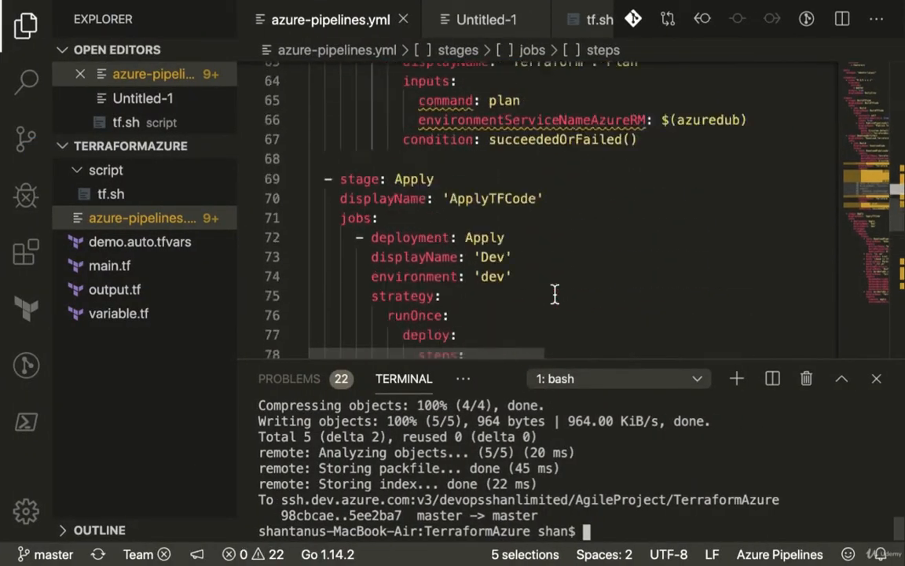
scroll(up, 3)
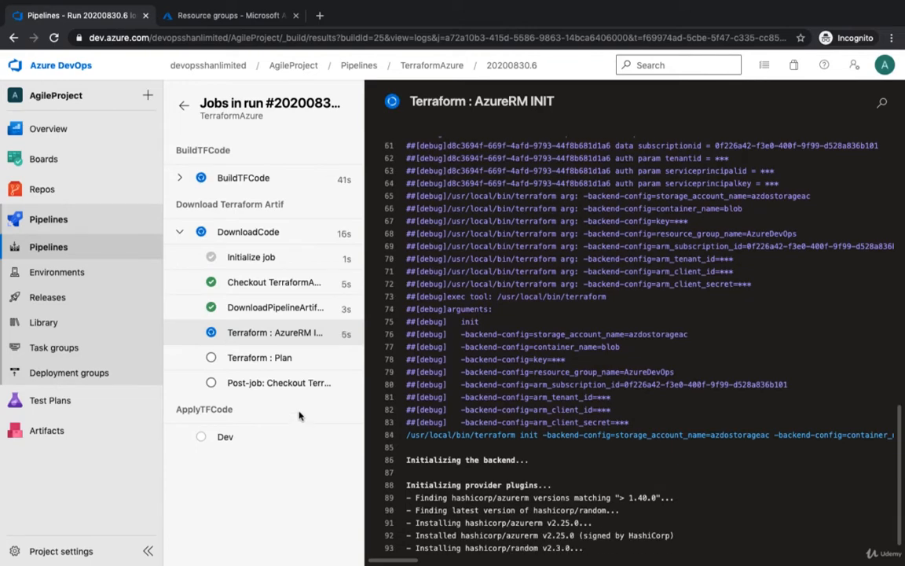
scroll(down, 3)
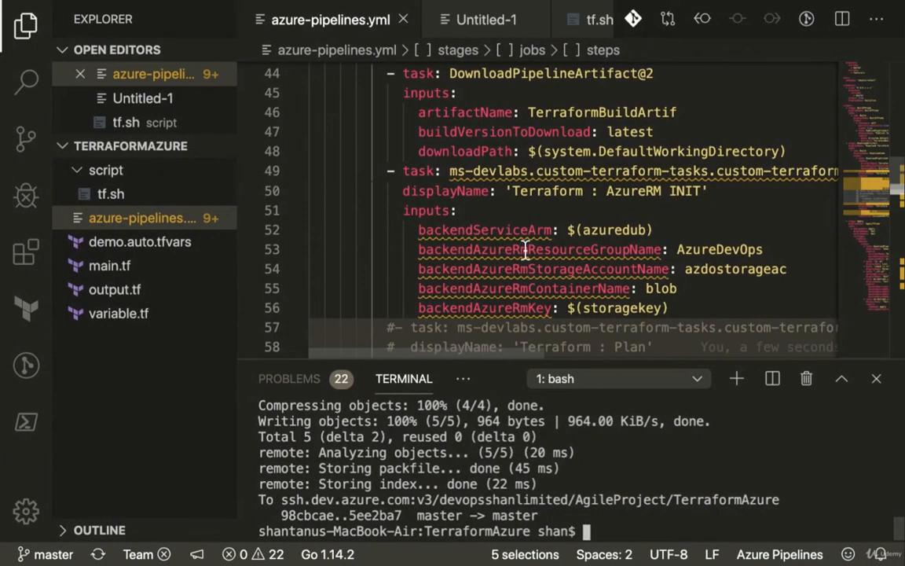
scroll(down, 3)
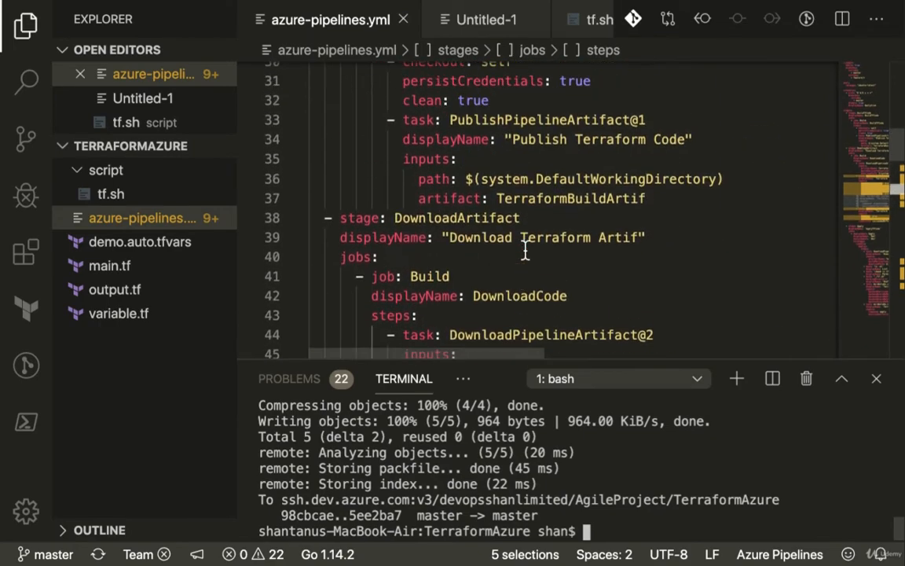
scroll(down, 3)
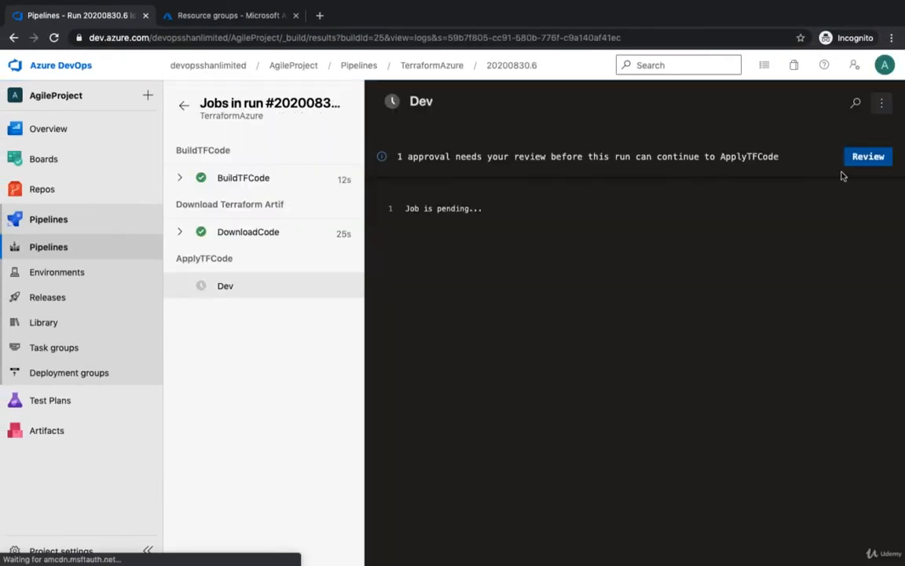
Step: Review and approve the pending Dev deployment so ApplyTFCode proceeds
click(867, 157)
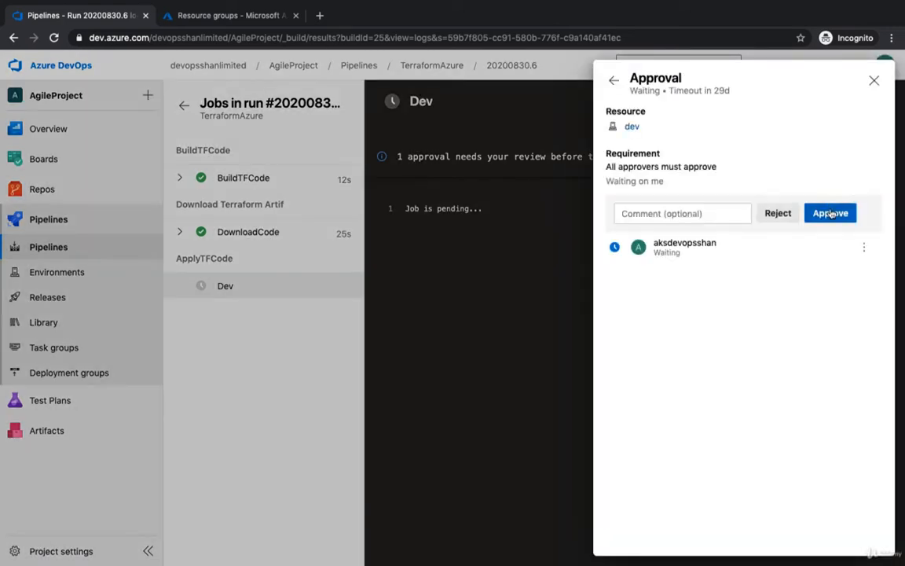
click(830, 214)
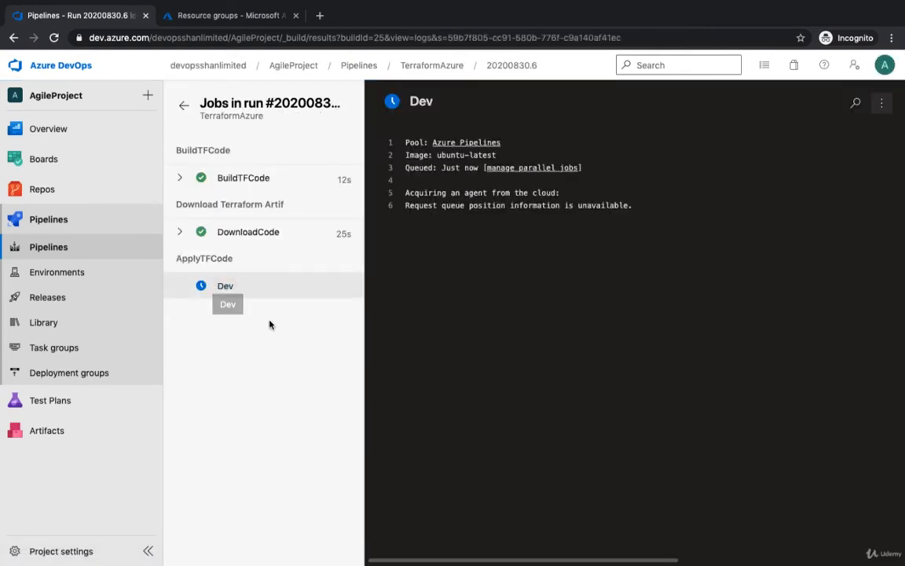
mouse_move(316, 346)
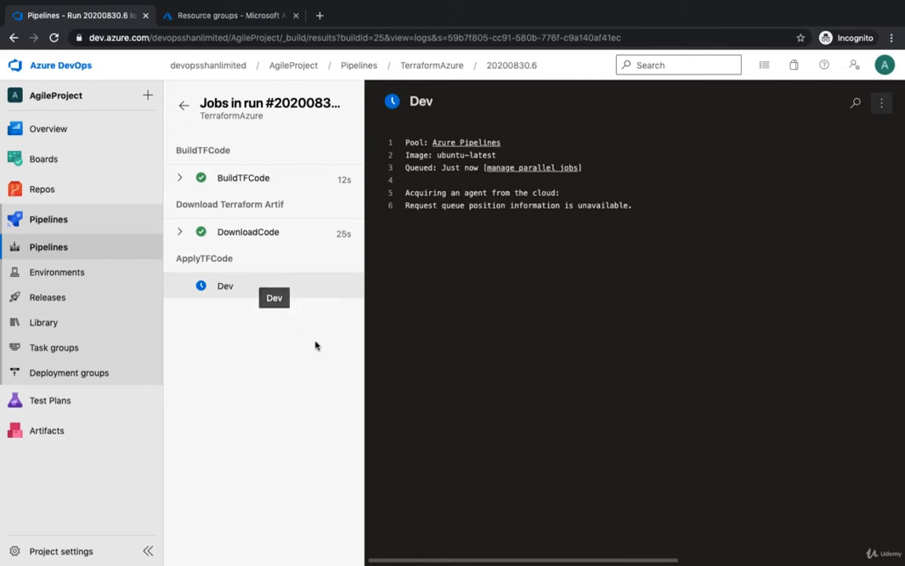
mouse_move(283, 286)
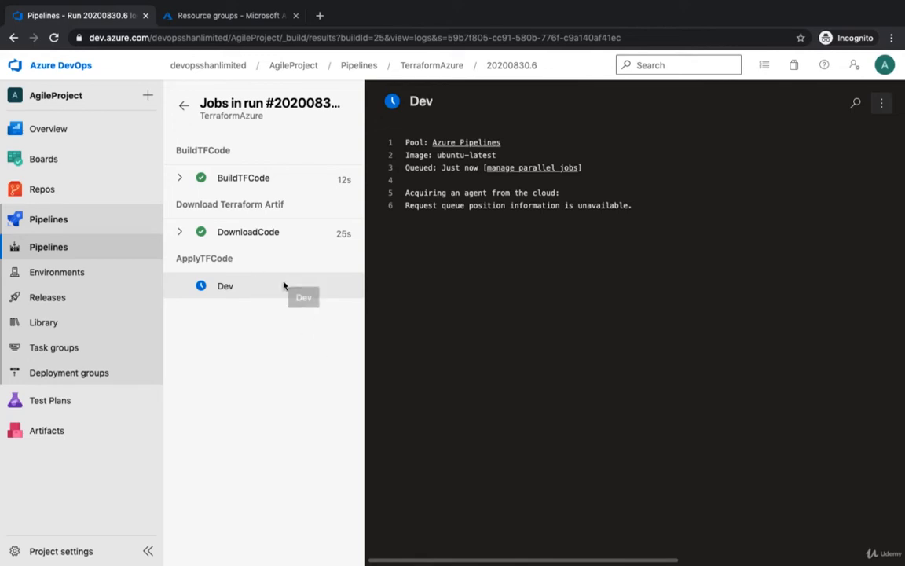
Step: Inspect the Dev job's Download TF Code and Permission step logs and its overall log
click(243, 178)
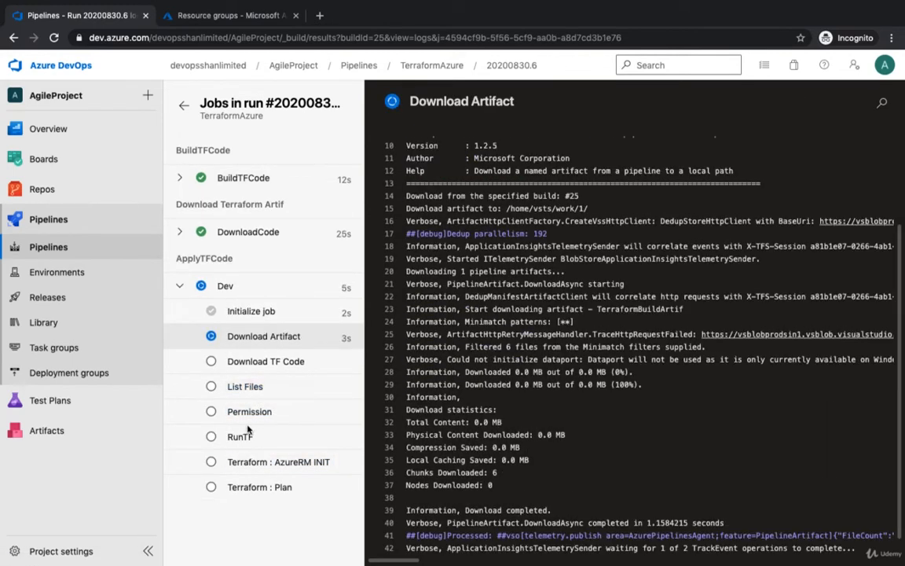
click(264, 360)
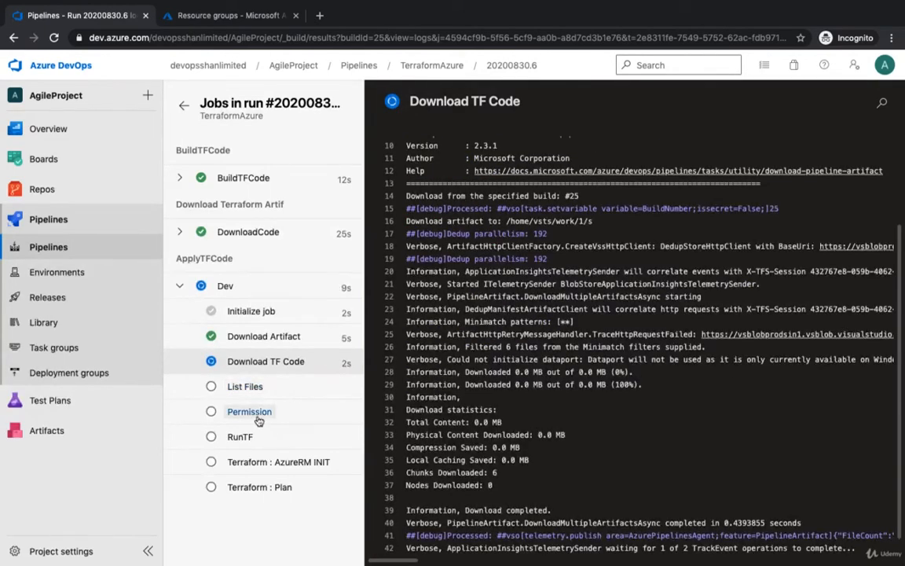
click(248, 412)
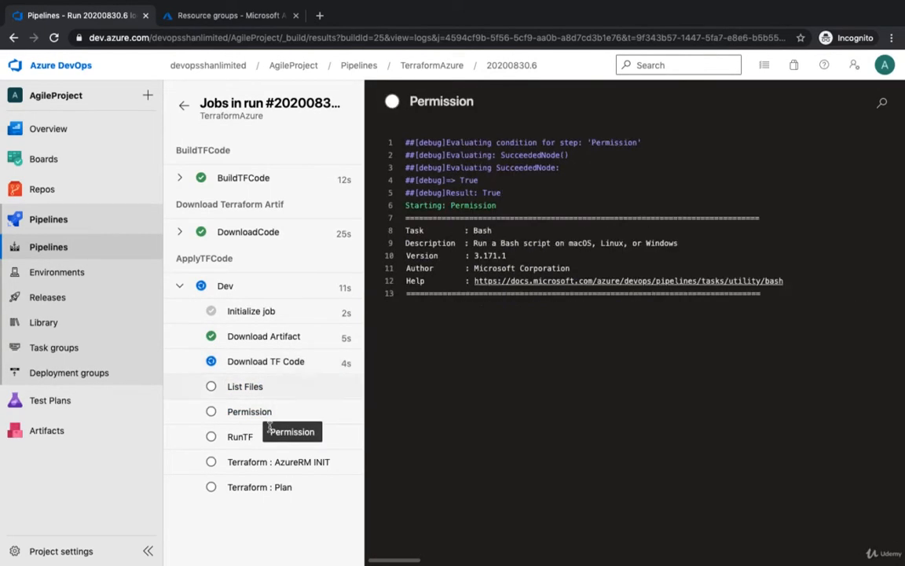
click(226, 286)
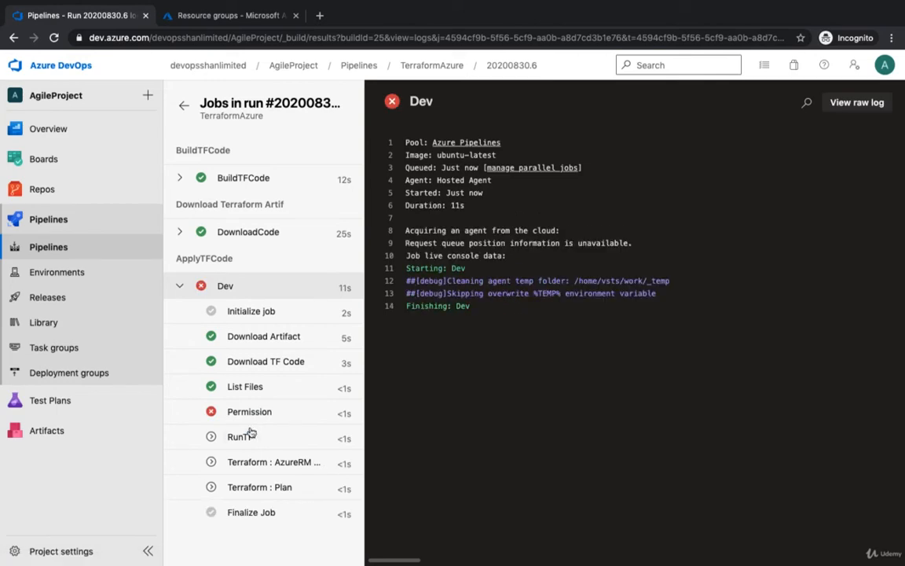
Step: Read the failed Permission log (chmod cannot find tf.sh), the List Files output and skipped RunTF
click(248, 412)
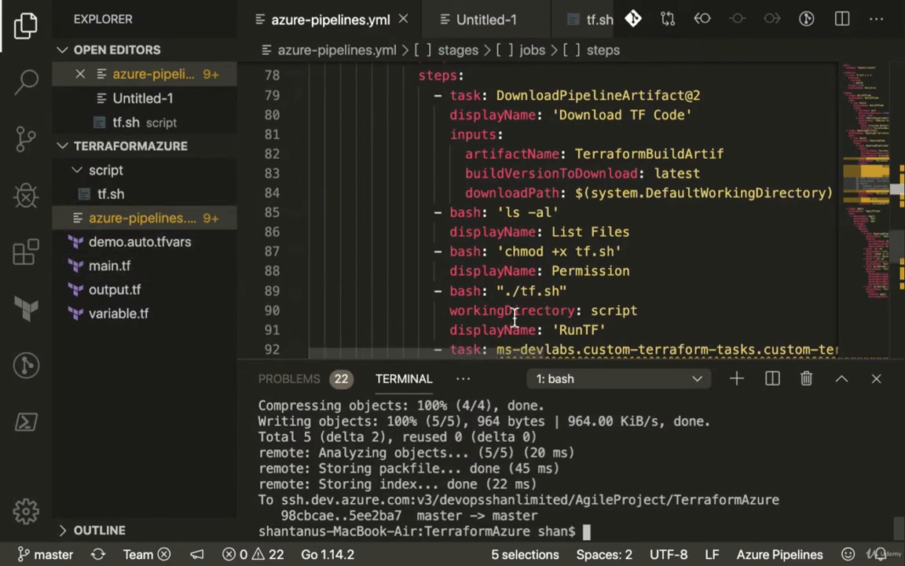
mouse_move(487, 365)
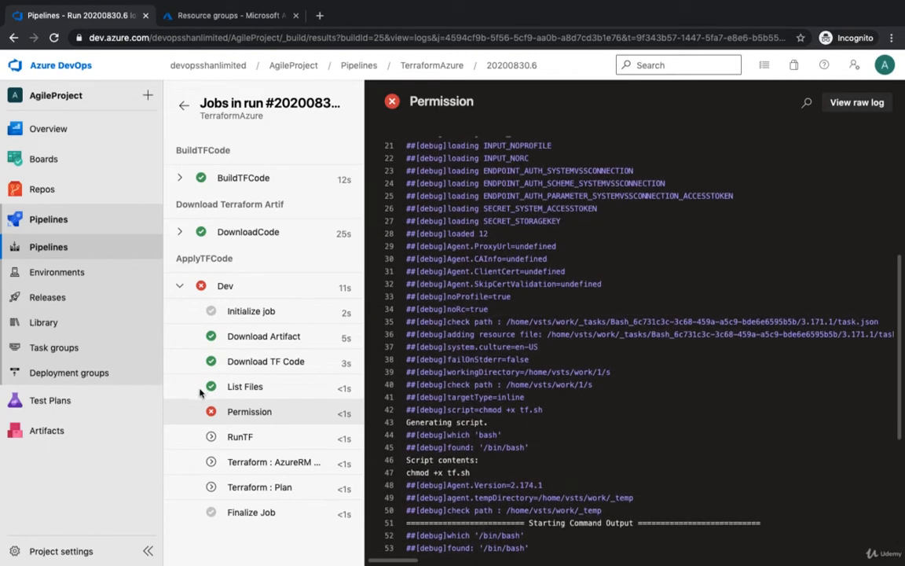
click(245, 386)
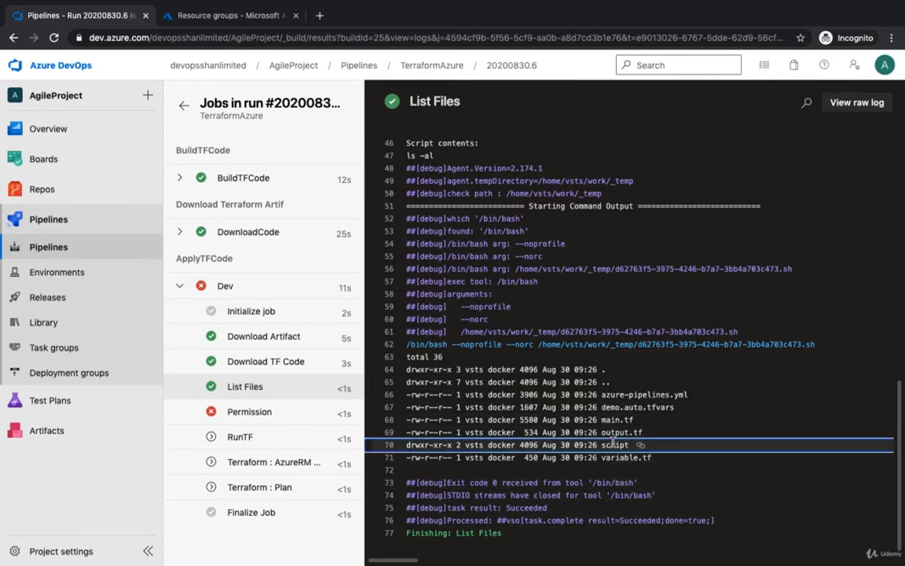
click(239, 437)
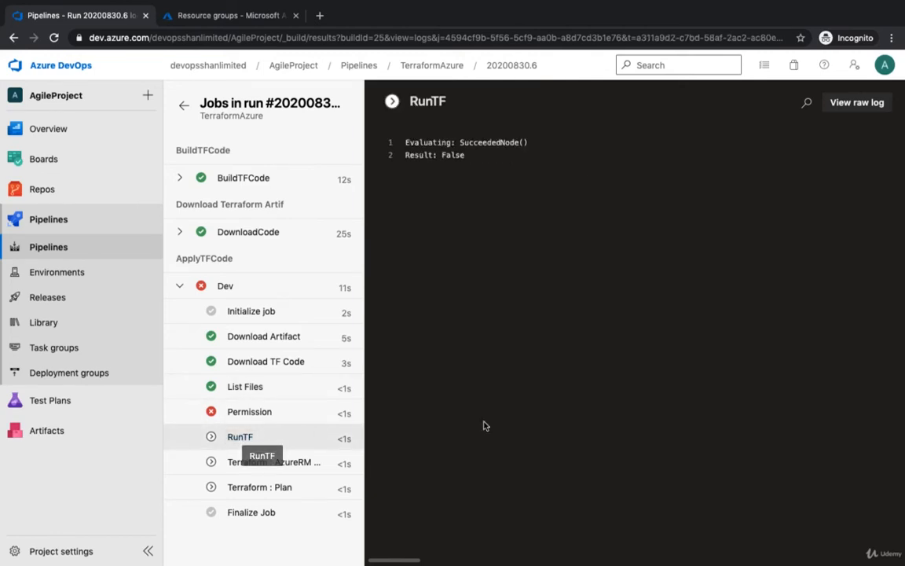
click(248, 412)
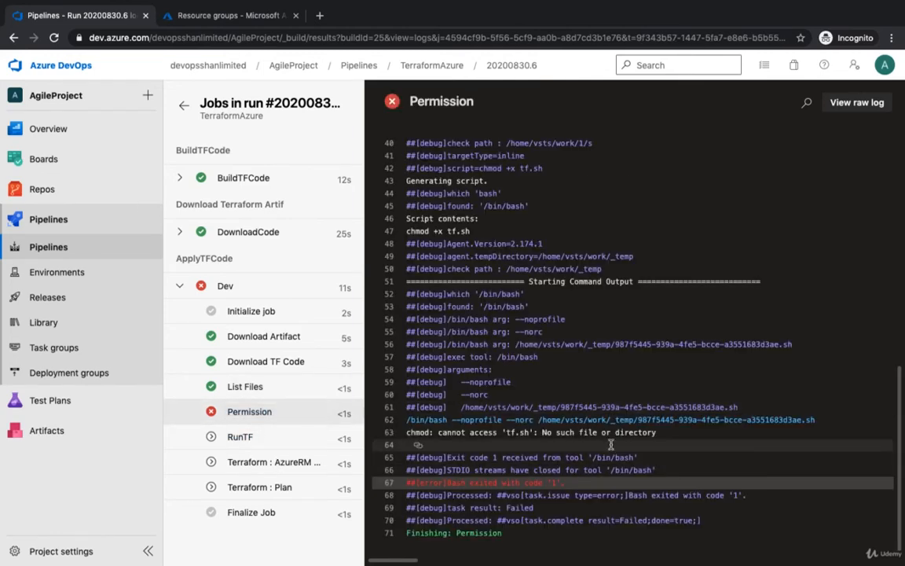
mouse_move(528, 437)
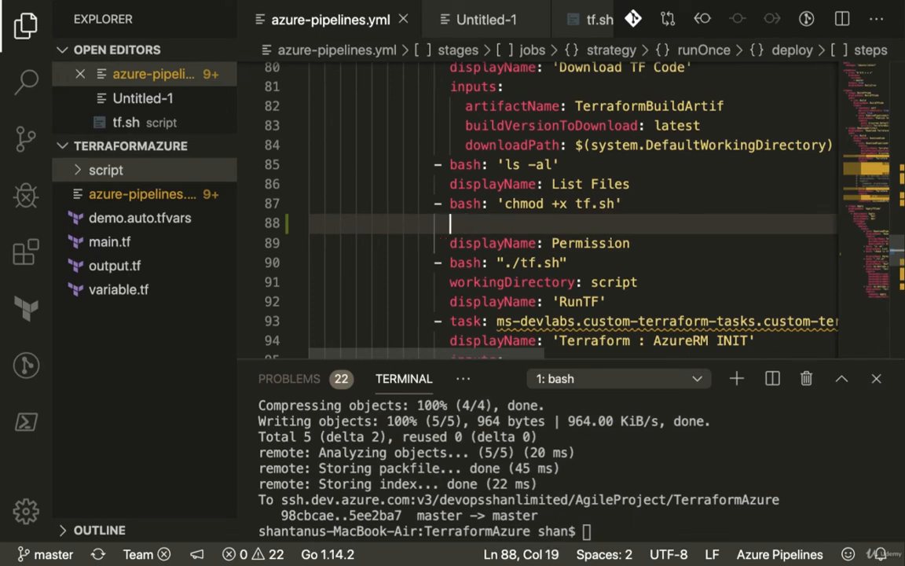
Step: Add 'workingDirectory: script' under the chmod bash step in azure-pipelines.yml
text(workingDirectory:)
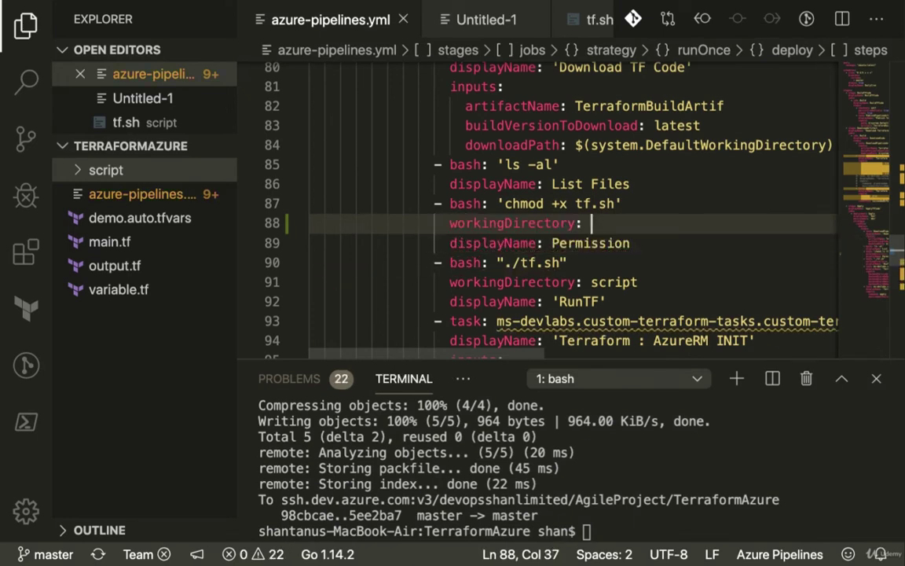
text(script)
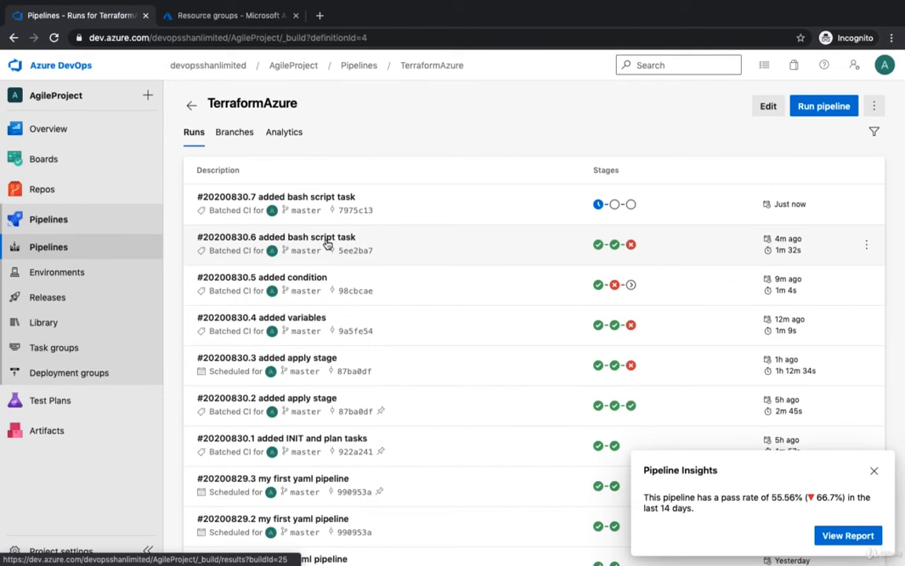
mouse_move(468, 220)
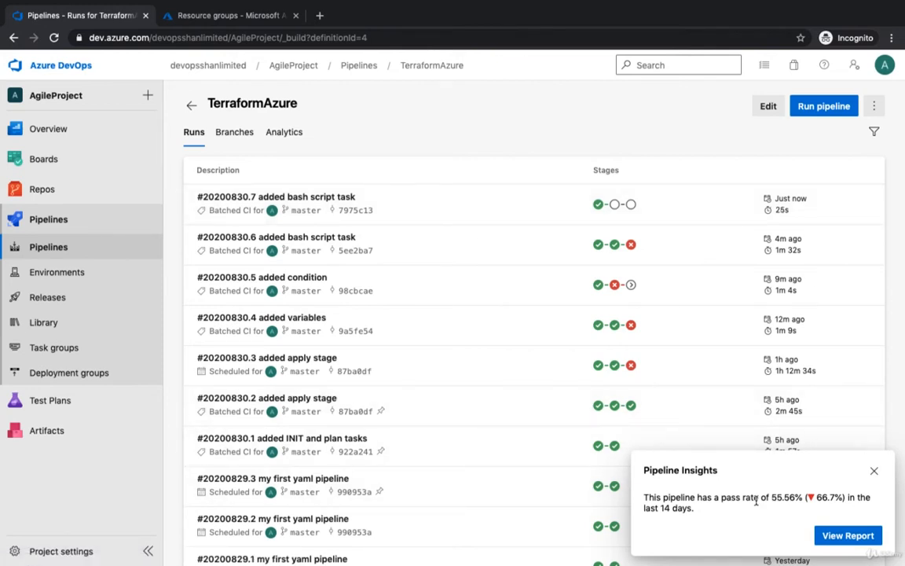
mouse_move(697, 535)
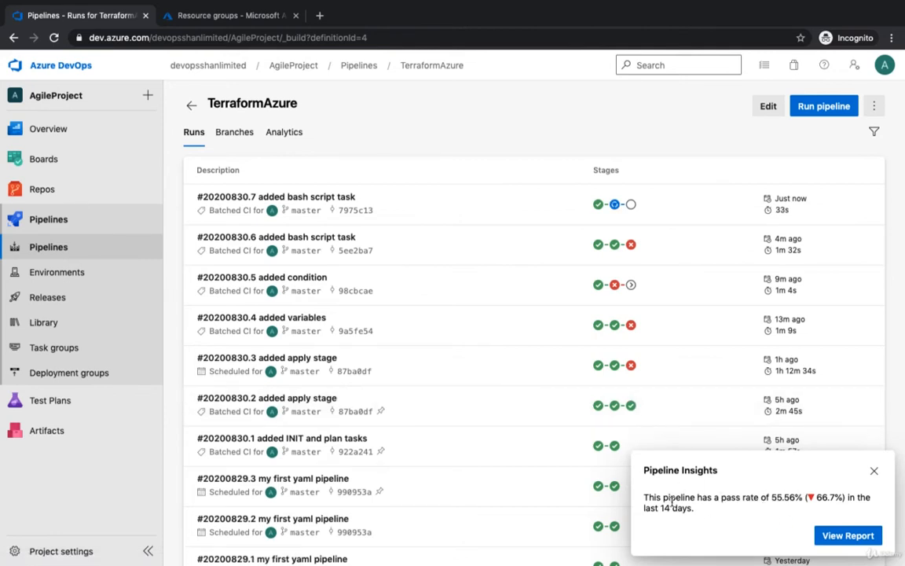
mouse_move(795, 497)
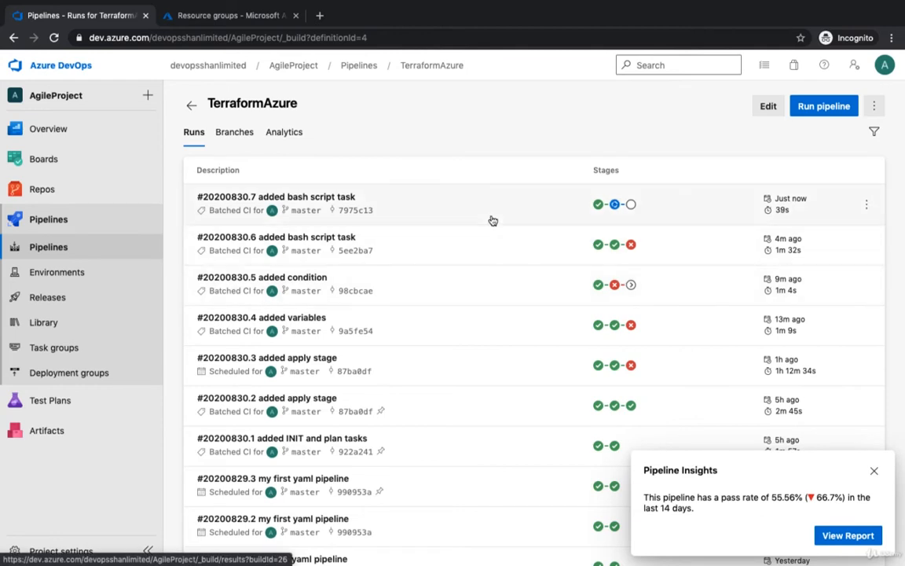
scroll(down, 3)
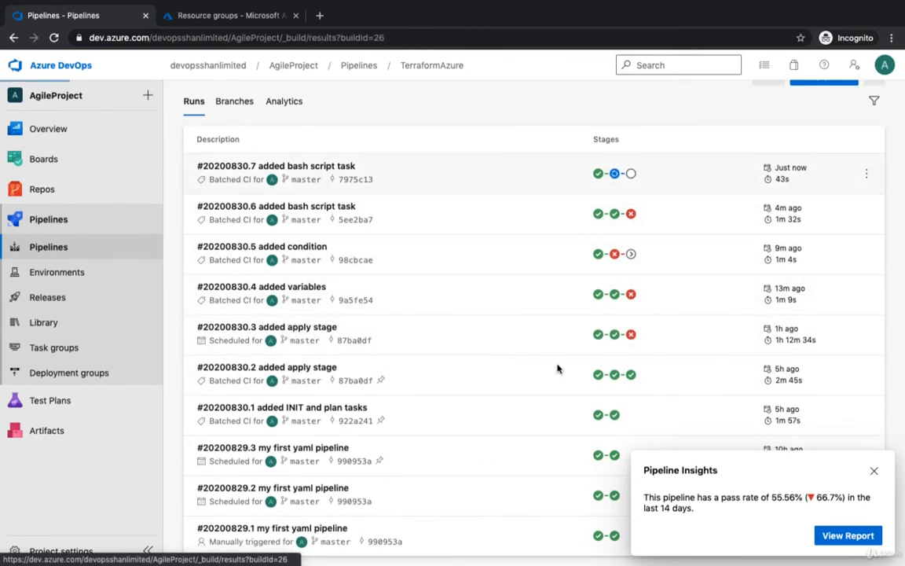
Step: Enter run 20200830.7's DownloadCode job and follow its Terraform init log
click(277, 166)
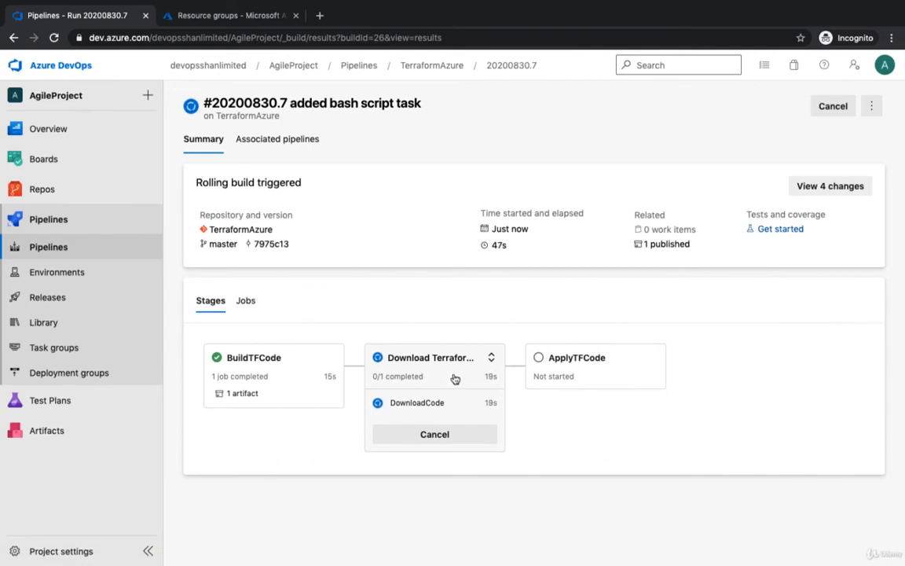
click(416, 402)
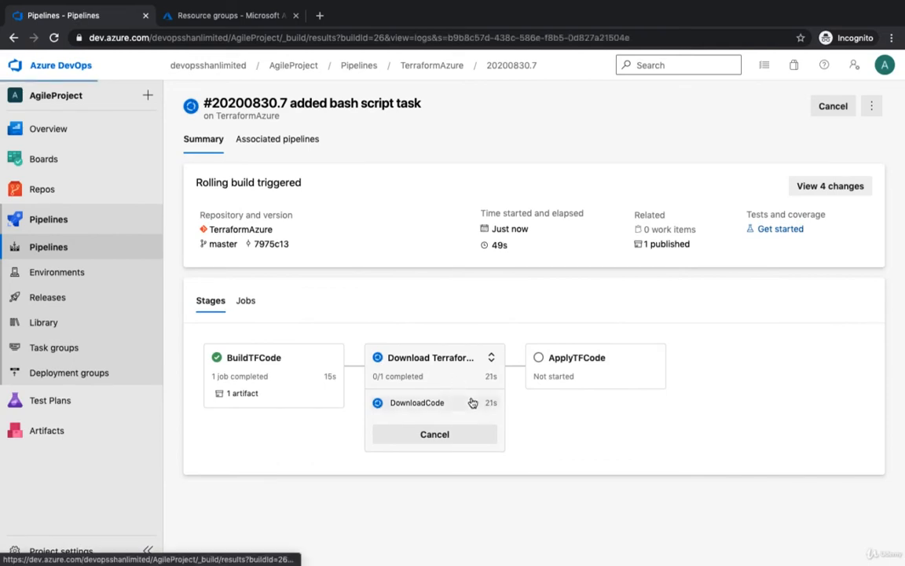
click(415, 403)
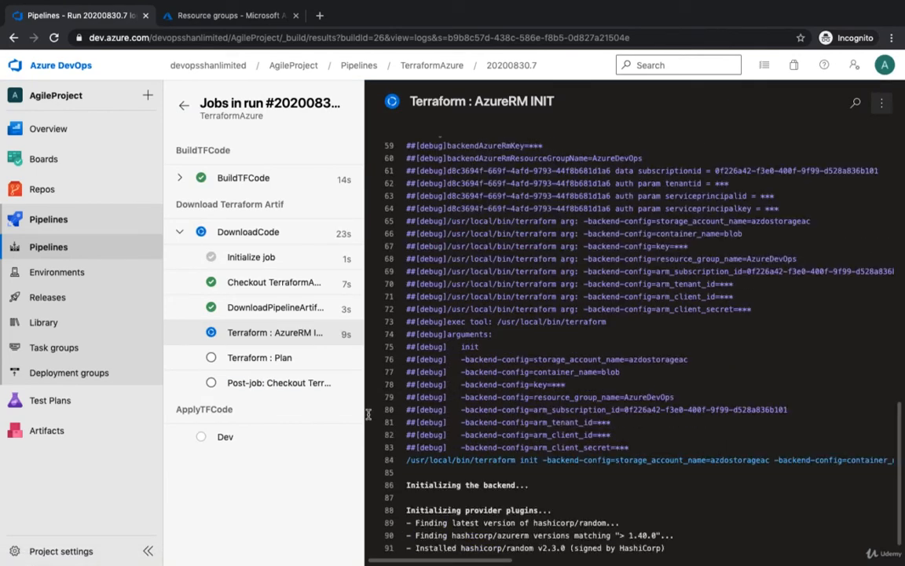
scroll(down, 3)
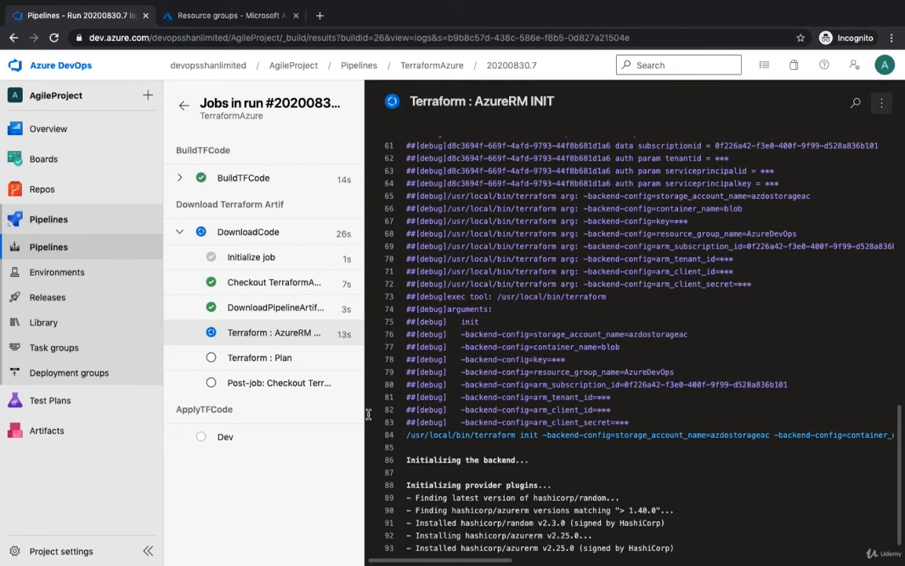
Step: Read the Terraform plan log and finished job log, then return to the run summary
click(261, 358)
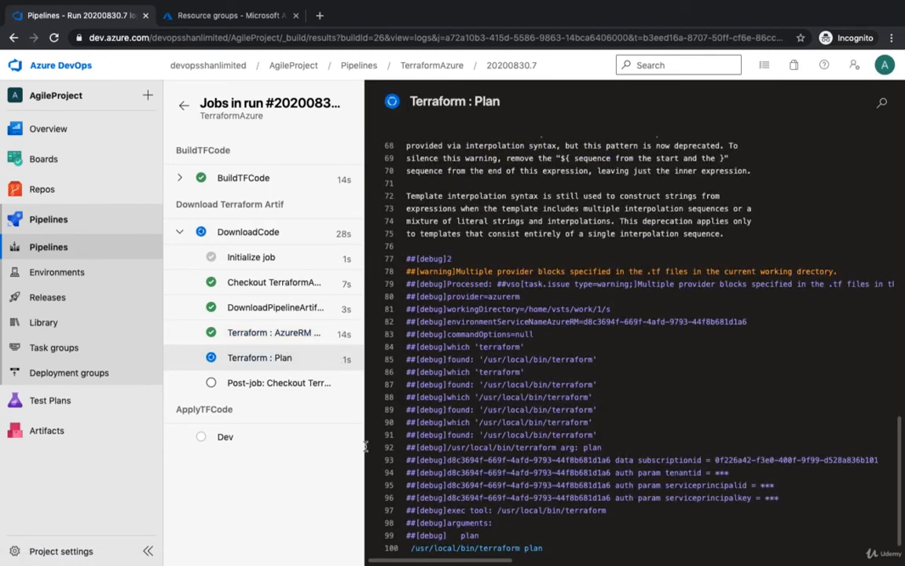
scroll(down, 3)
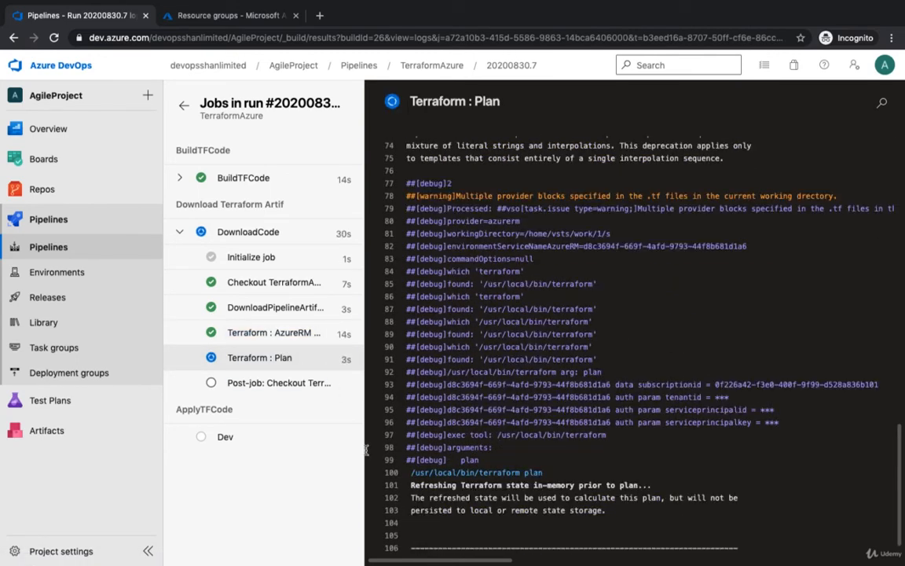
scroll(down, 3)
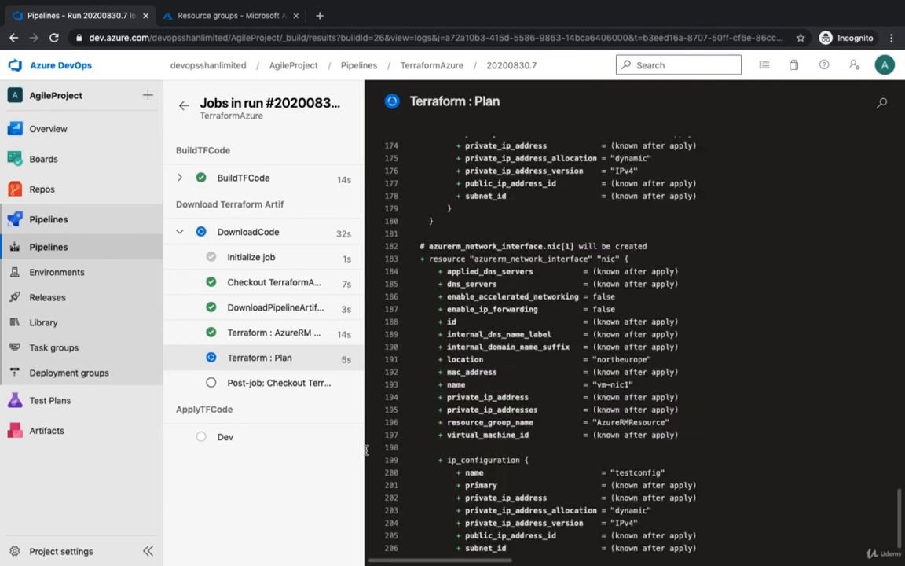
click(278, 384)
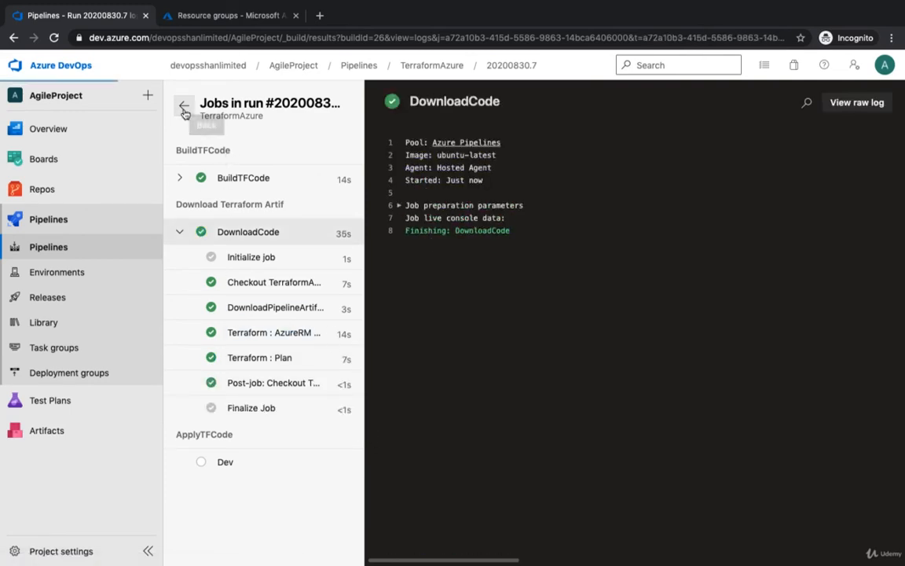
click(184, 107)
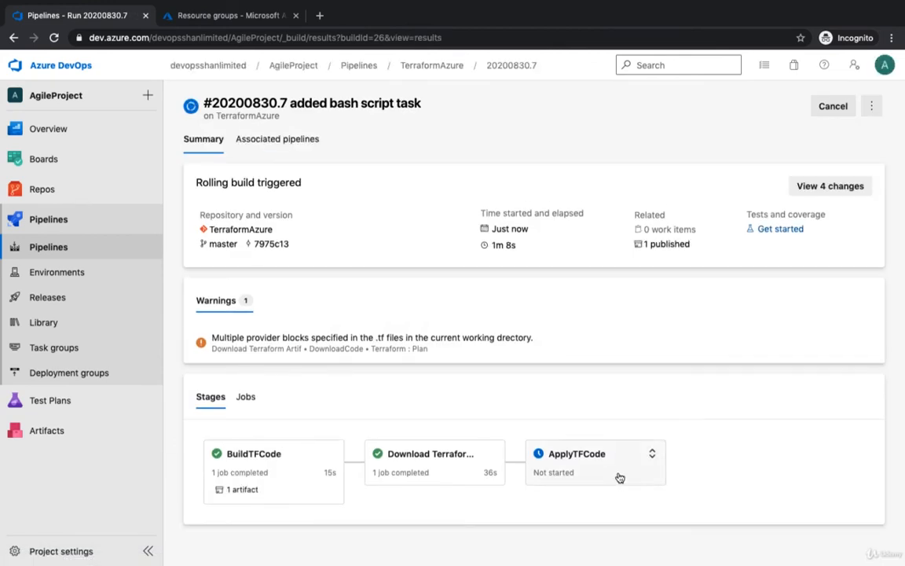
Step: Approve the ApplyTFCode stage and expand its Dev job's steps as it starts running
click(595, 463)
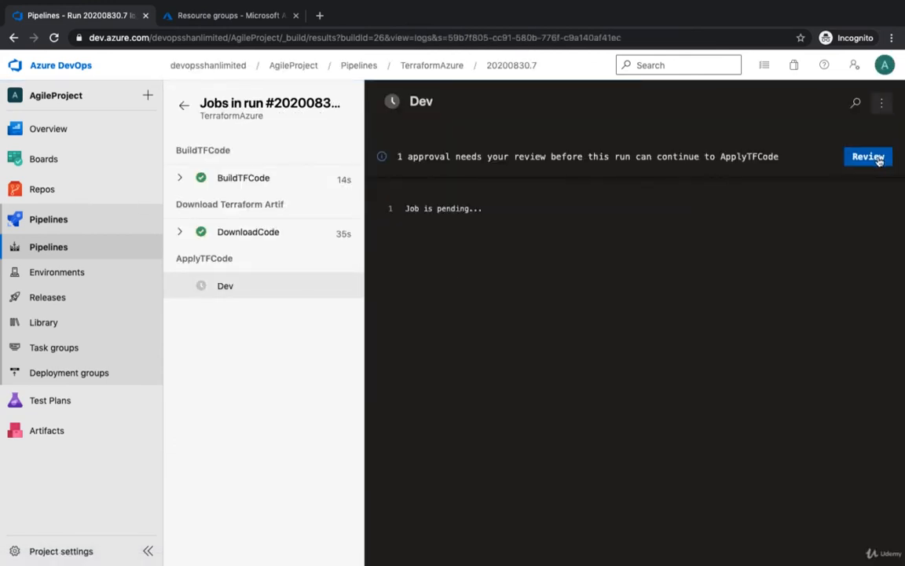
click(867, 157)
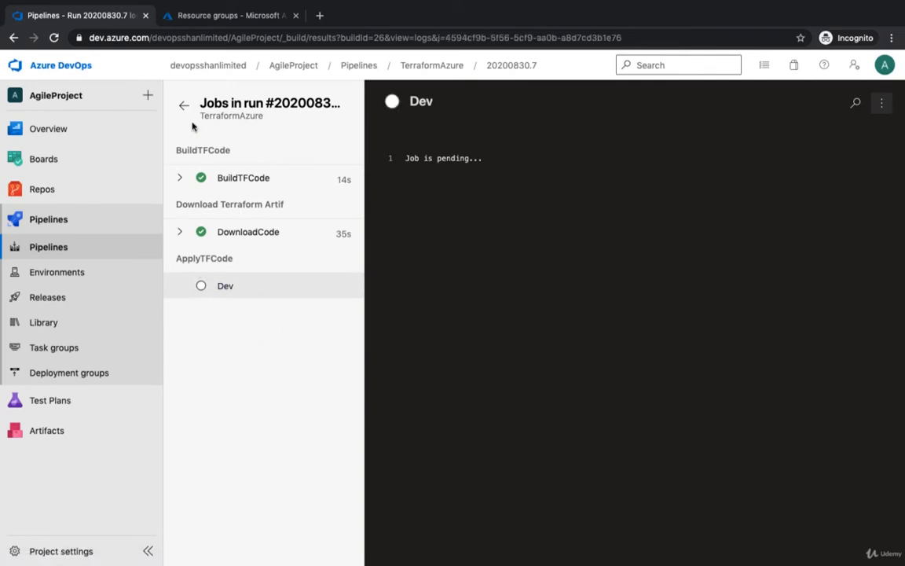
click(182, 104)
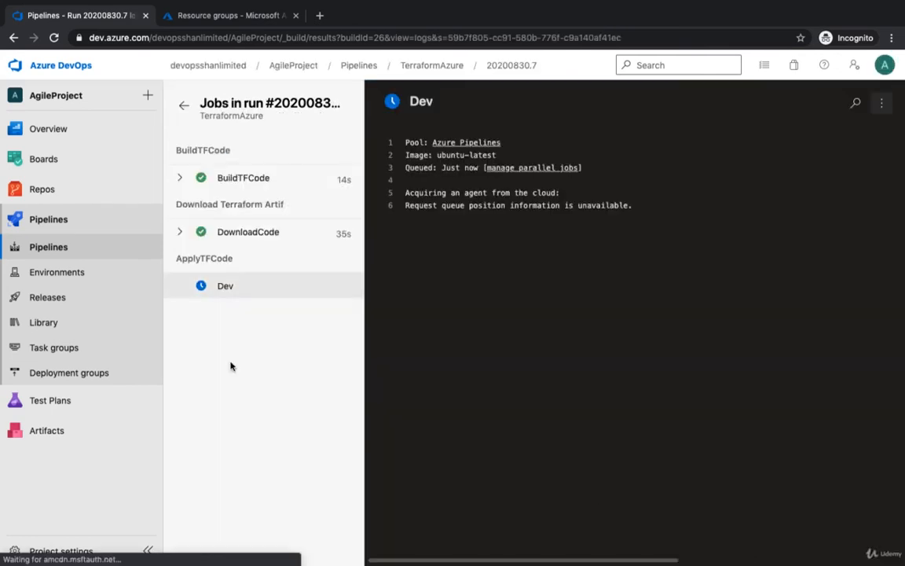
click(242, 177)
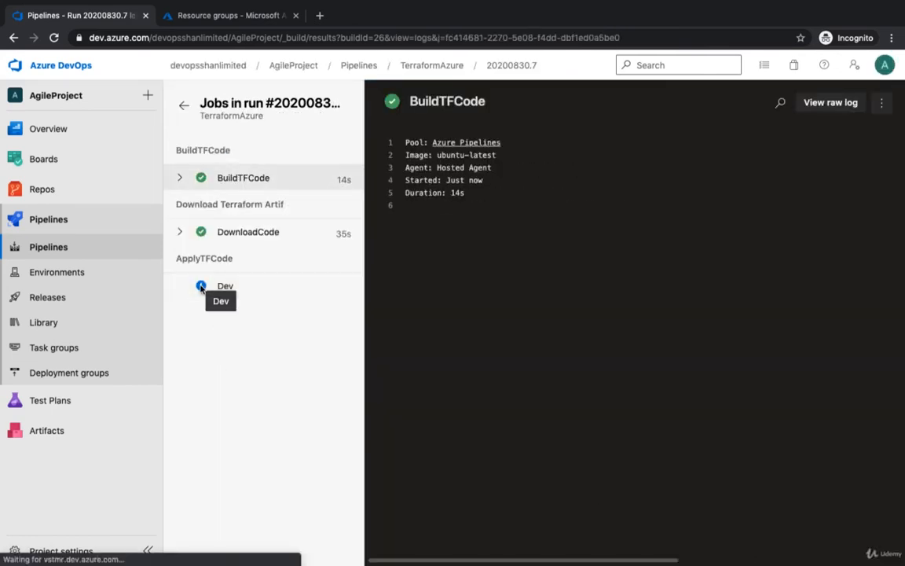
click(179, 178)
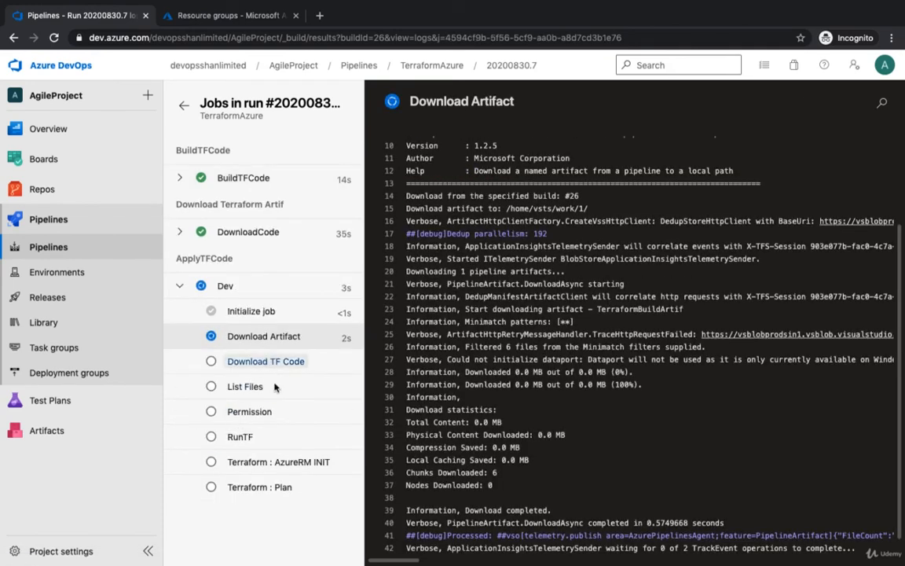
Step: Check the Download TF Code, RunTF (Terraform 0.12.24 install) and AzureRM INIT logs now succeed
click(265, 360)
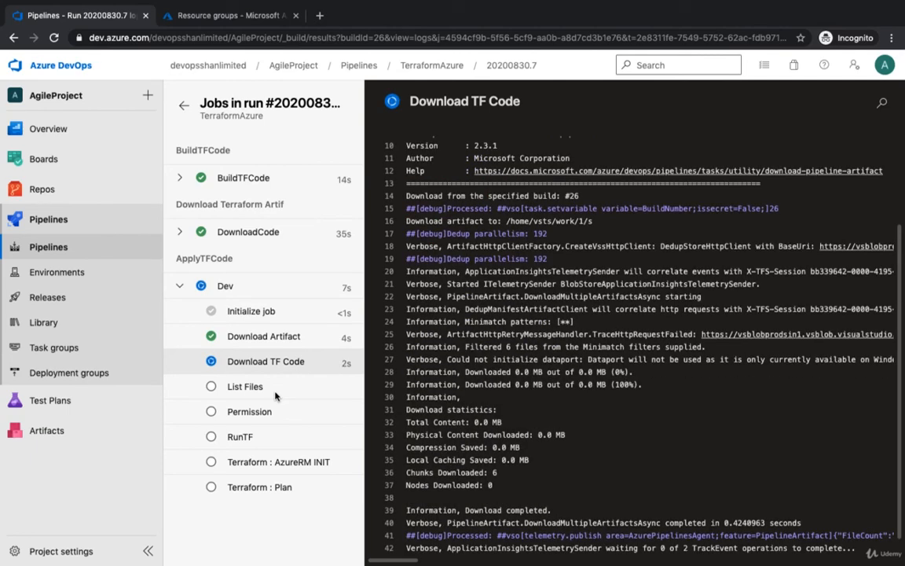
click(239, 437)
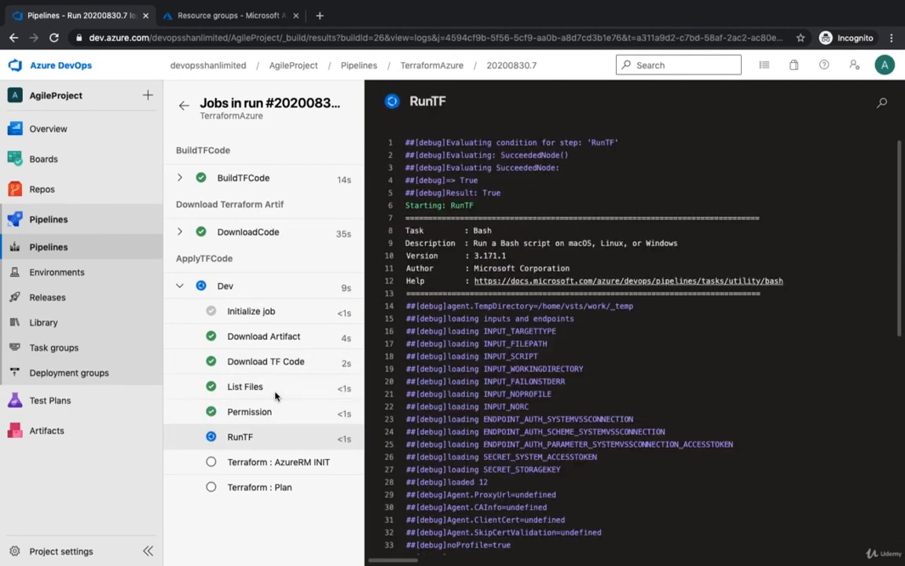
click(278, 462)
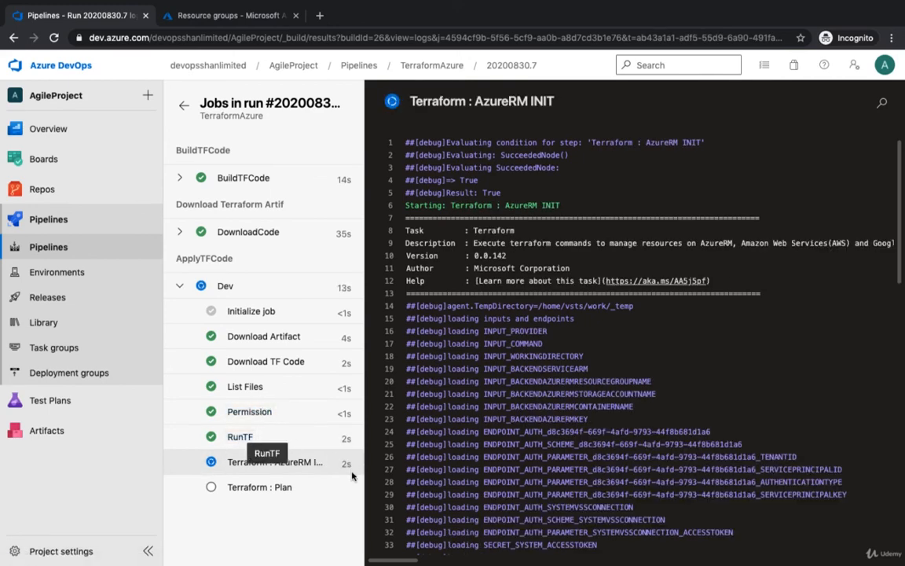
click(239, 437)
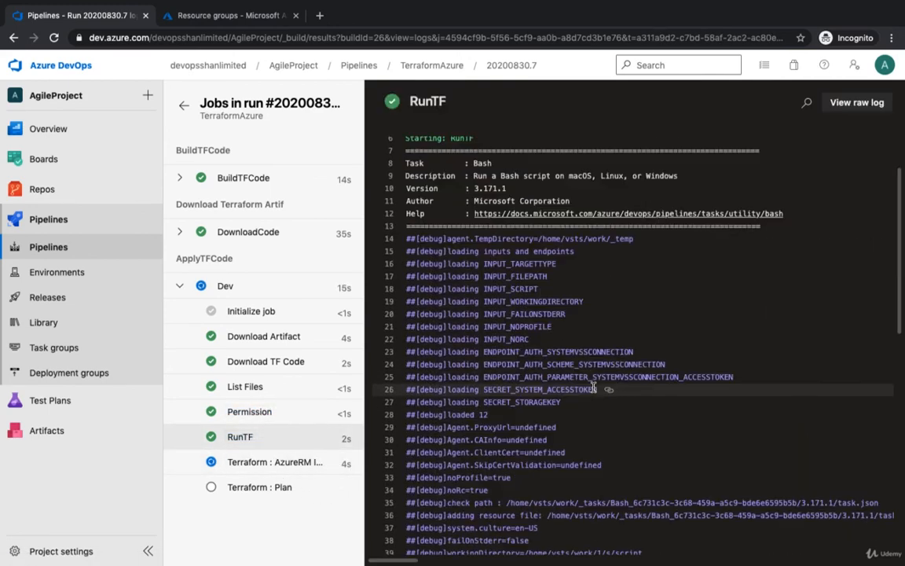
scroll(down, 3)
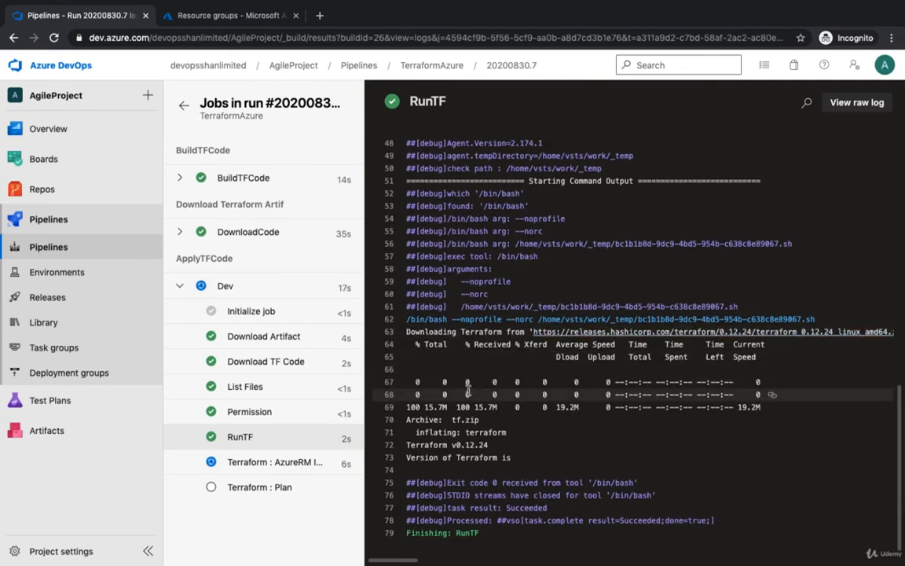
click(275, 463)
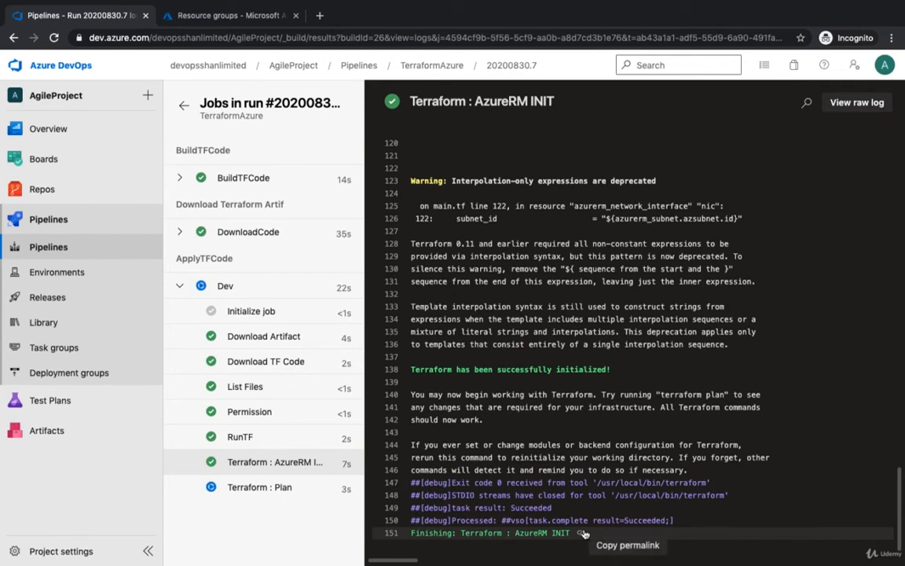
mouse_move(533, 344)
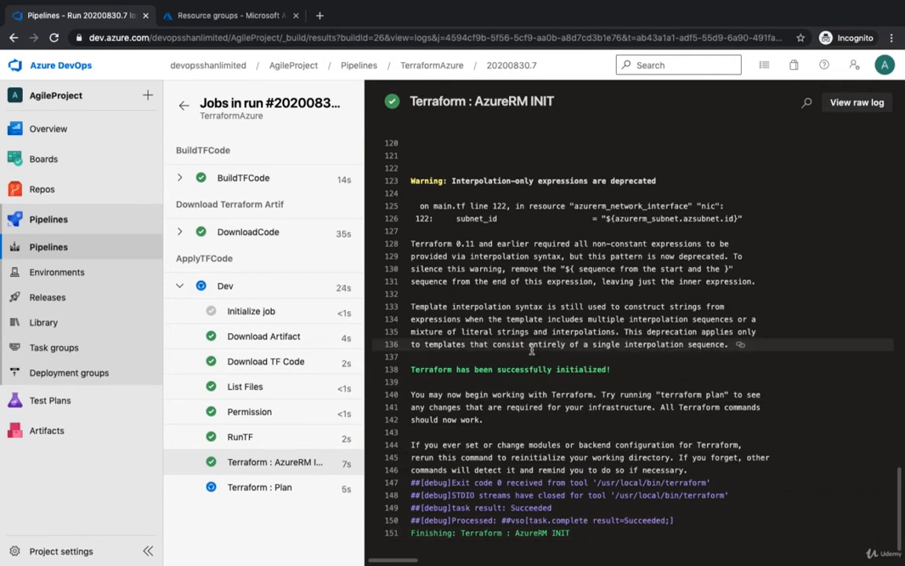